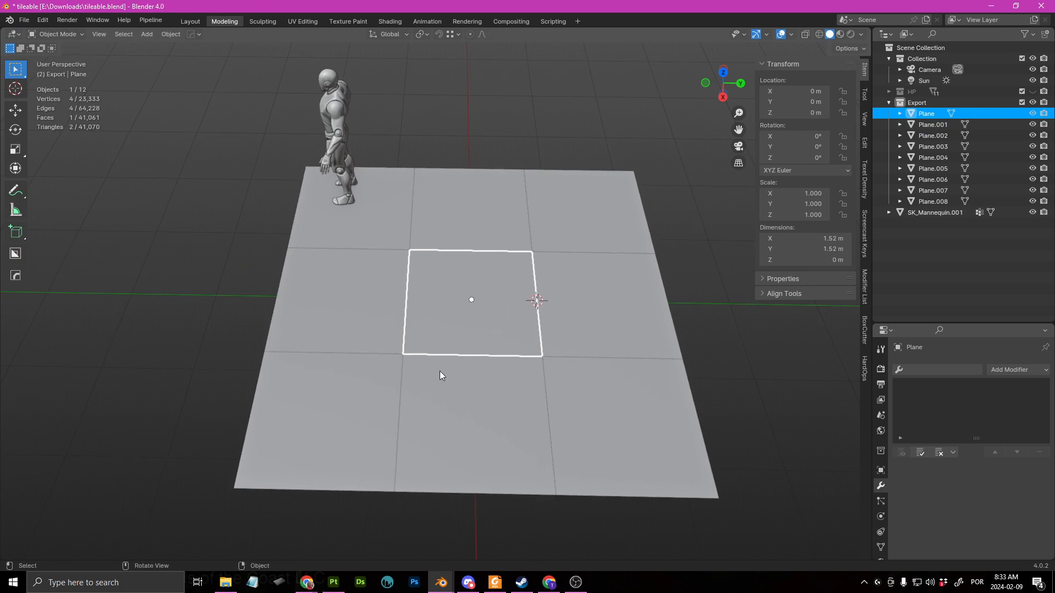
mouse_move(440, 517)
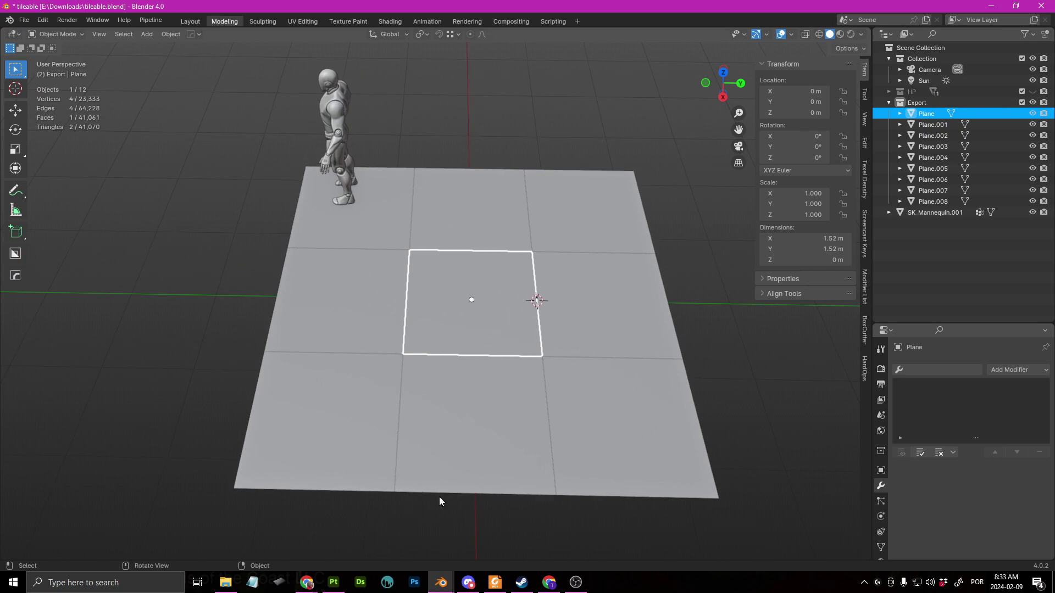
mouse_move(473, 393)
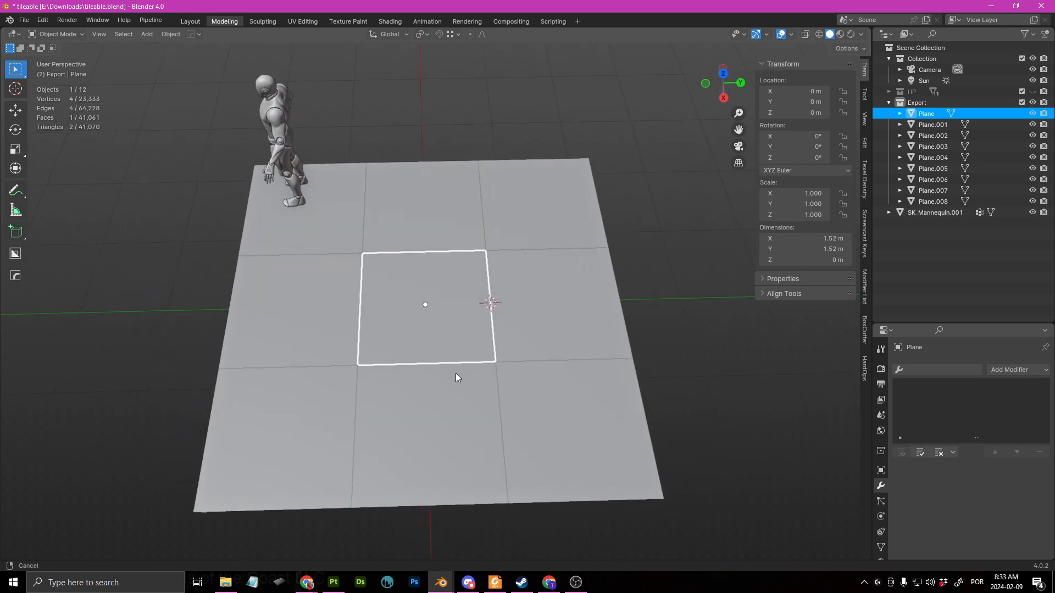
- Bring the nine-tile grid into a top-down close view and select a tile
left_click_drag(456, 377, 556, 368)
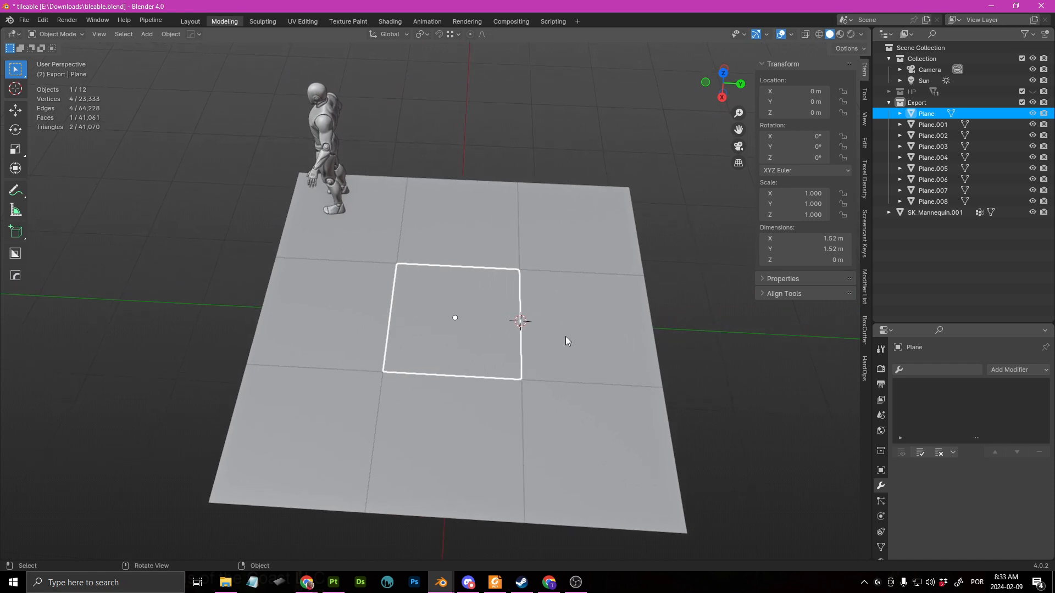
left_click_drag(568, 341, 532, 381)
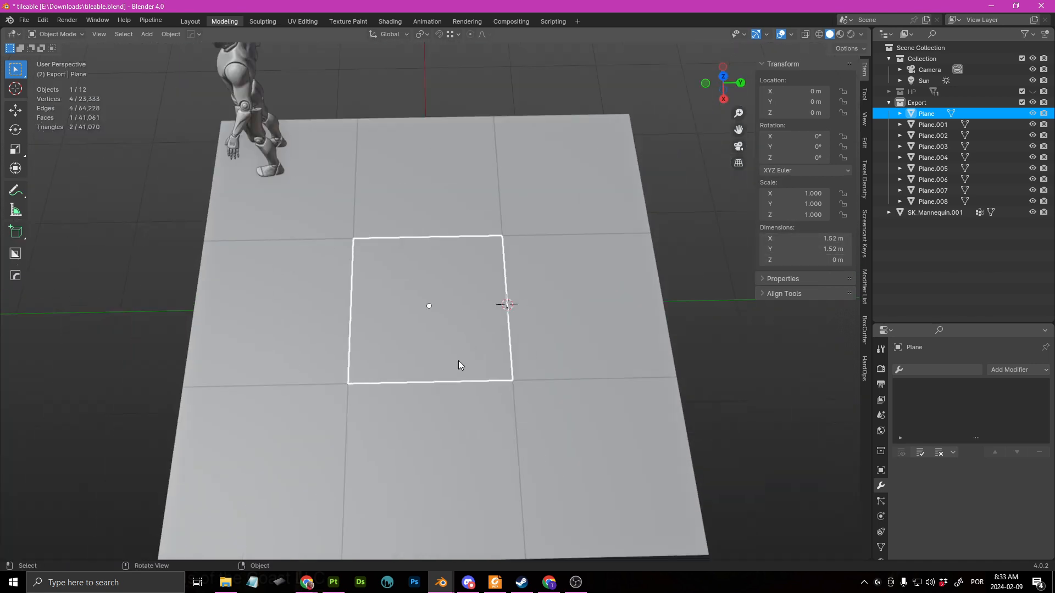
left_click_drag(457, 364, 444, 343)
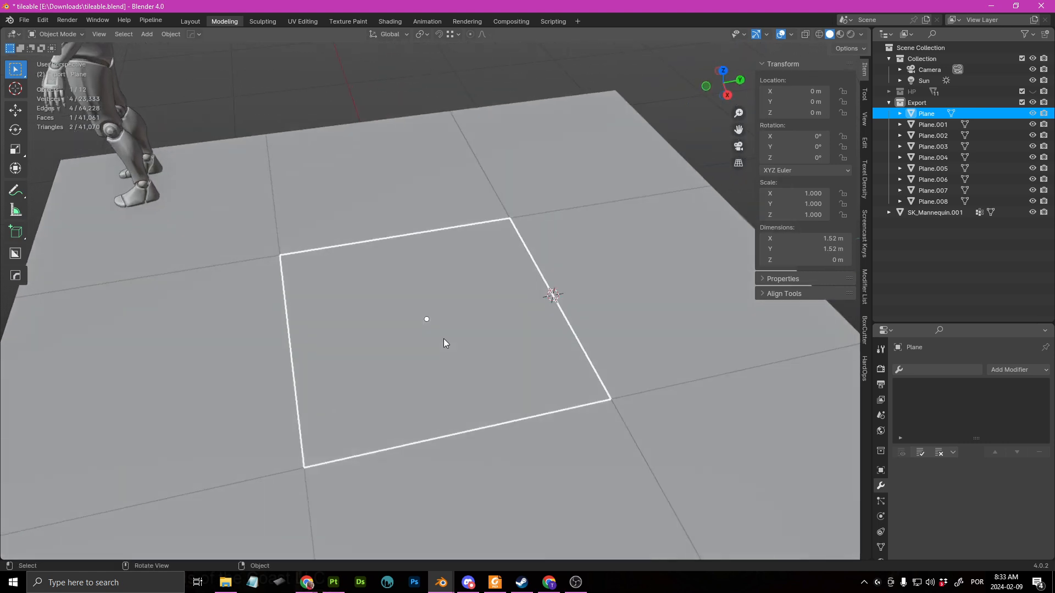
left_click(389, 364)
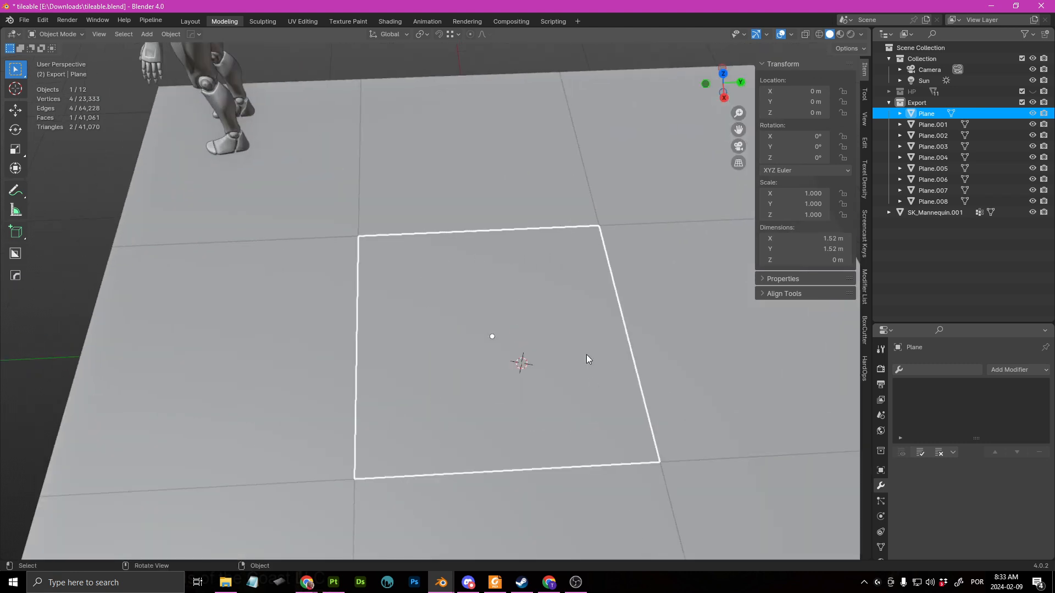
mouse_move(461, 266)
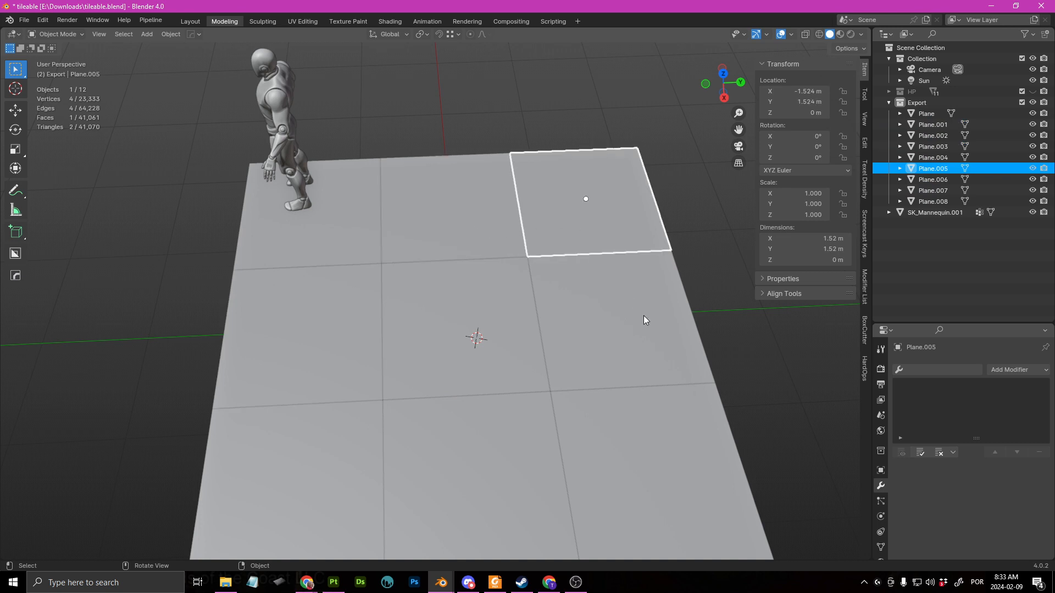
- With all nine planes selected, show their square UVs in the UV Editing layout in edit mode
left_click(932, 124)
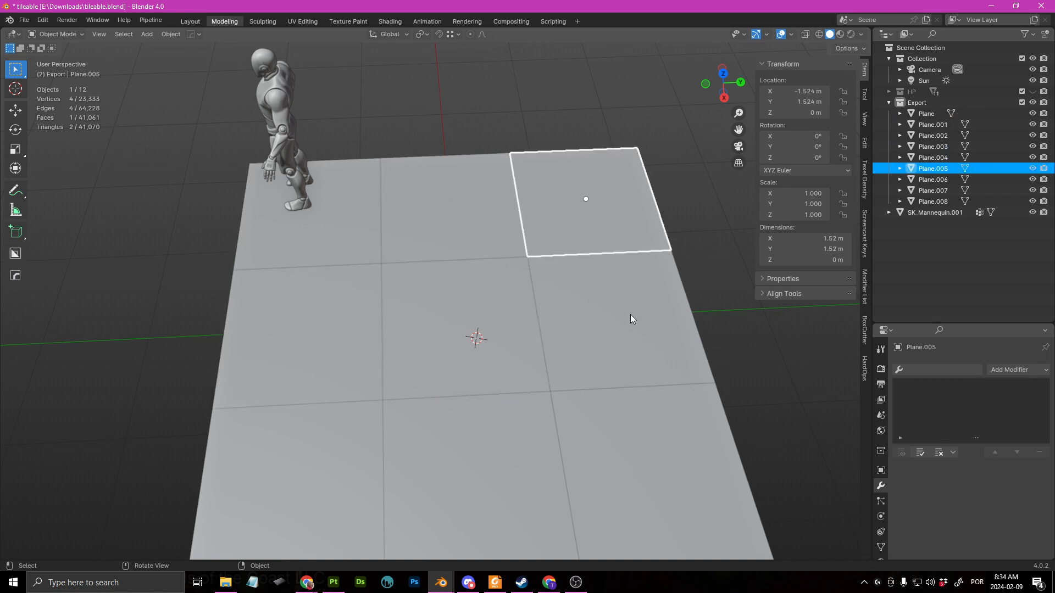
left_click(933, 190)
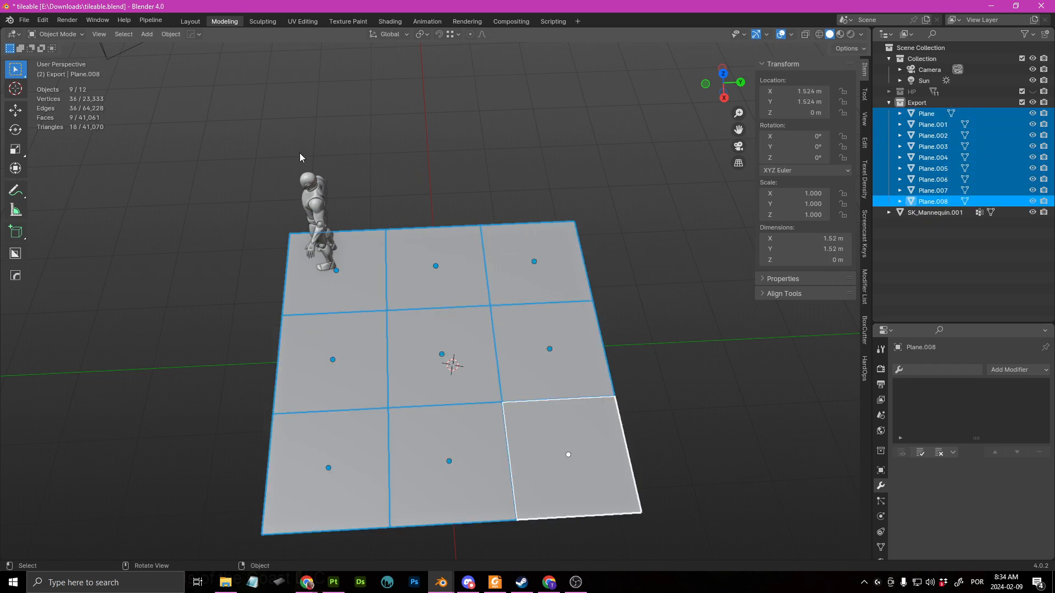
left_click(302, 21)
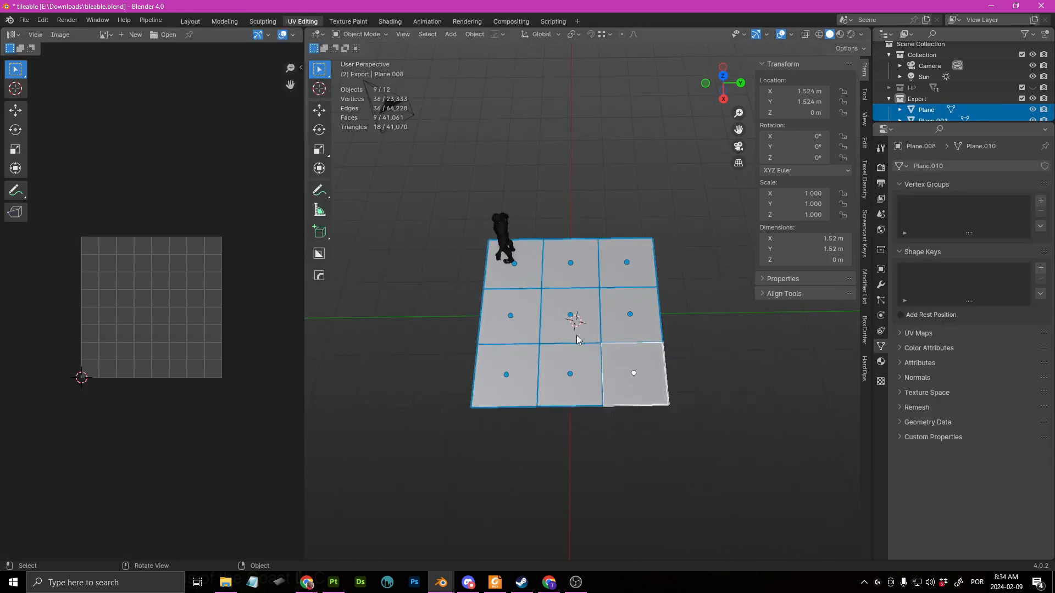
key("Tab")
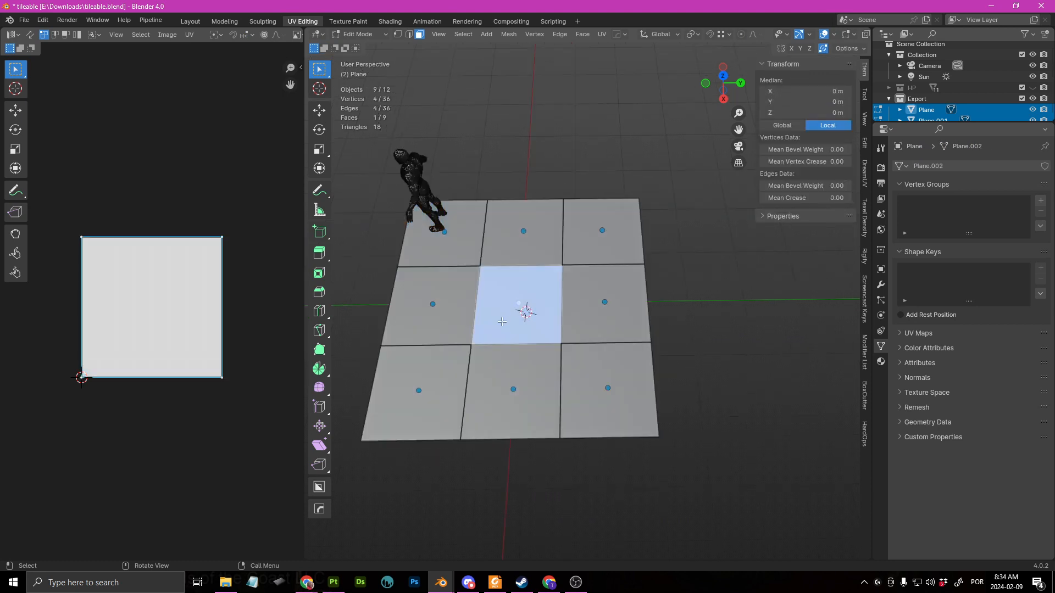
mouse_move(283, 412)
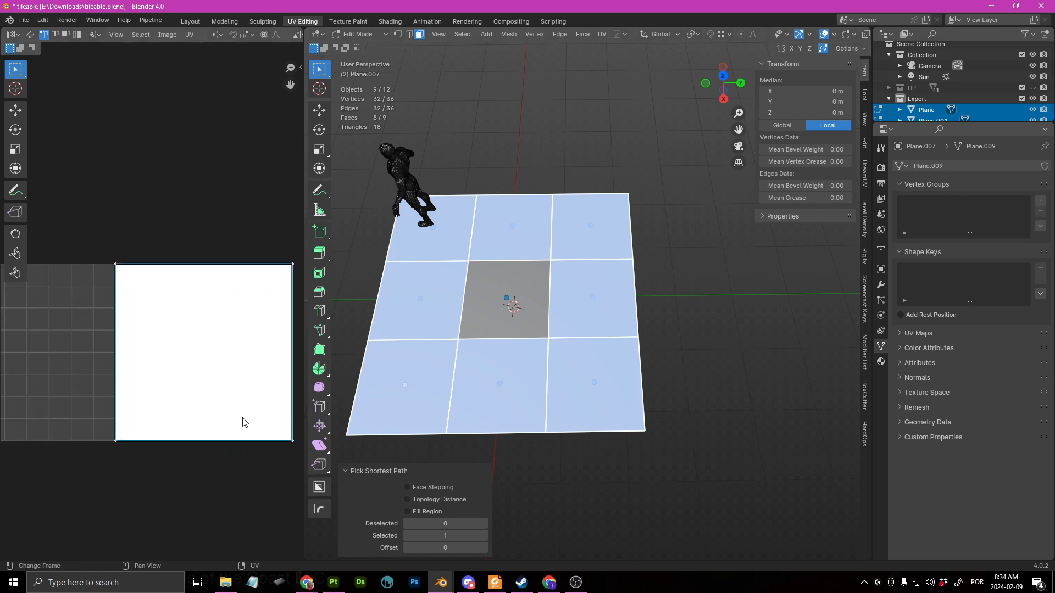
mouse_move(174, 346)
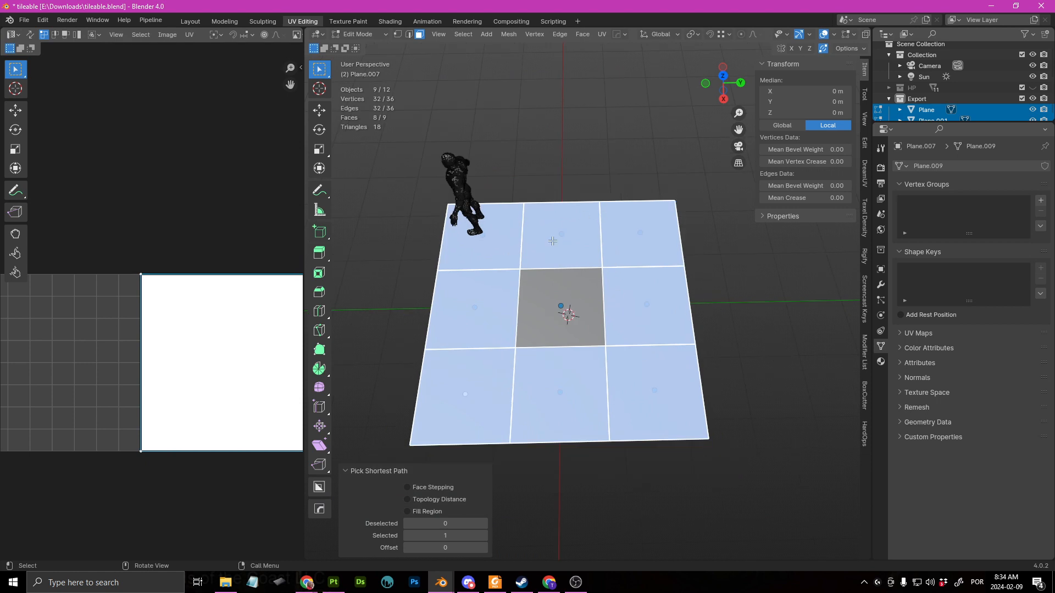
mouse_move(626, 249)
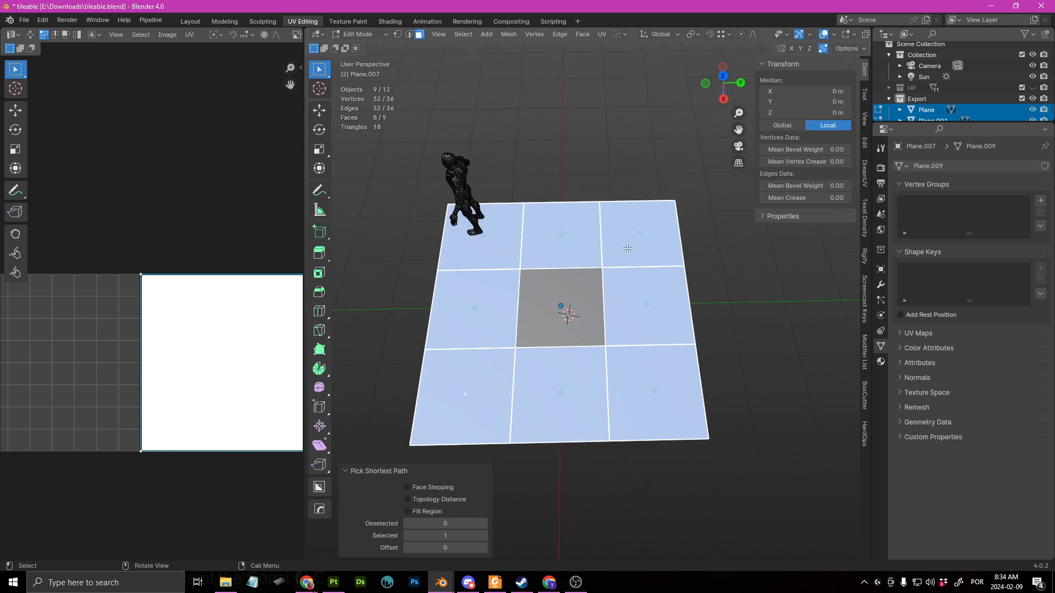
- Join the tiles into one 4.57 m plane, merge vertices by distance and inspect the seams
key("Tab")
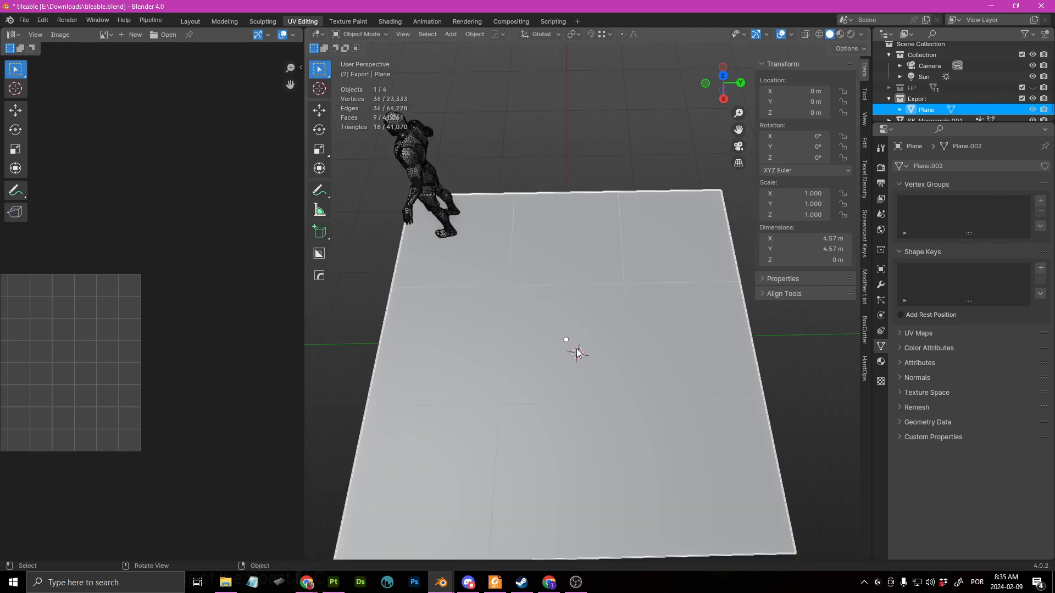
key("Tab")
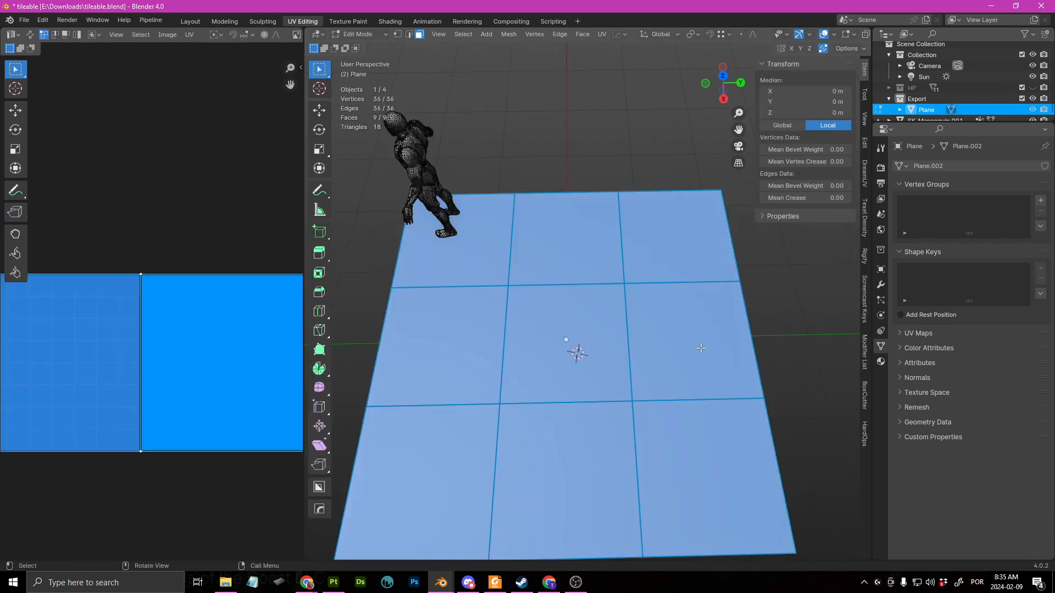
key("m")
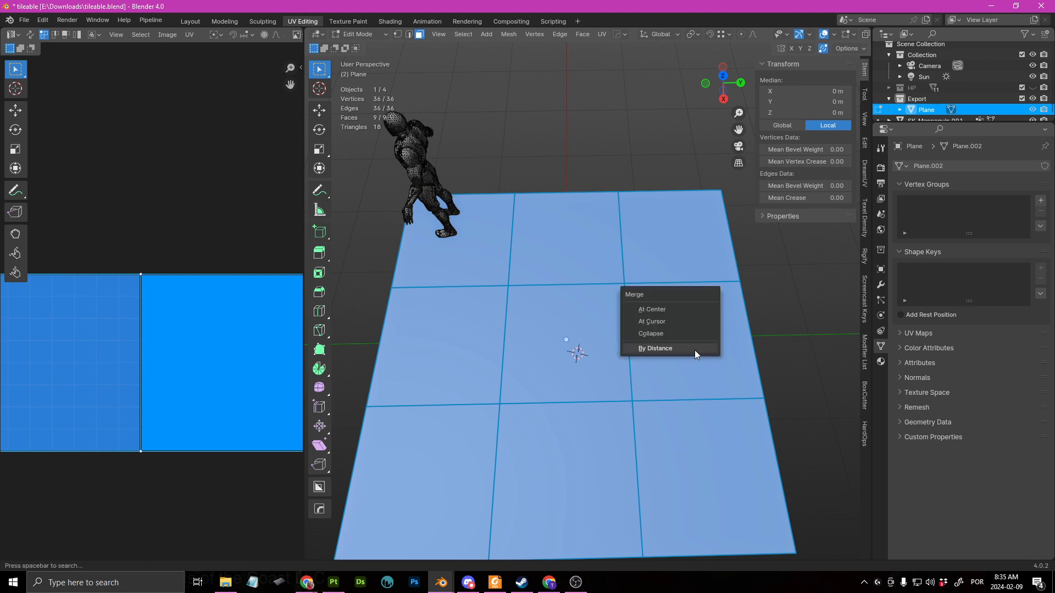
left_click(655, 349)
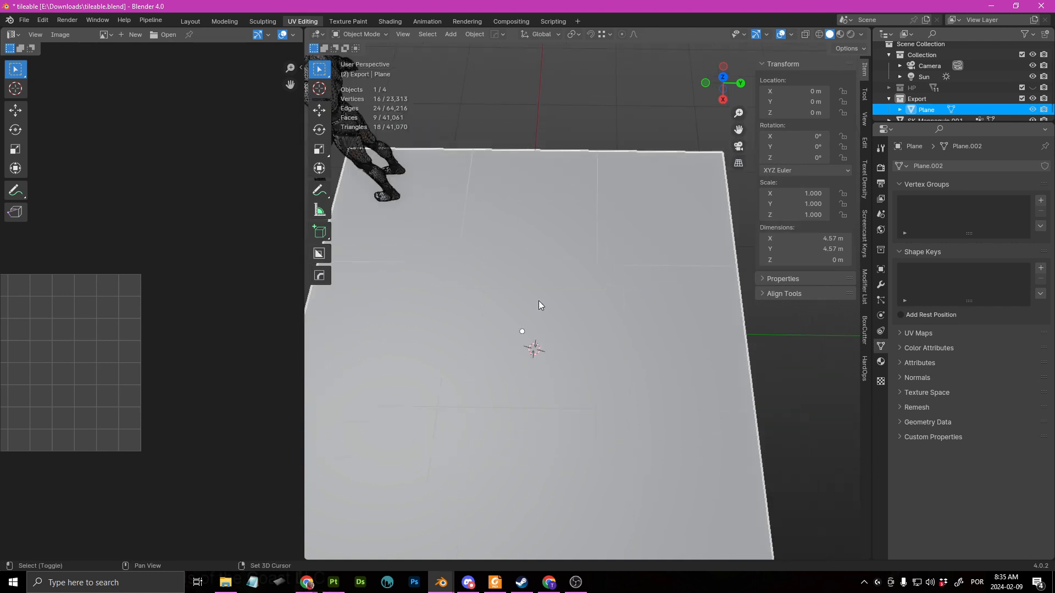
left_click_drag(538, 304, 568, 313)
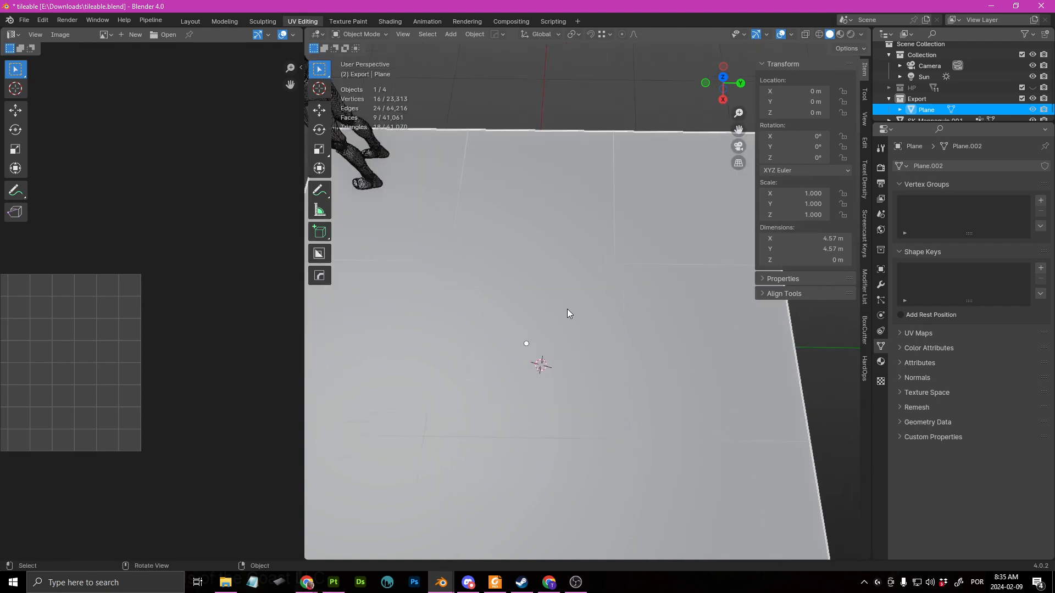
mouse_move(541, 356)
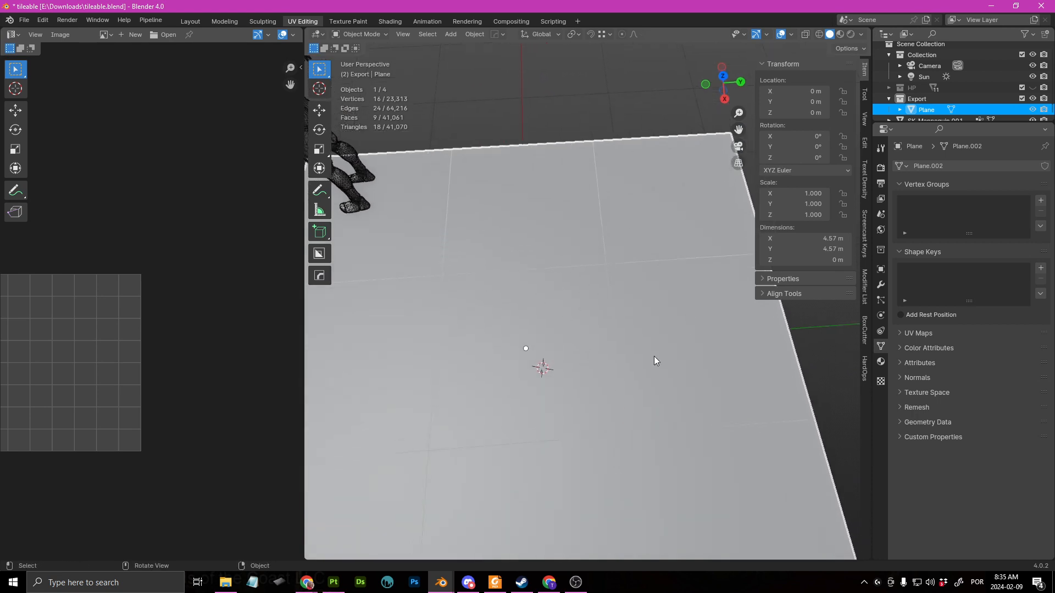
left_click_drag(656, 360, 583, 391)
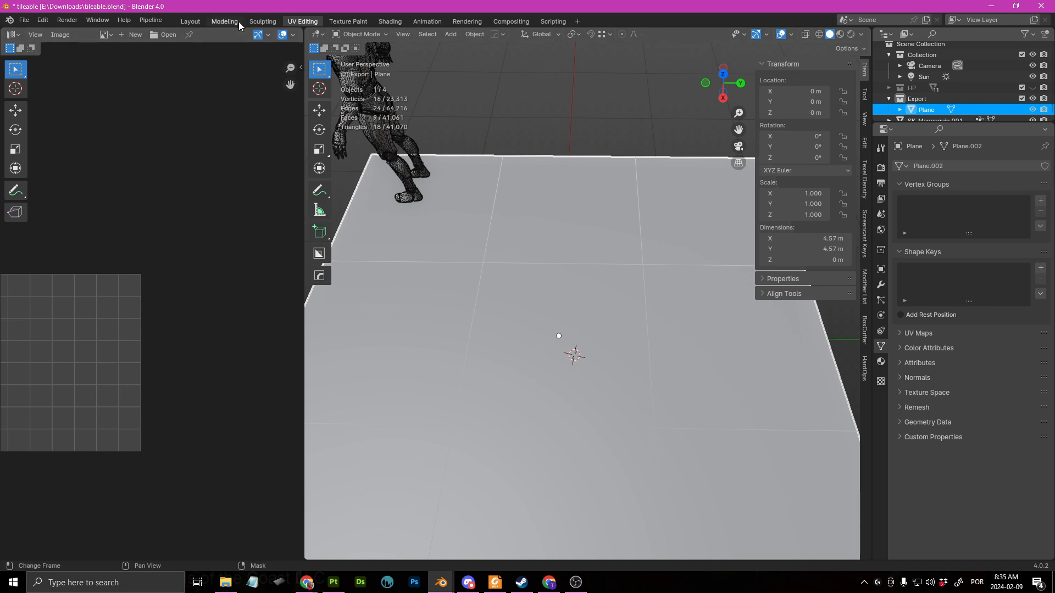
- Reopen tileable.blend in a fresh Blender session from Recent Files
left_click(224, 21)
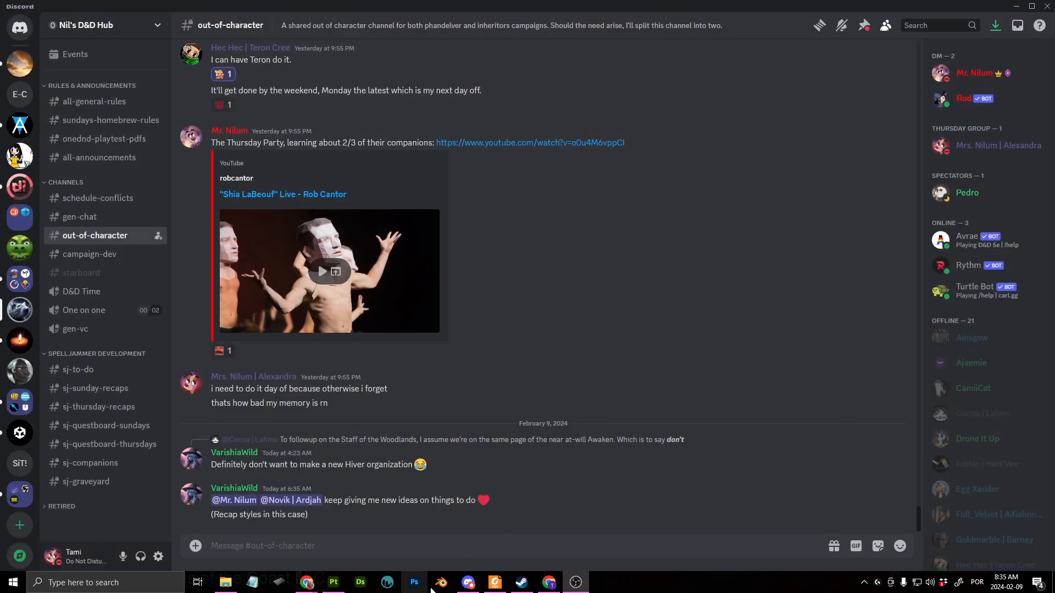
left_click(441, 583)
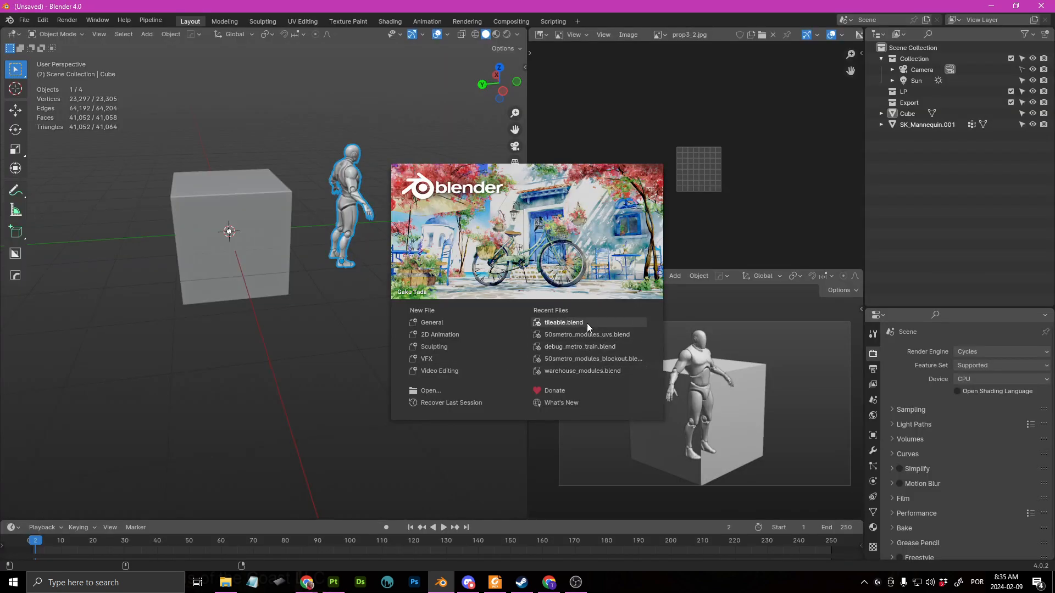
left_click(564, 324)
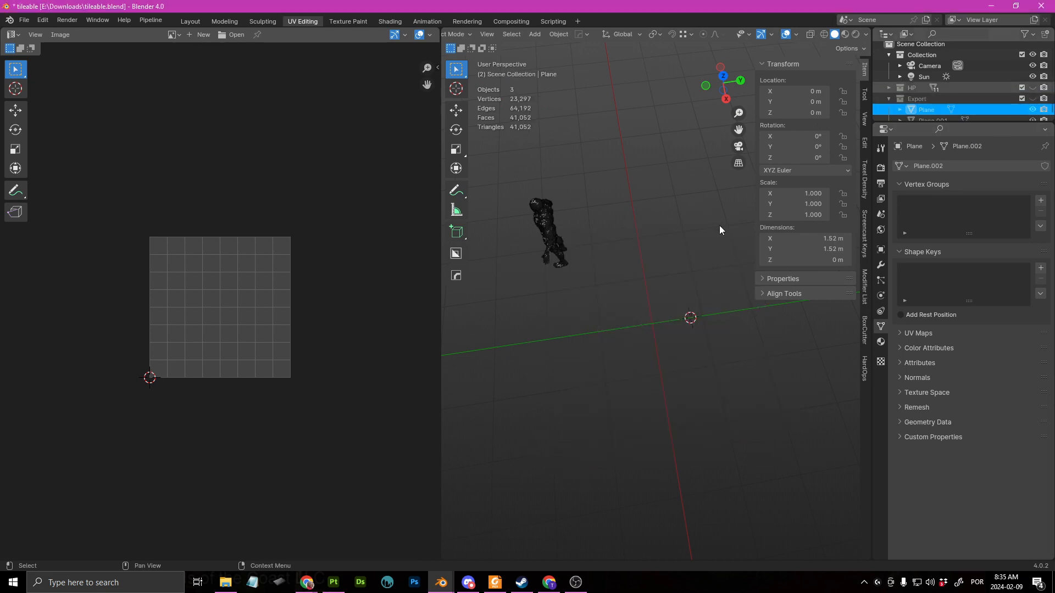
mouse_move(701, 370)
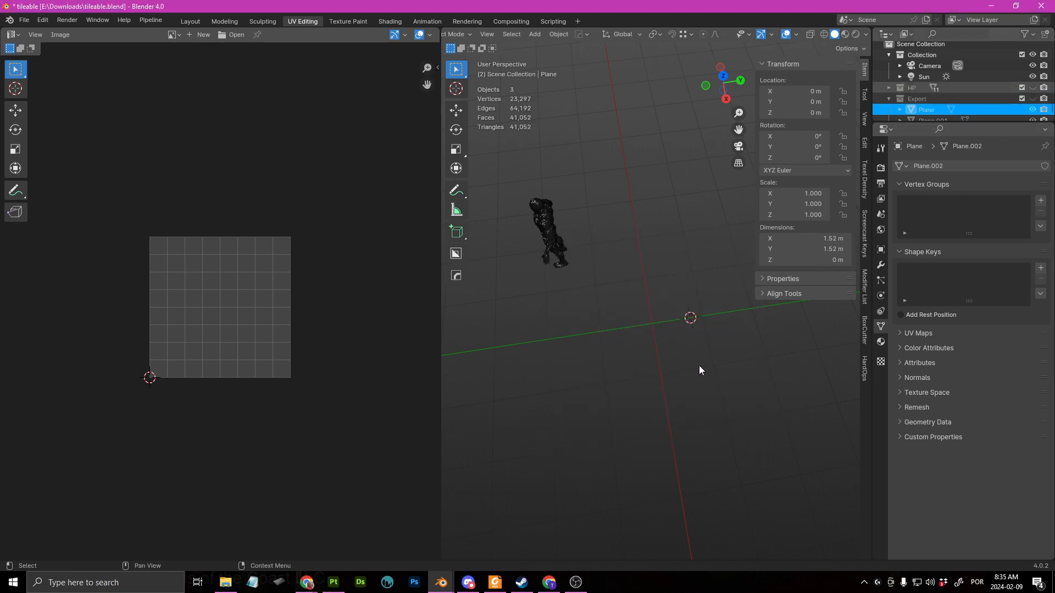
mouse_move(729, 384)
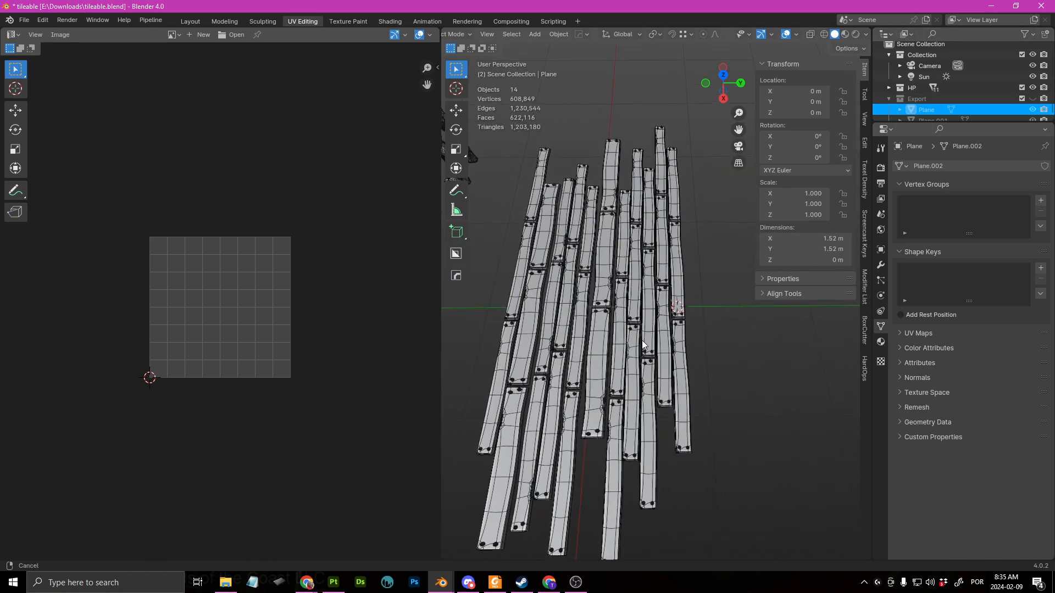
- Select one plank and put it into Vertex Paint mode
left_click_drag(639, 343, 582, 321)
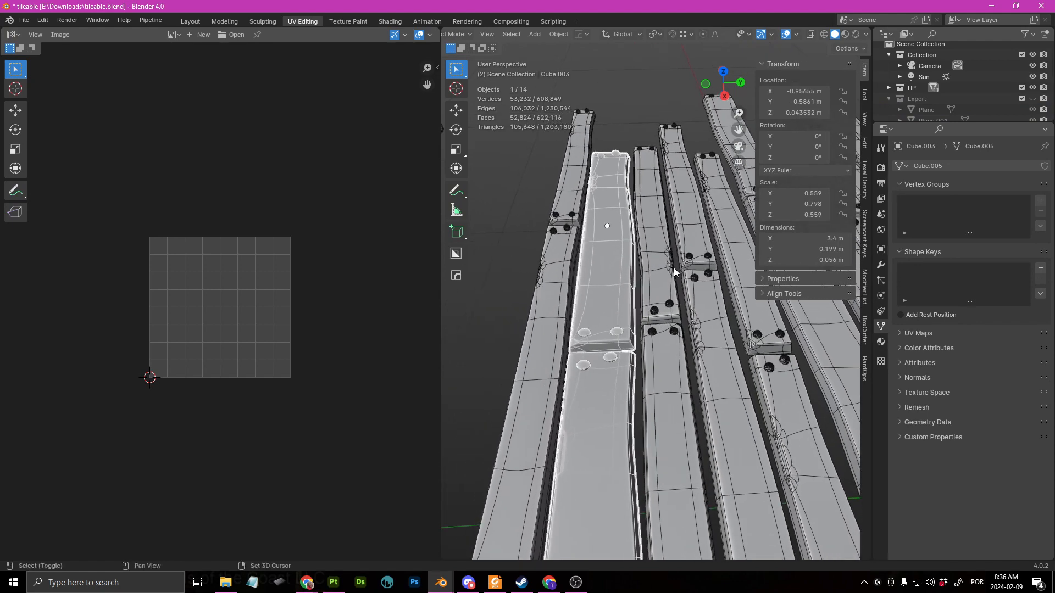
key("Tab")
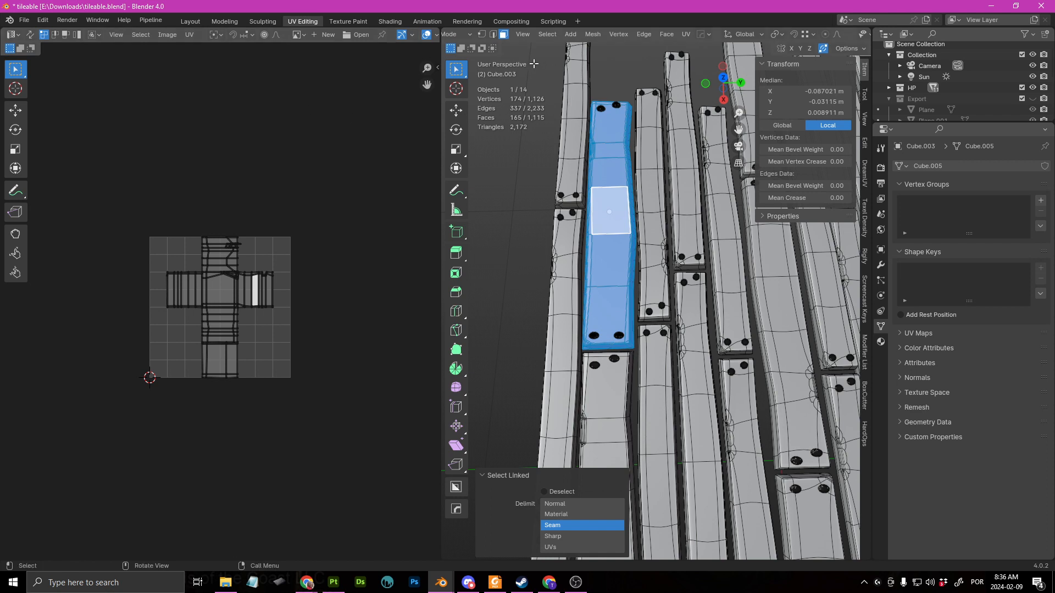
mouse_move(622, 117)
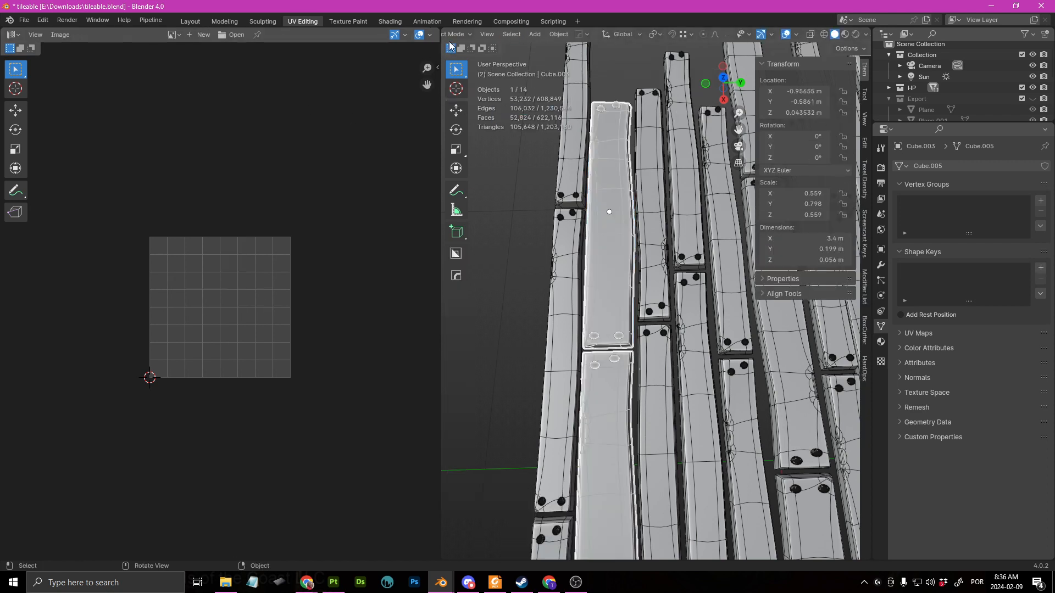
left_click(453, 34)
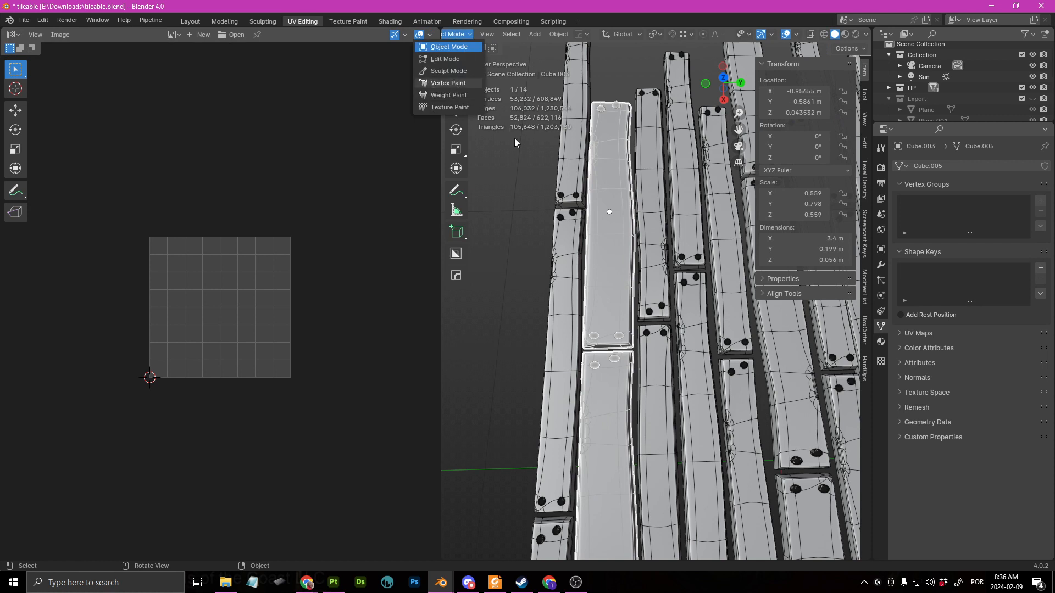
left_click(448, 82)
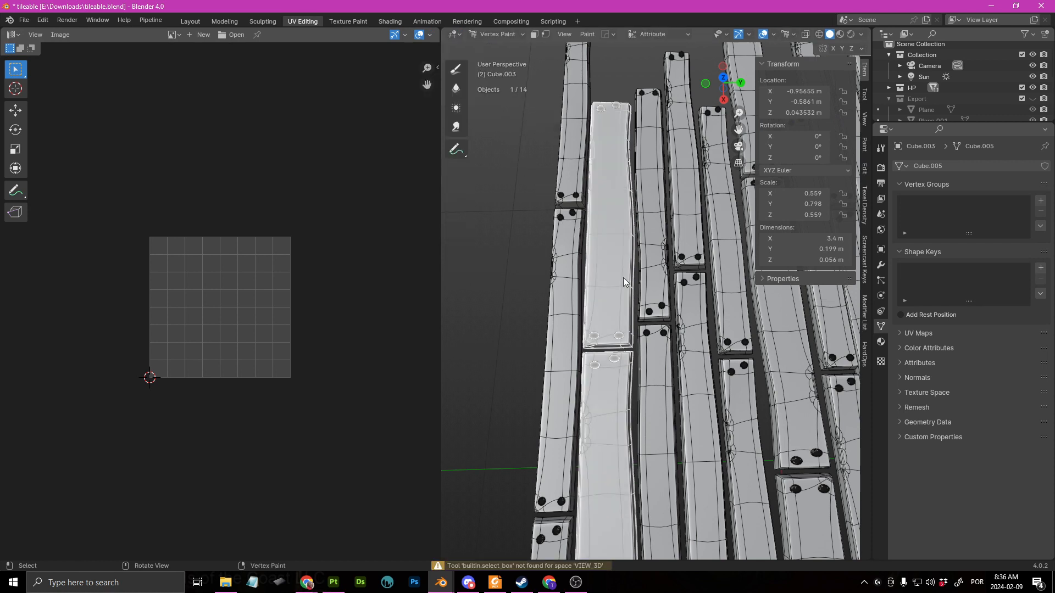
key("Tab")
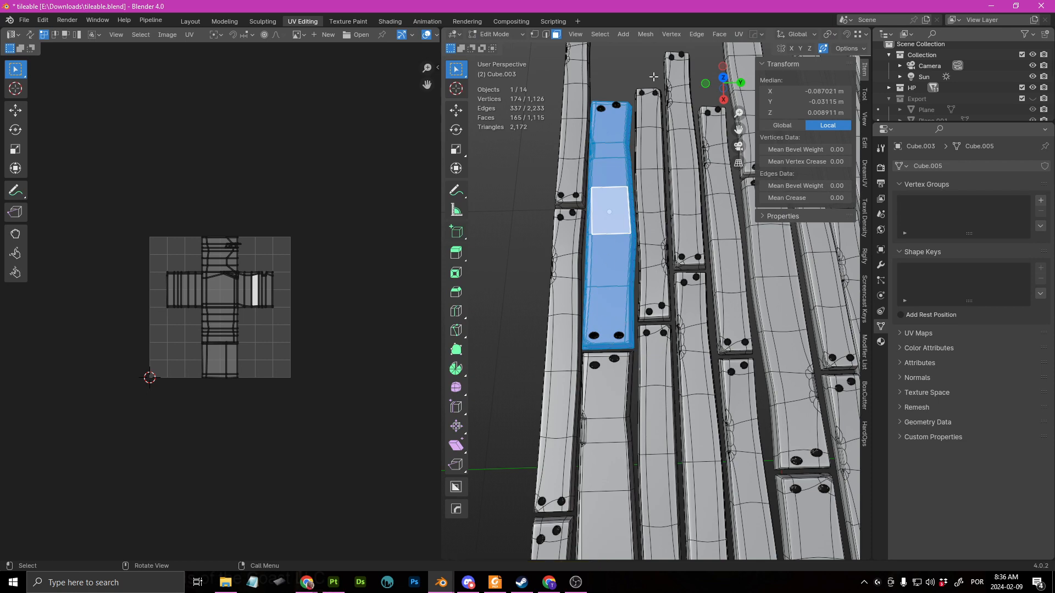
mouse_move(441, 88)
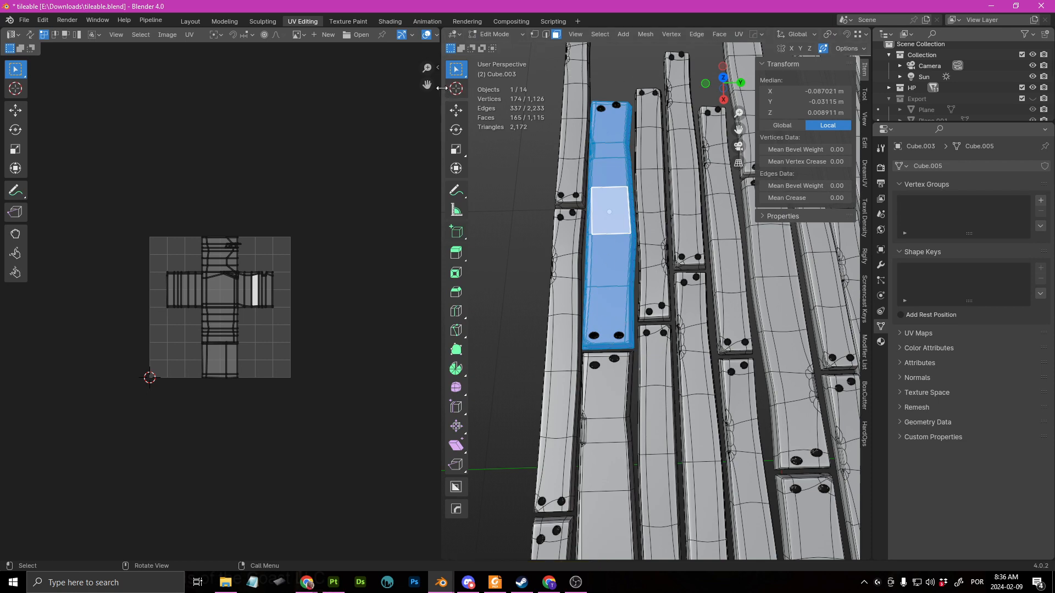
left_click(254, 34)
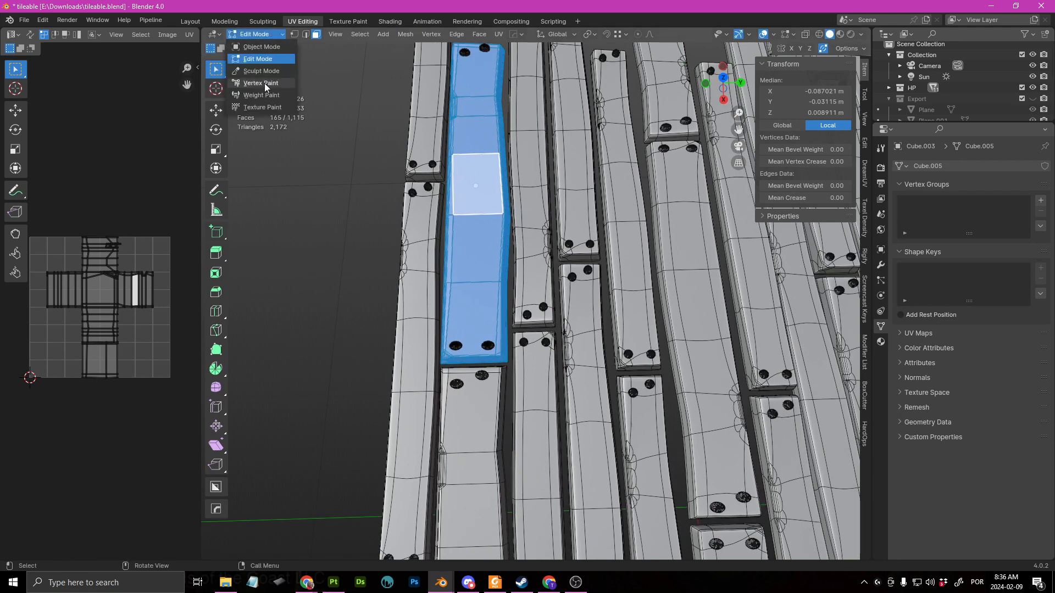
left_click(261, 83)
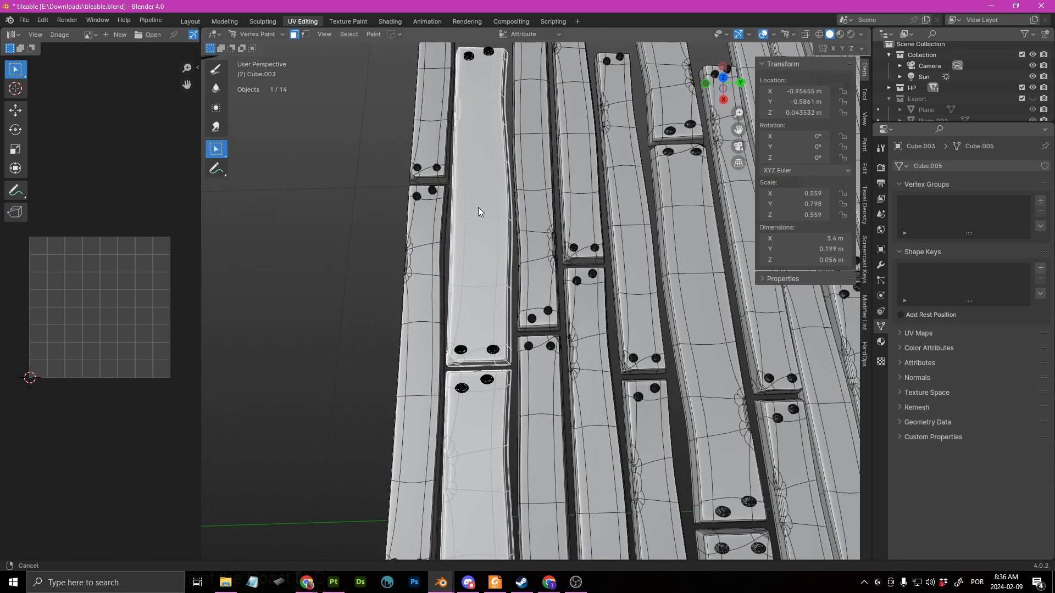
- Flood the plank with a uniform vertex colour via Set Vertex Colors
left_click(374, 33)
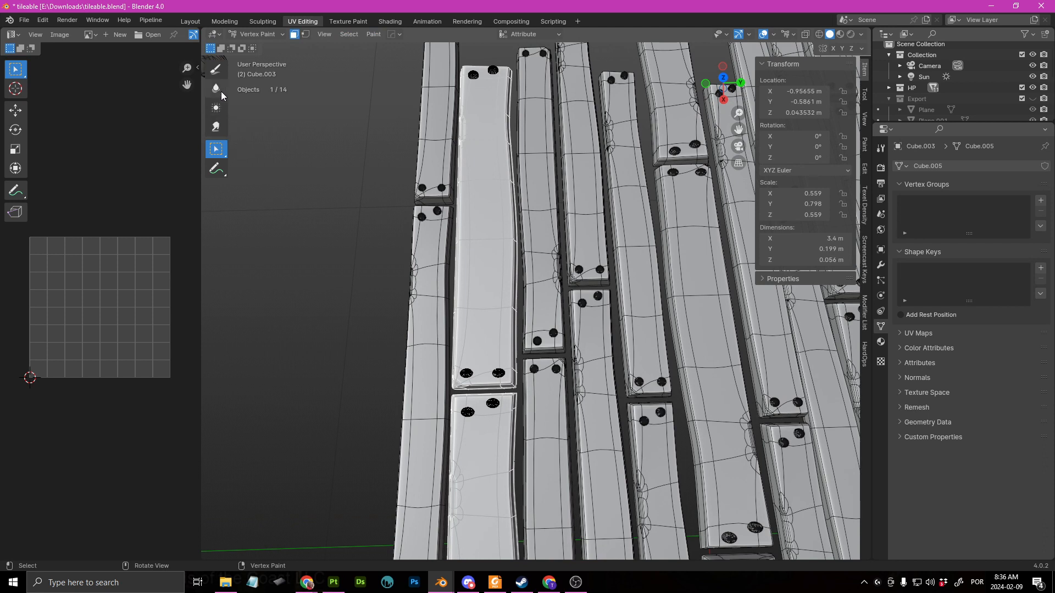
left_click(216, 68)
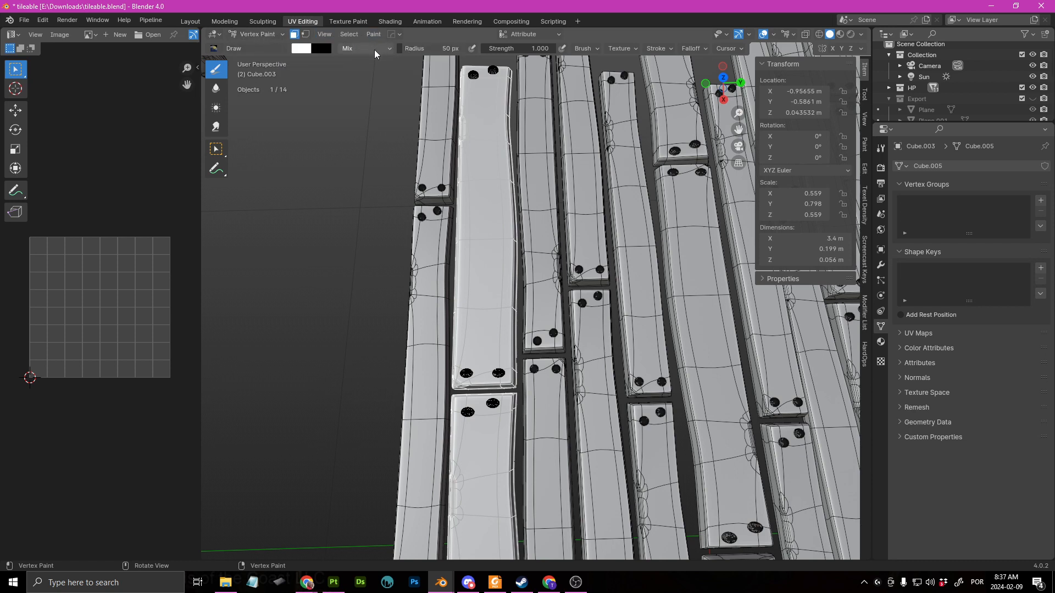
left_click(373, 34)
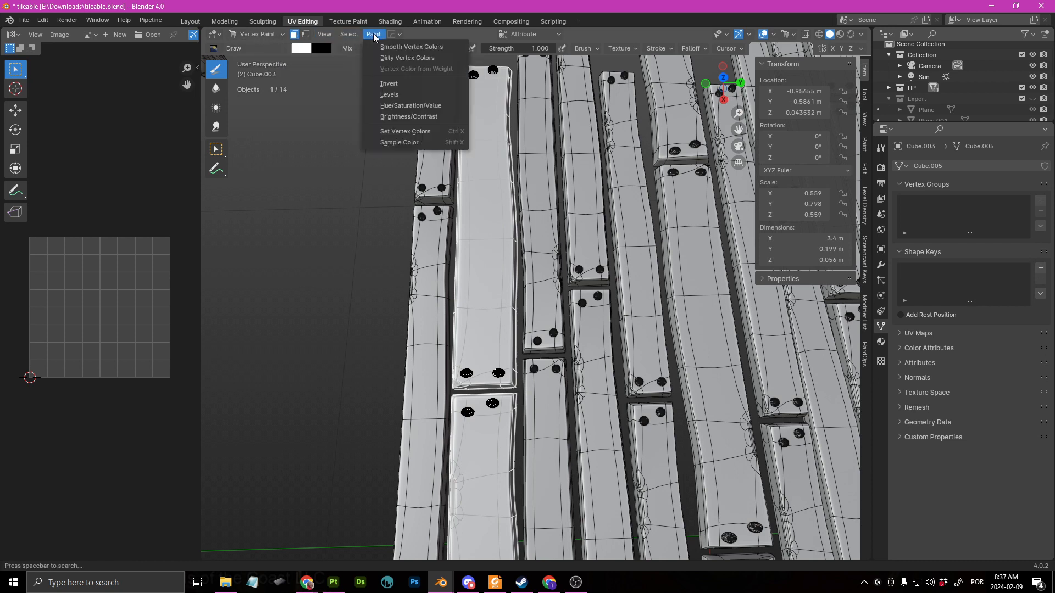
mouse_move(369, 38)
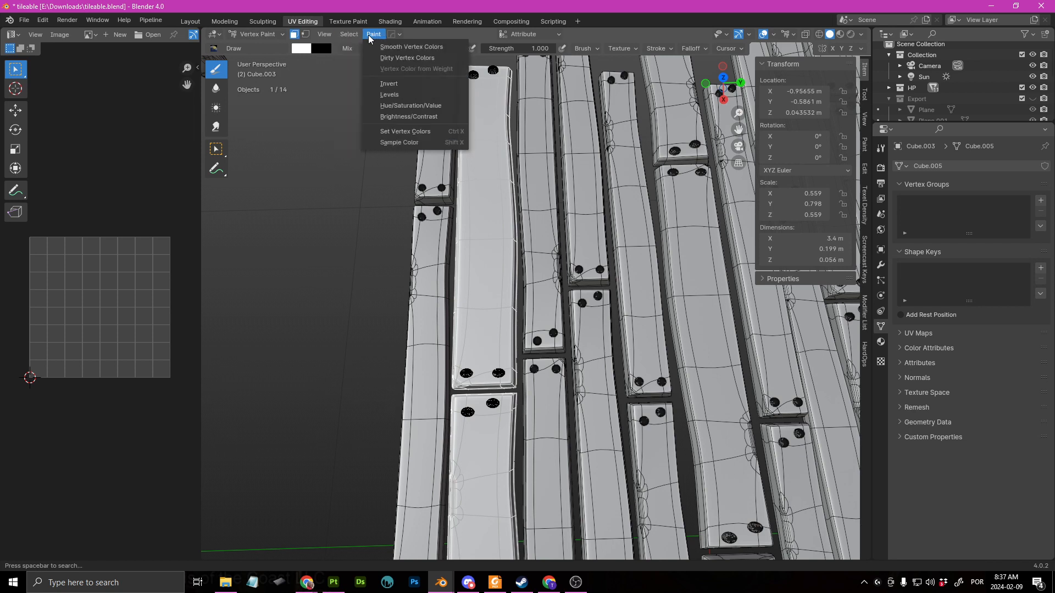
mouse_move(407, 58)
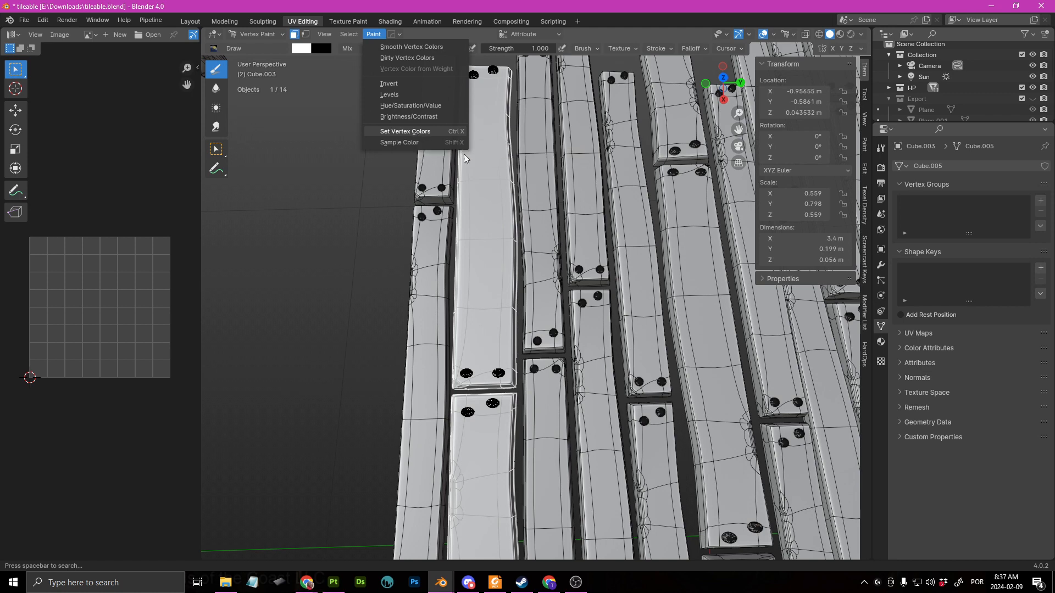
left_click(405, 131)
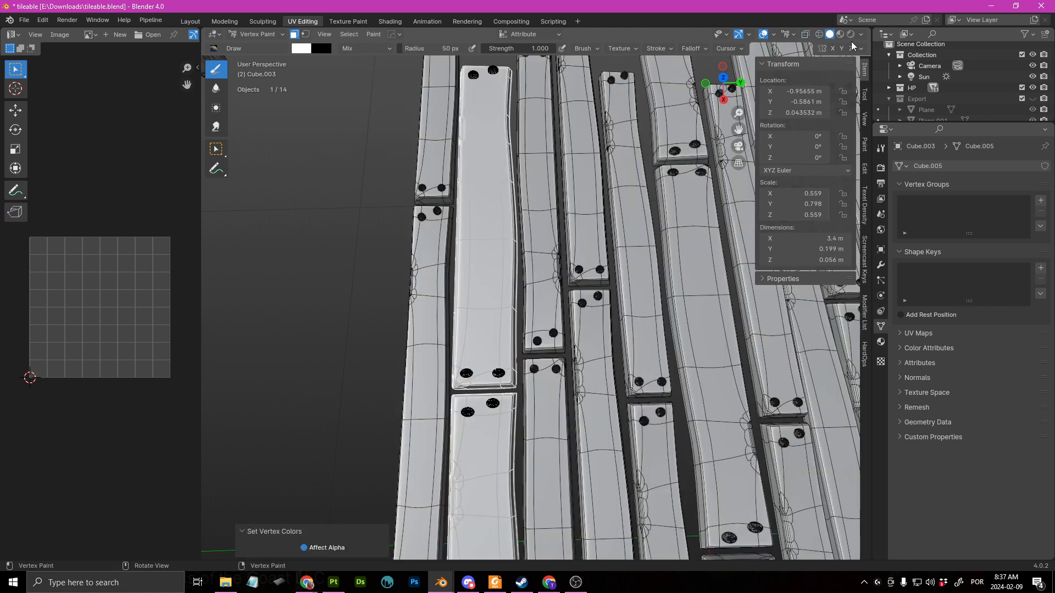
- Add a second material Material.001 with a yellow base colour for the plank's screw heads
left_click(859, 34)
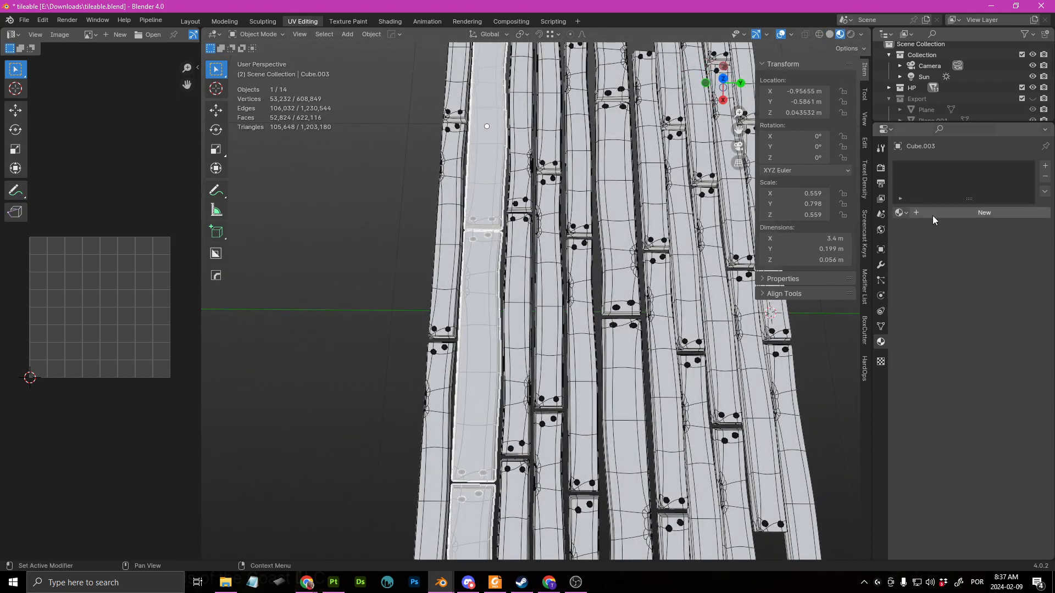
left_click(983, 212)
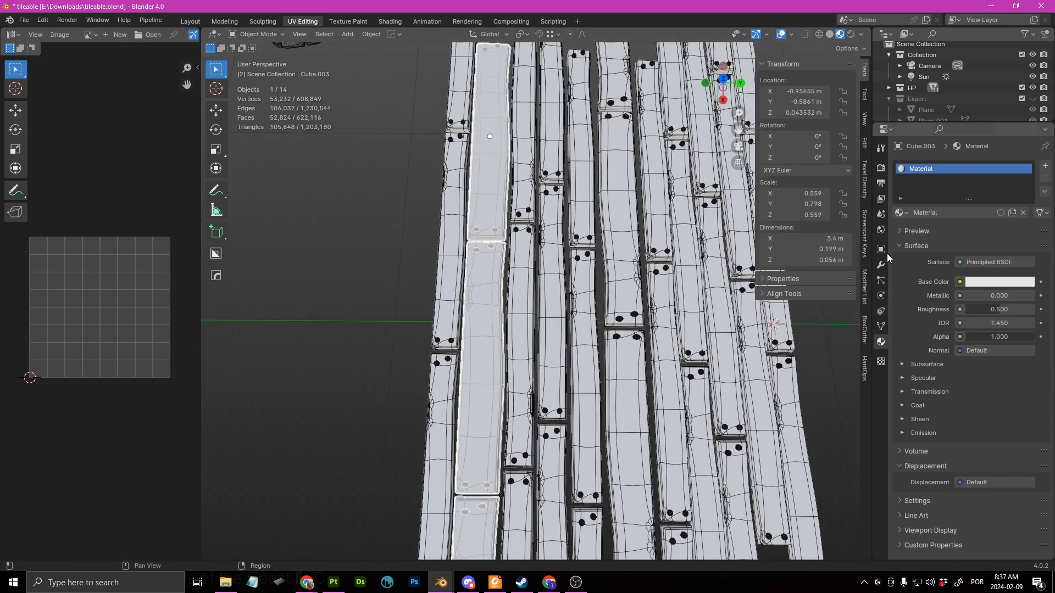
left_click(999, 281)
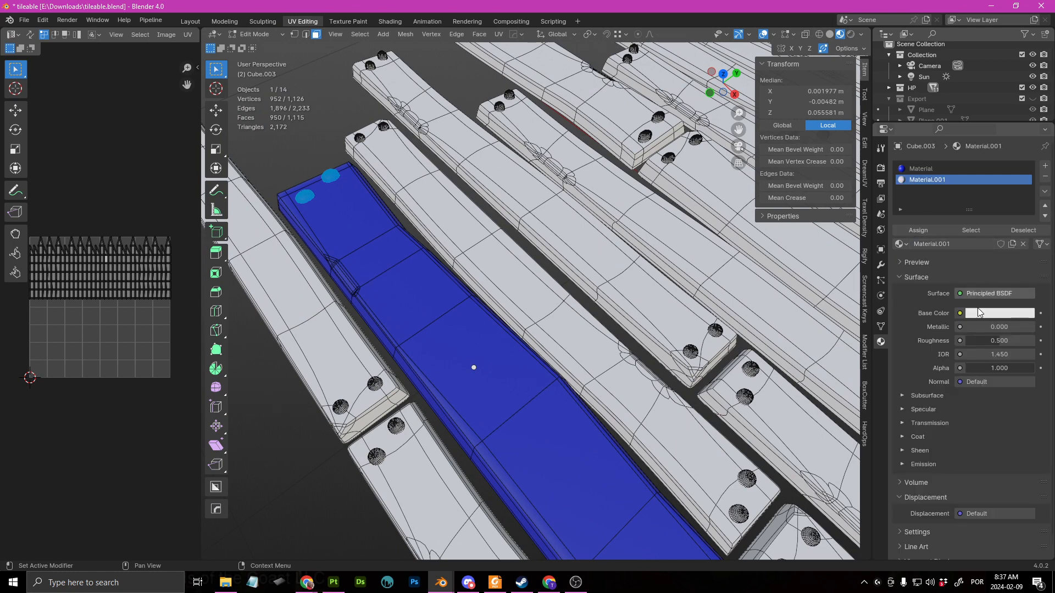
left_click(1001, 313)
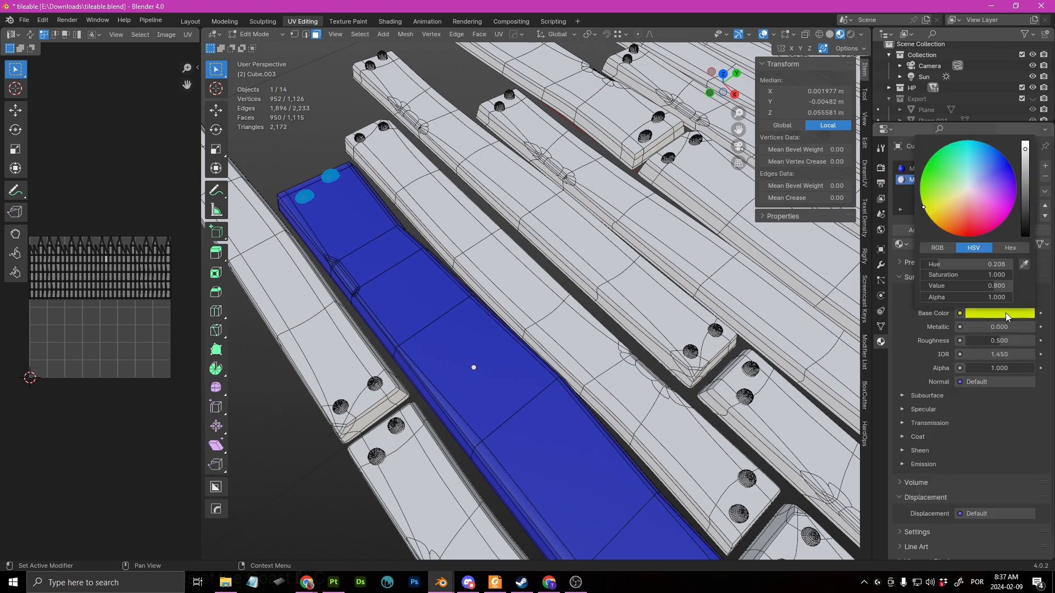
mouse_move(972, 127)
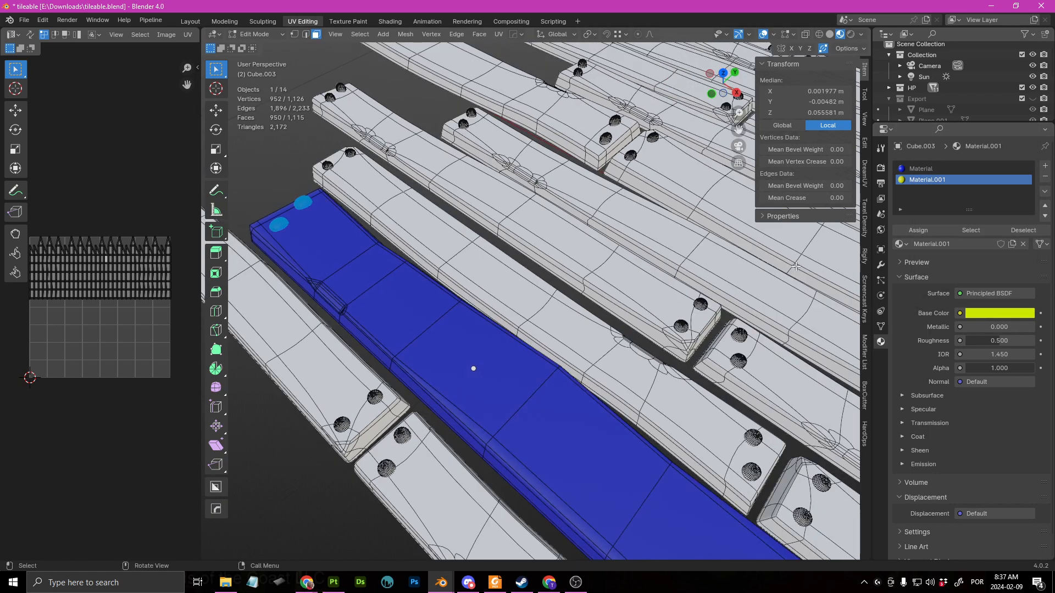
key("Tab")
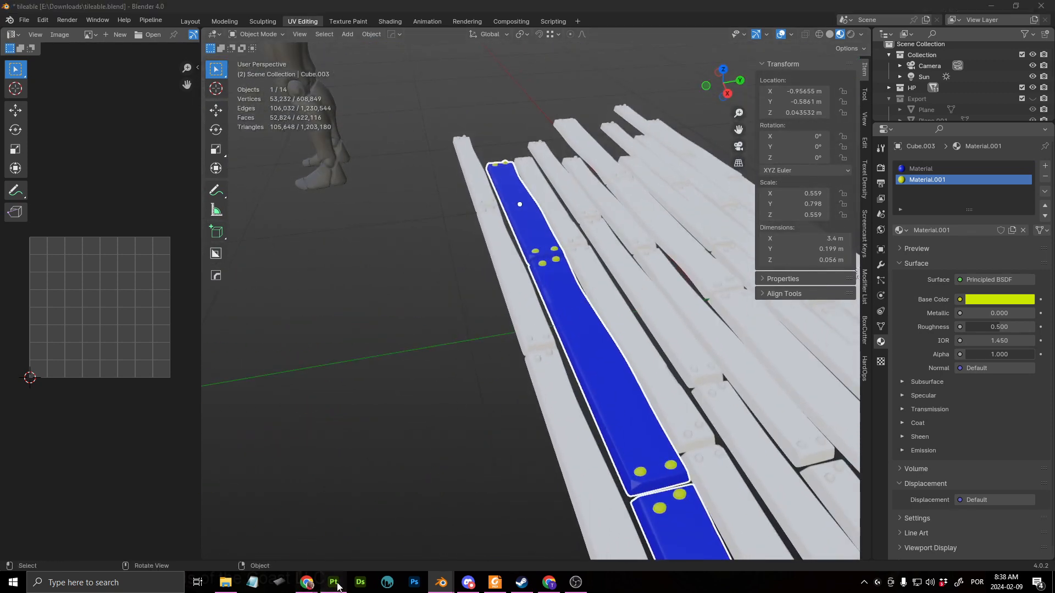
- Add the Wood Acajou smart material from Assets as a fill layer over the grey planks
left_click(333, 582)
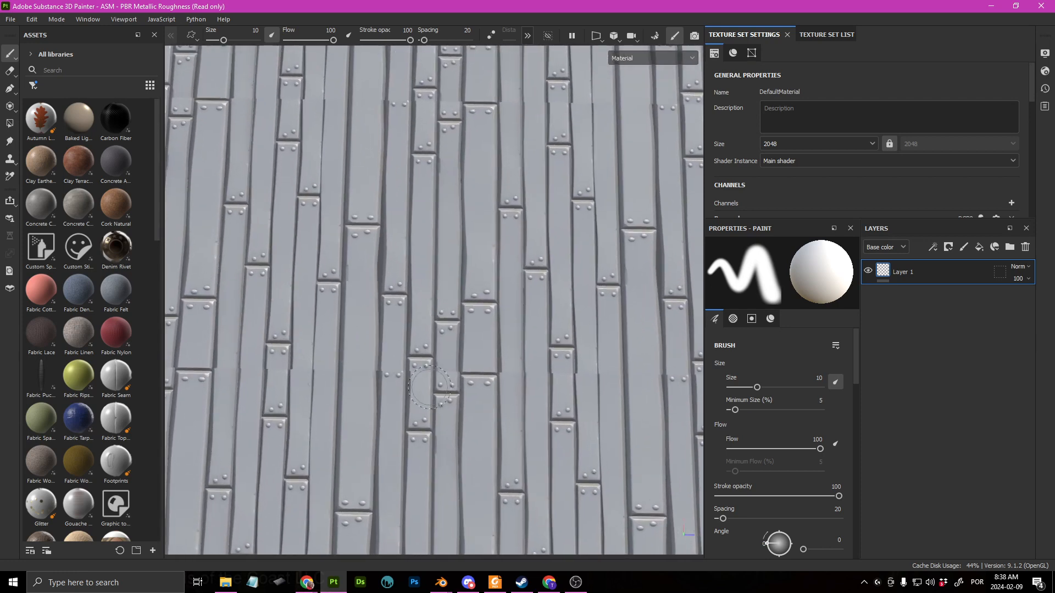
mouse_move(289, 366)
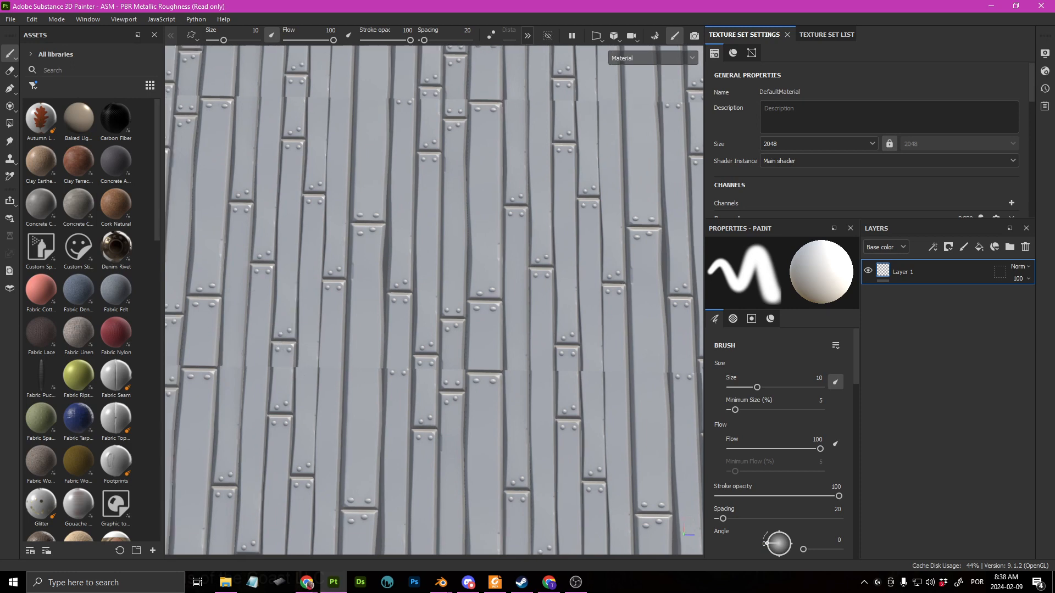
mouse_move(337, 287)
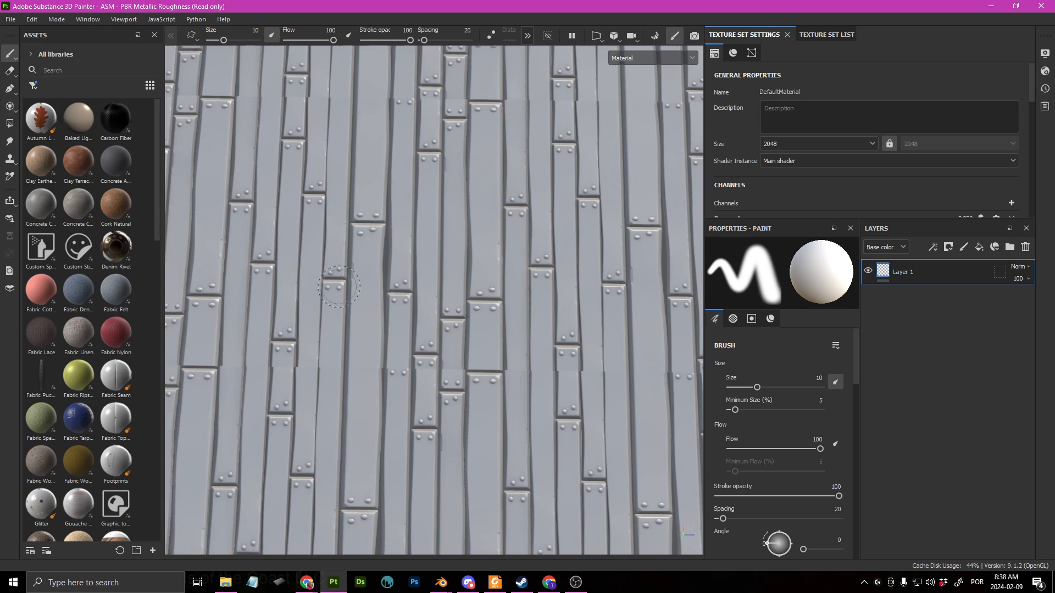
left_click_drag(340, 286, 498, 289)
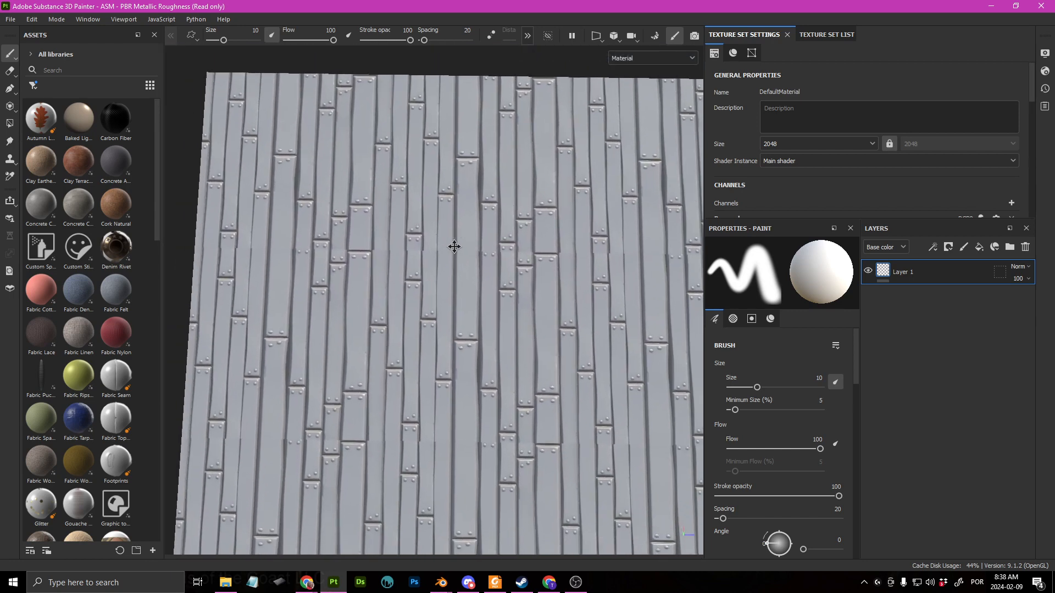
left_click_drag(453, 246, 484, 259)
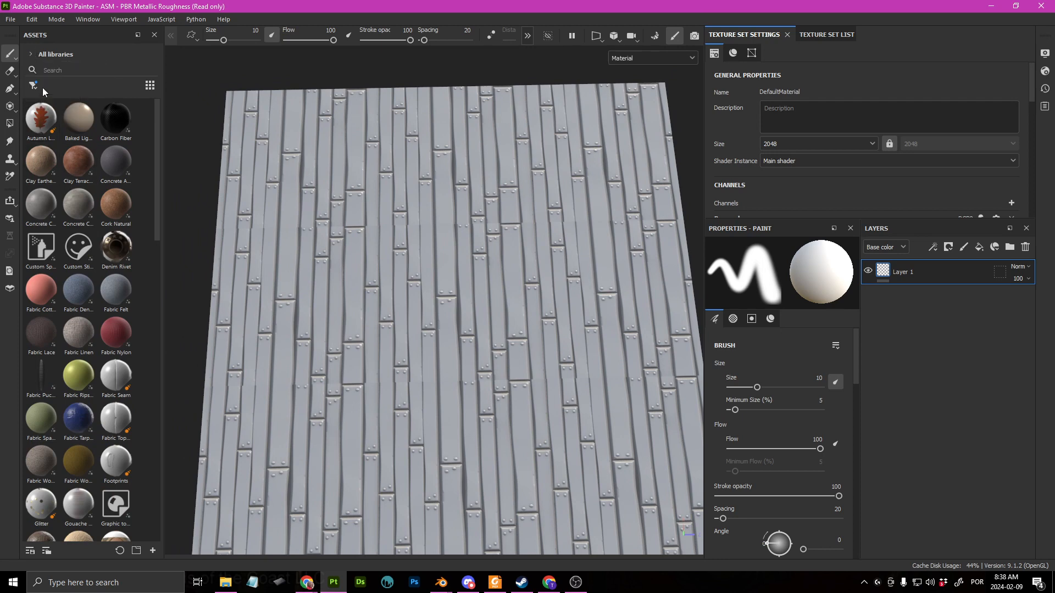
scroll("down", 3)
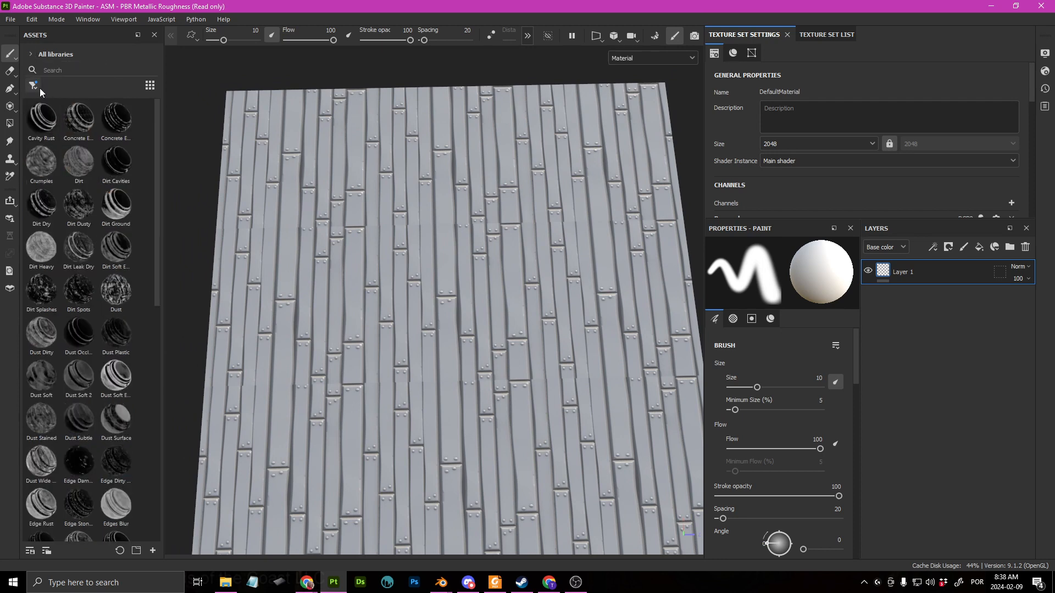
left_click(33, 86)
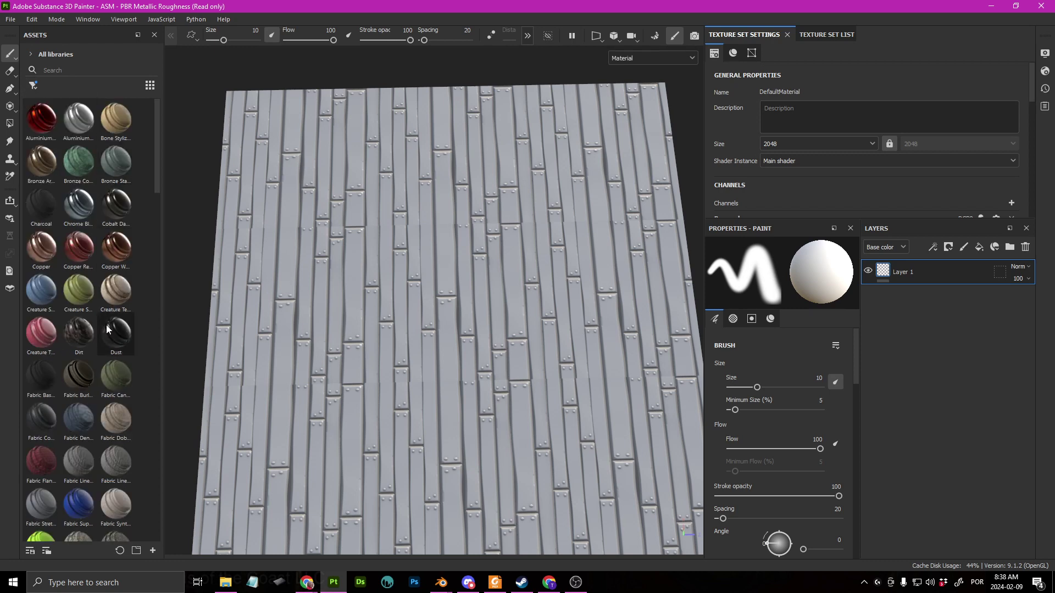
scroll("down", 3)
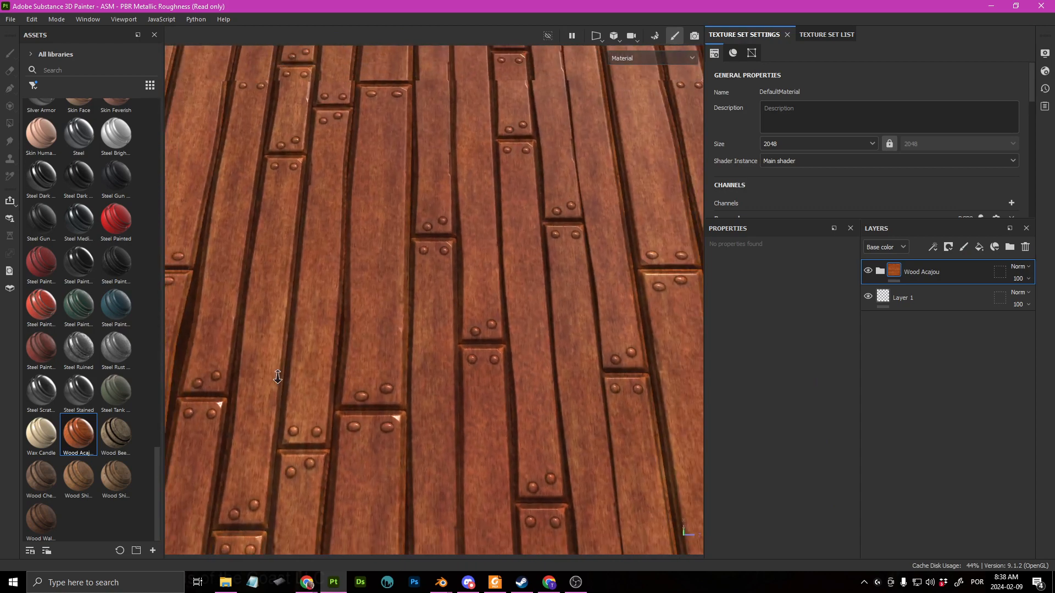
left_click_drag(277, 377, 286, 362)
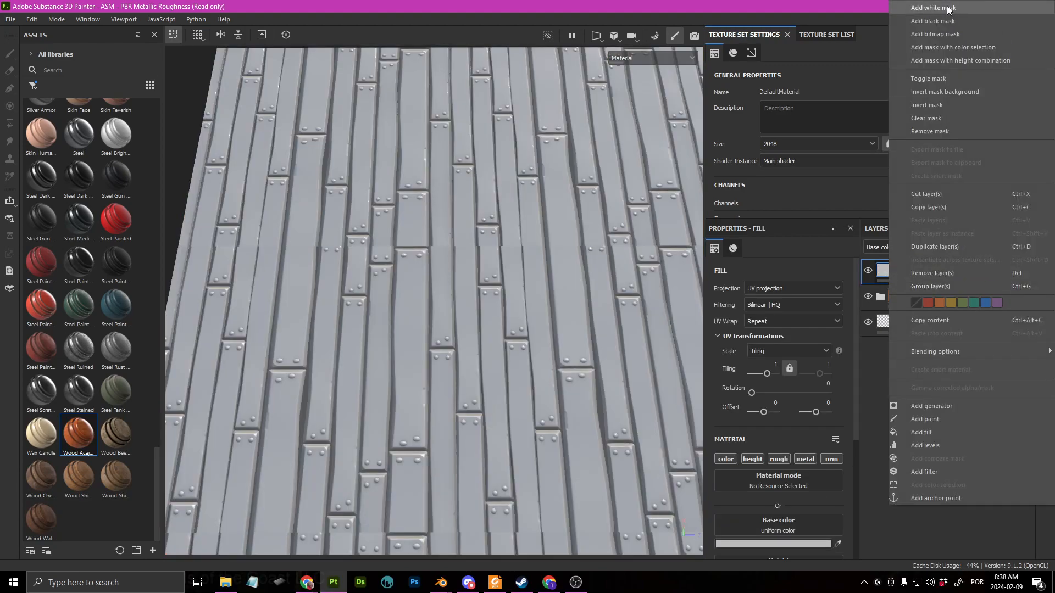
- Mask the new fill layer and paint a thin vertical groove along one plank edge
left_click(935, 19)
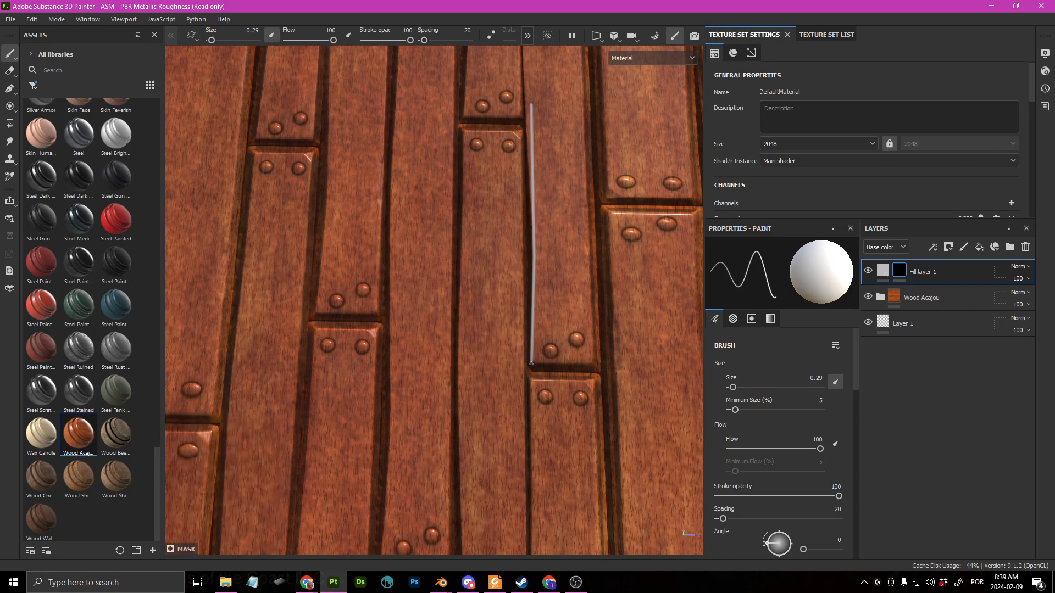
left_click_drag(530, 364, 592, 364)
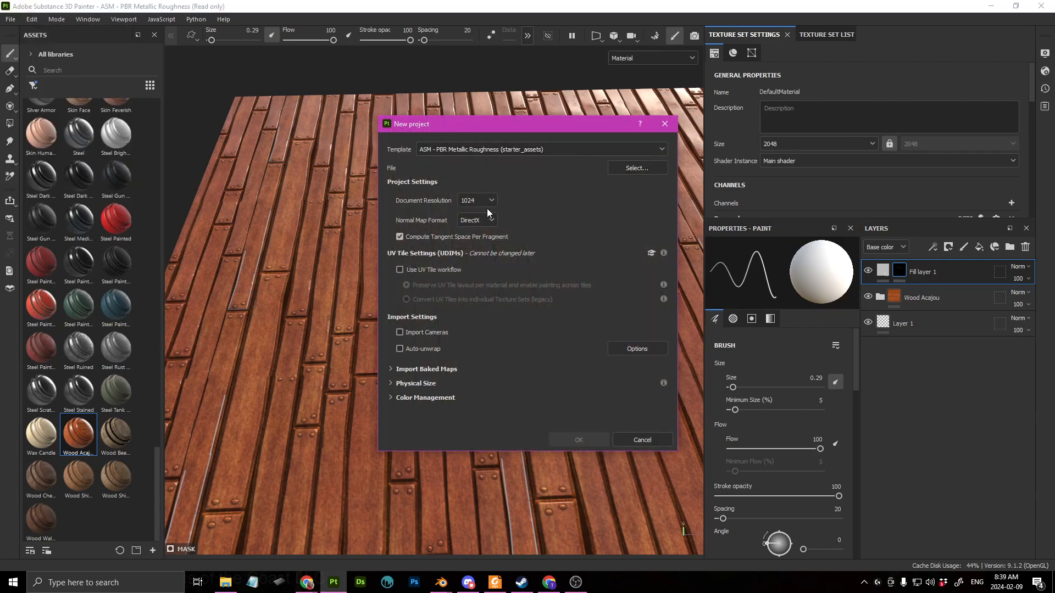
- Create a new 2048 project on tileable_low.fbx, discard the plank work and face the plane head-on
left_click(477, 200)
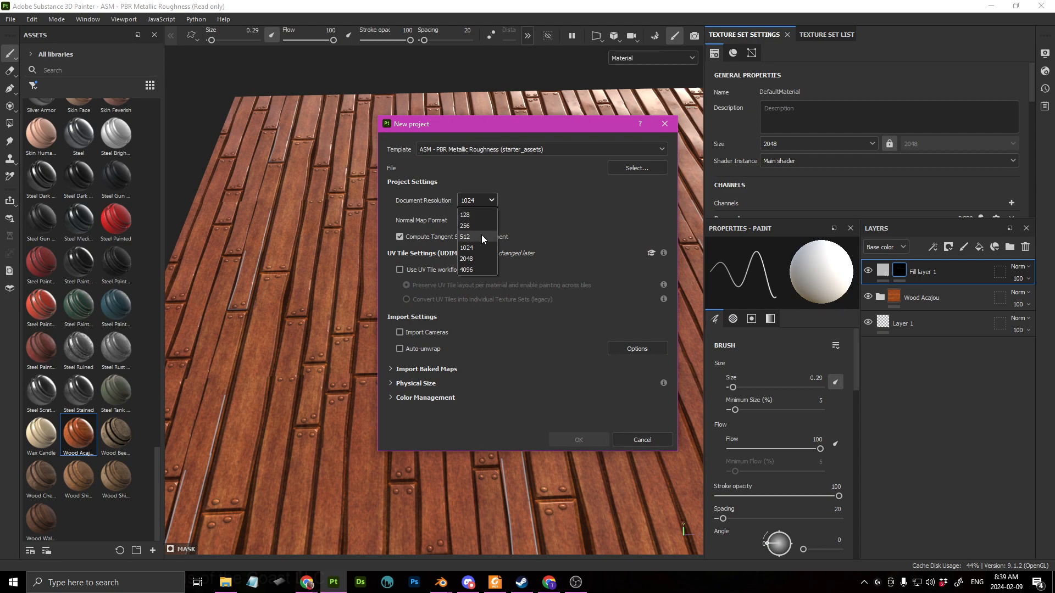
left_click(466, 259)
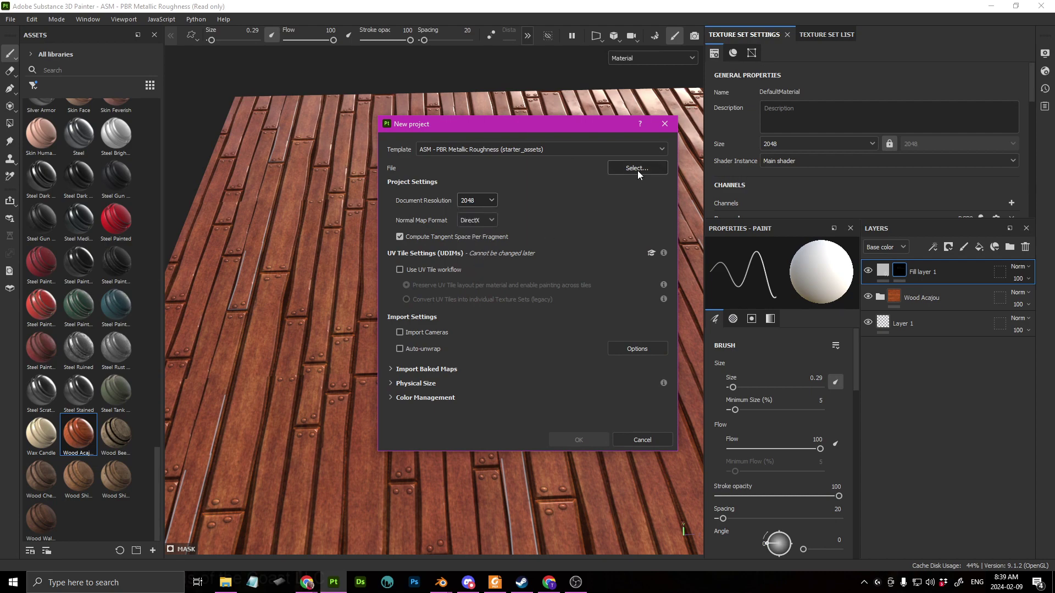
left_click(637, 167)
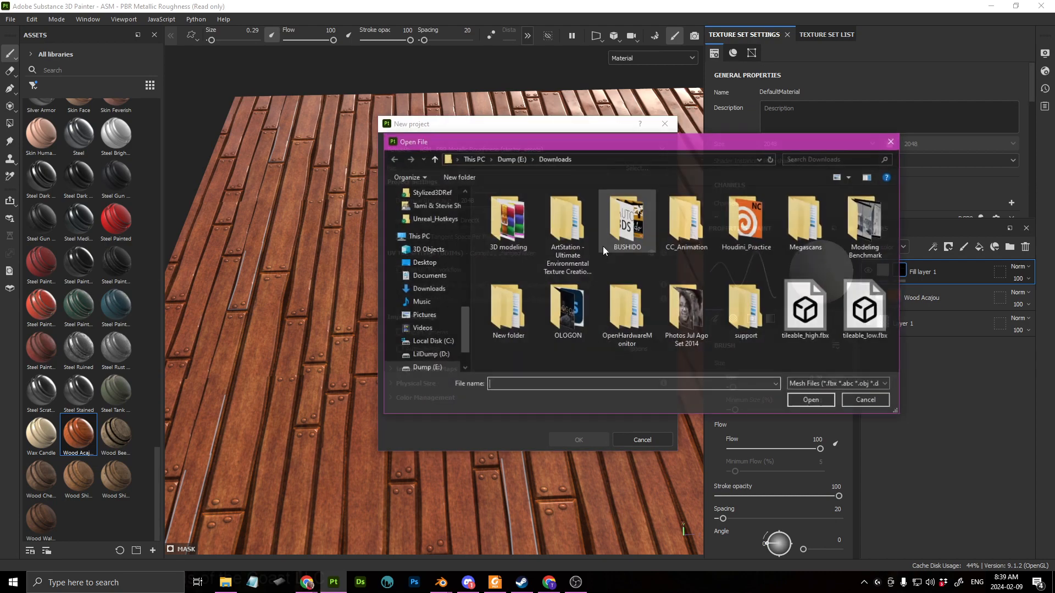
double_click(865, 306)
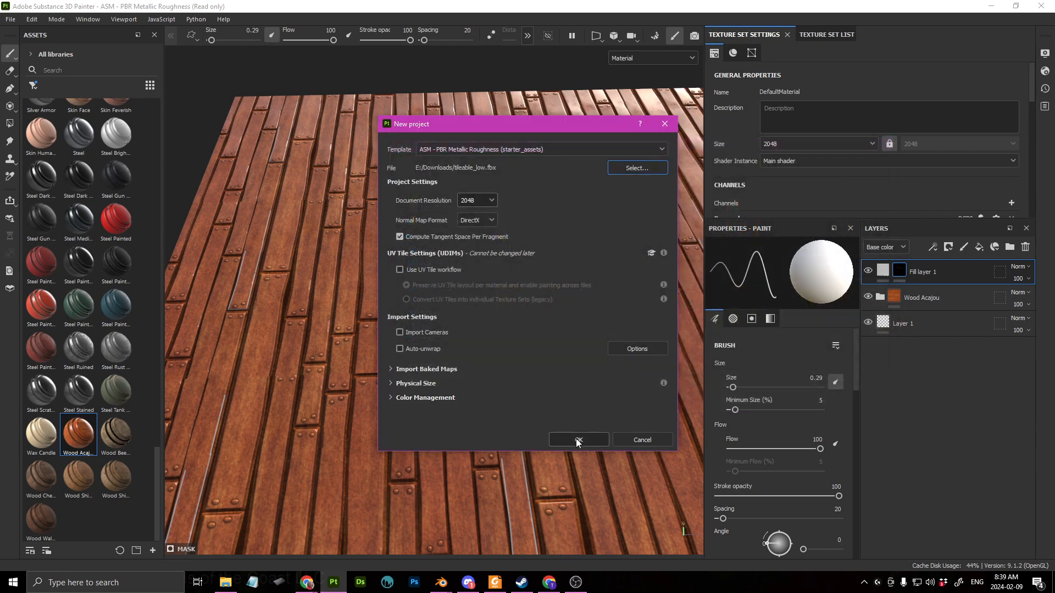
left_click(578, 439)
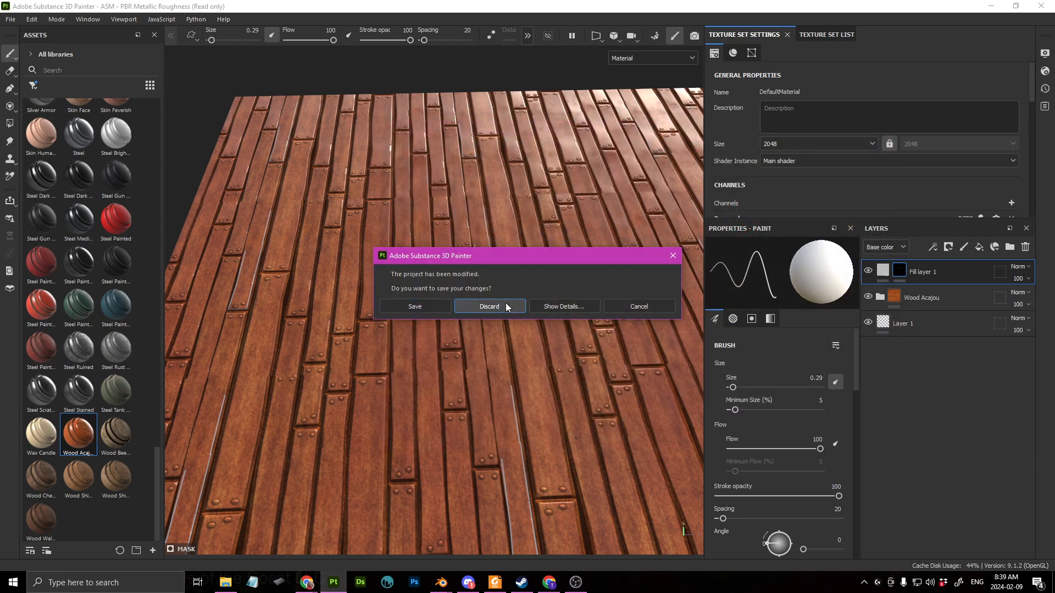
left_click(489, 306)
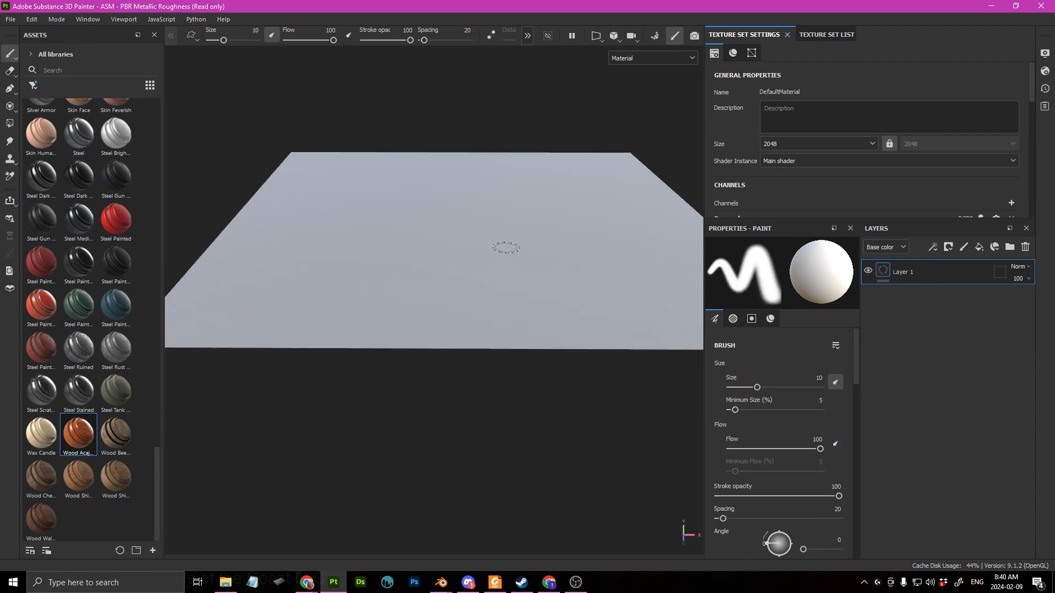
left_click_drag(506, 248, 451, 316)
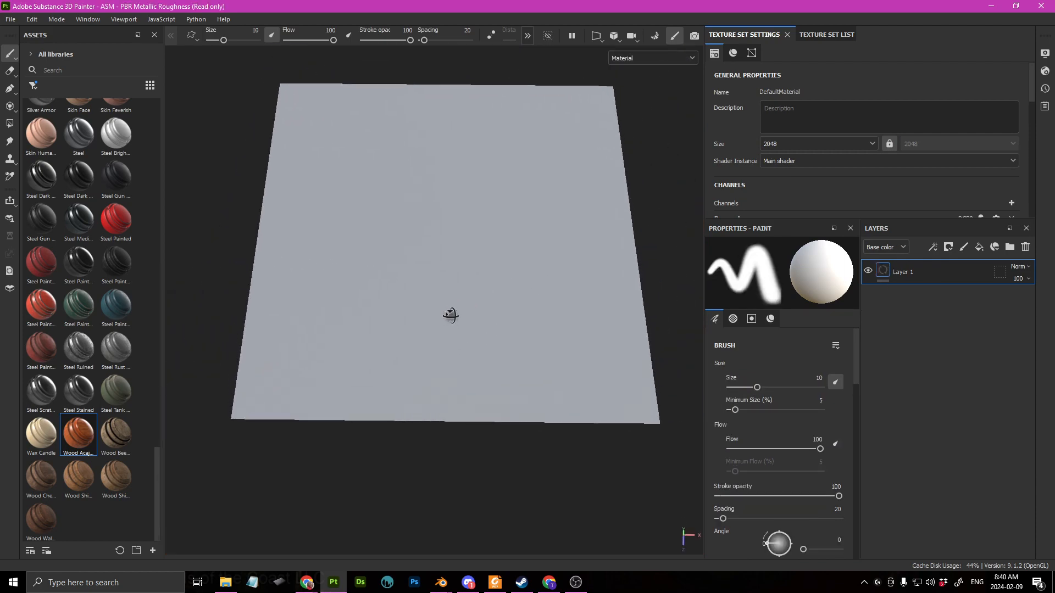
- Show the mesh wireframe and add a fill layer renamed 'Height Details'
left_click(1045, 53)
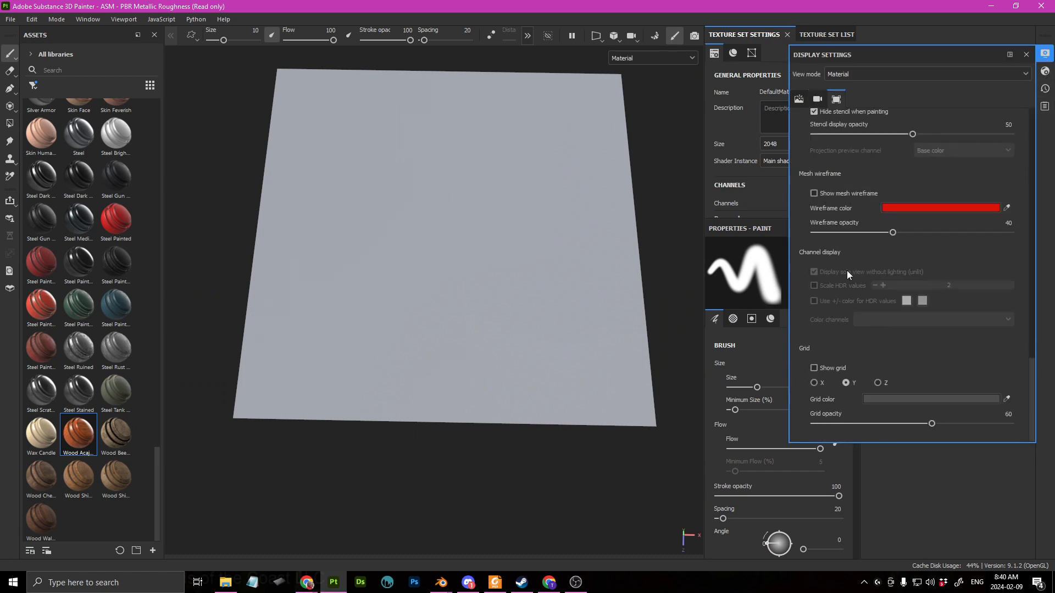
left_click(813, 192)
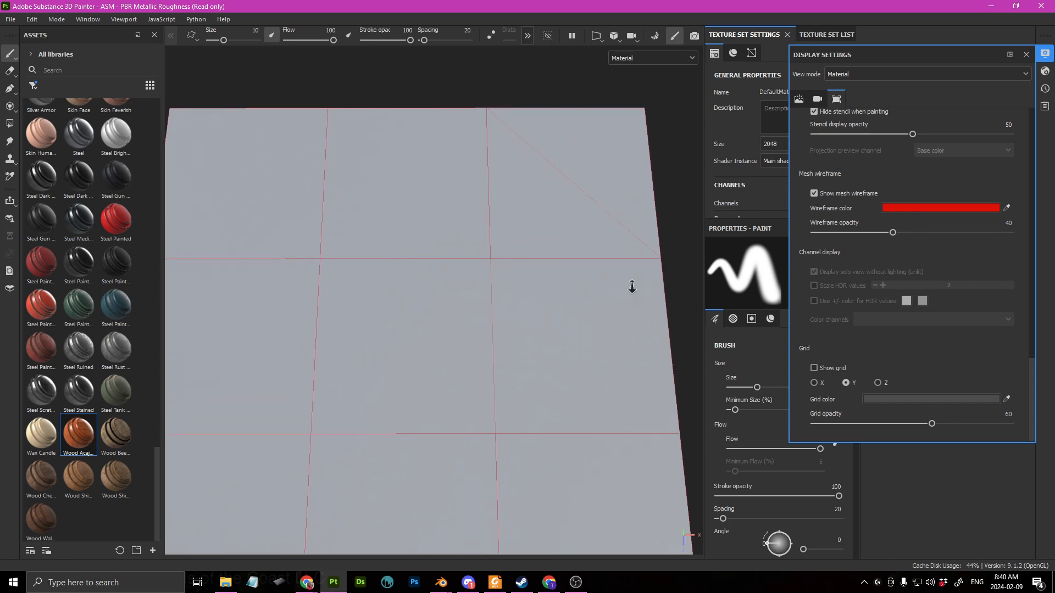
left_click(1026, 55)
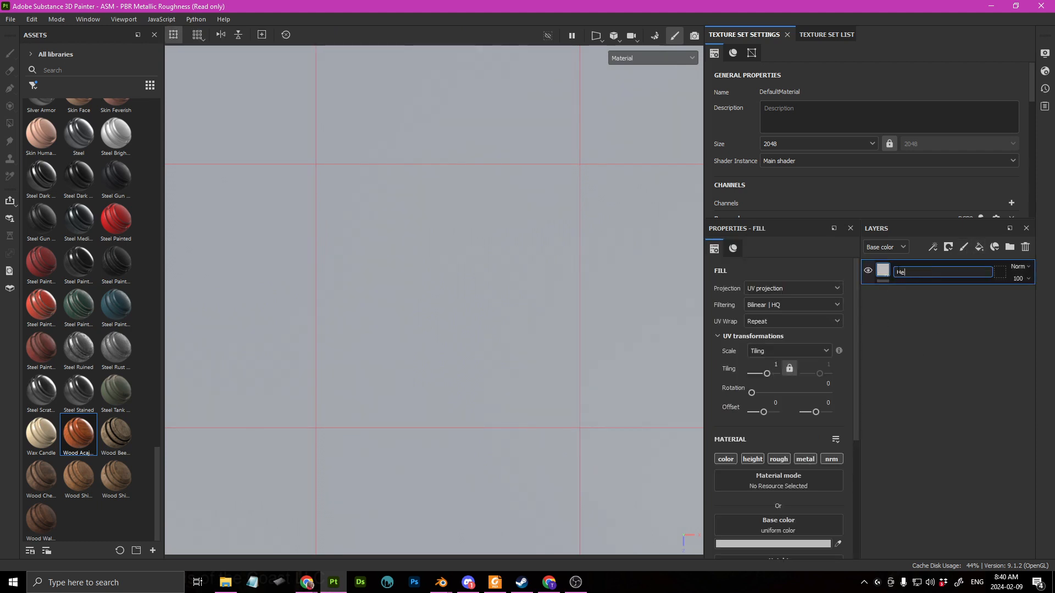
type("Heogit")
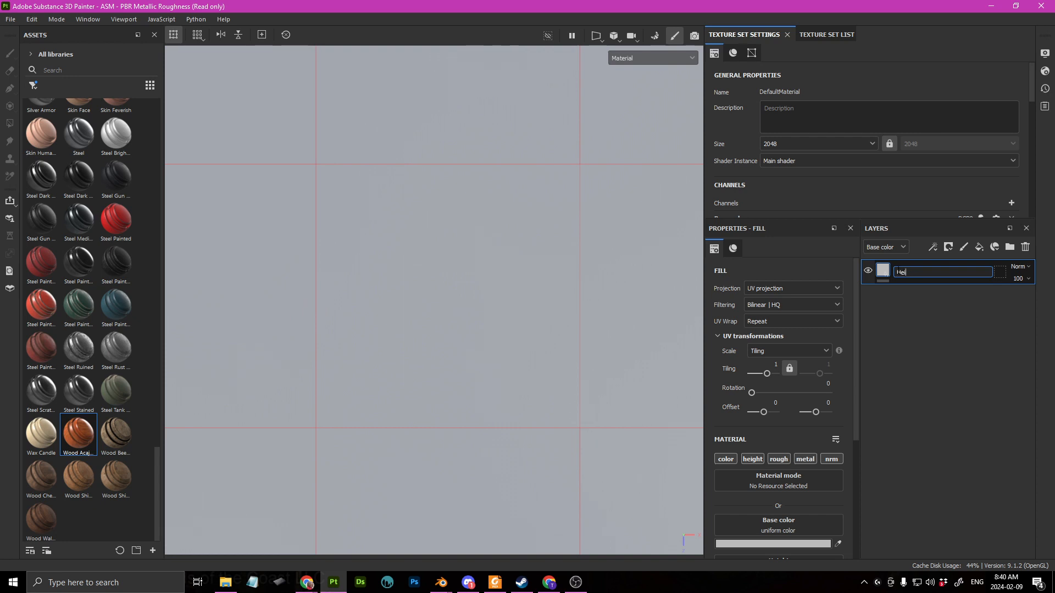
type("Height Details")
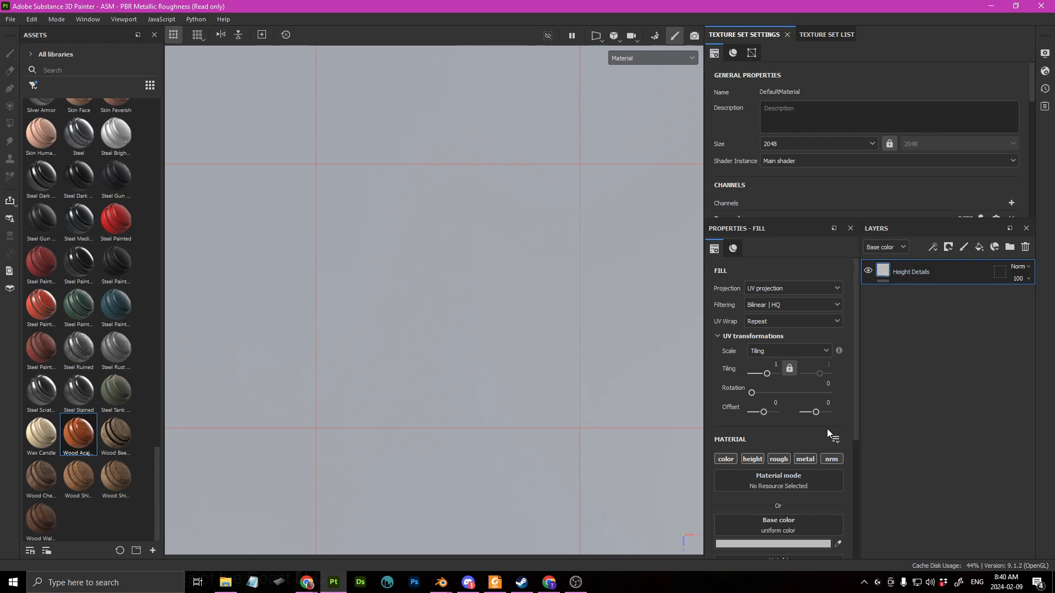
- Limit Height Details to the height channel with a uniform value of 0
left_click(752, 460)
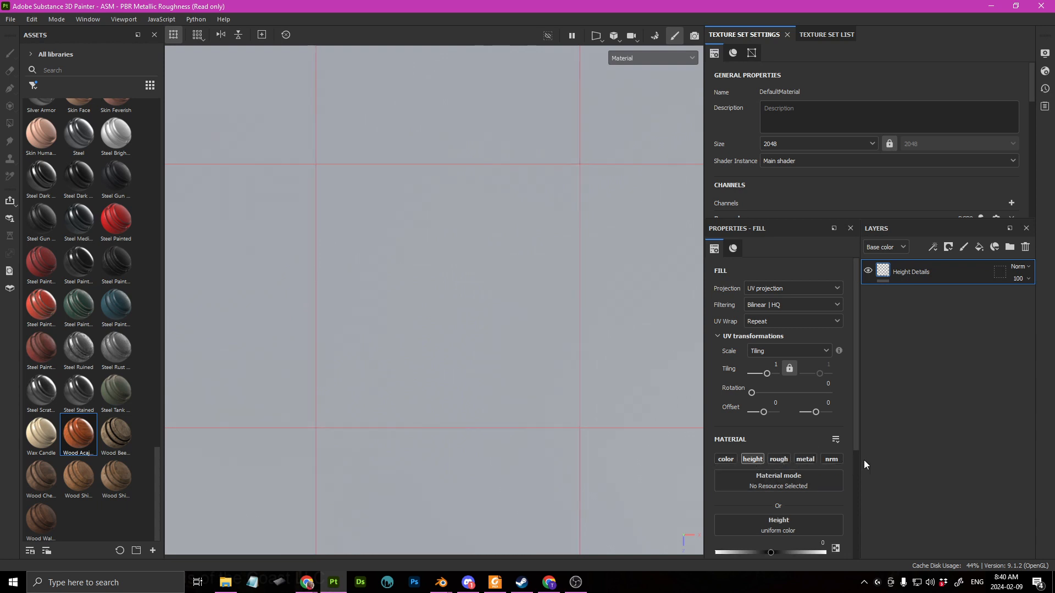
scroll("down", 3)
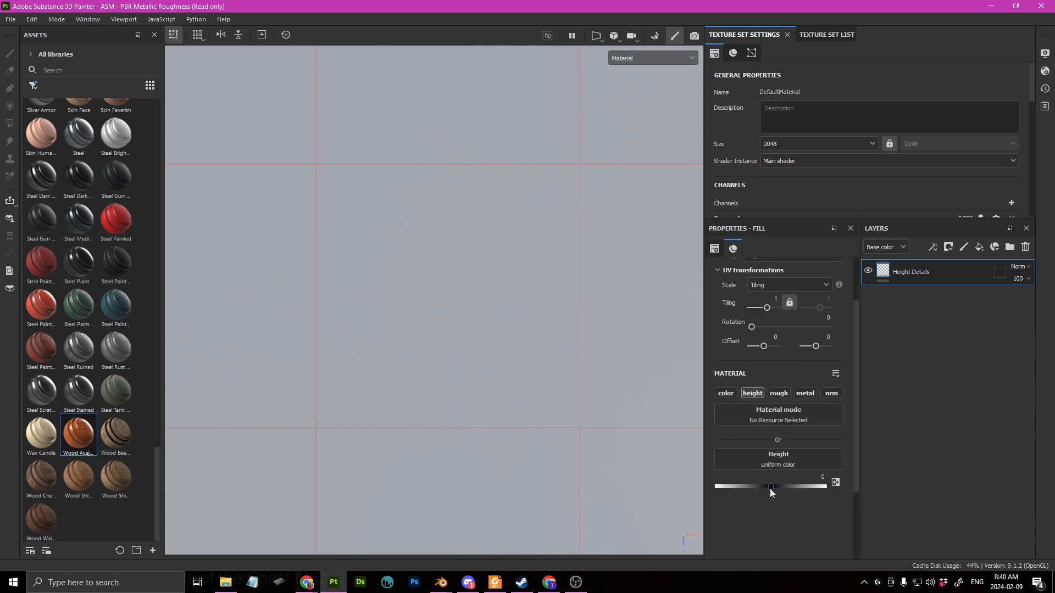
left_click_drag(770, 486, 735, 486)
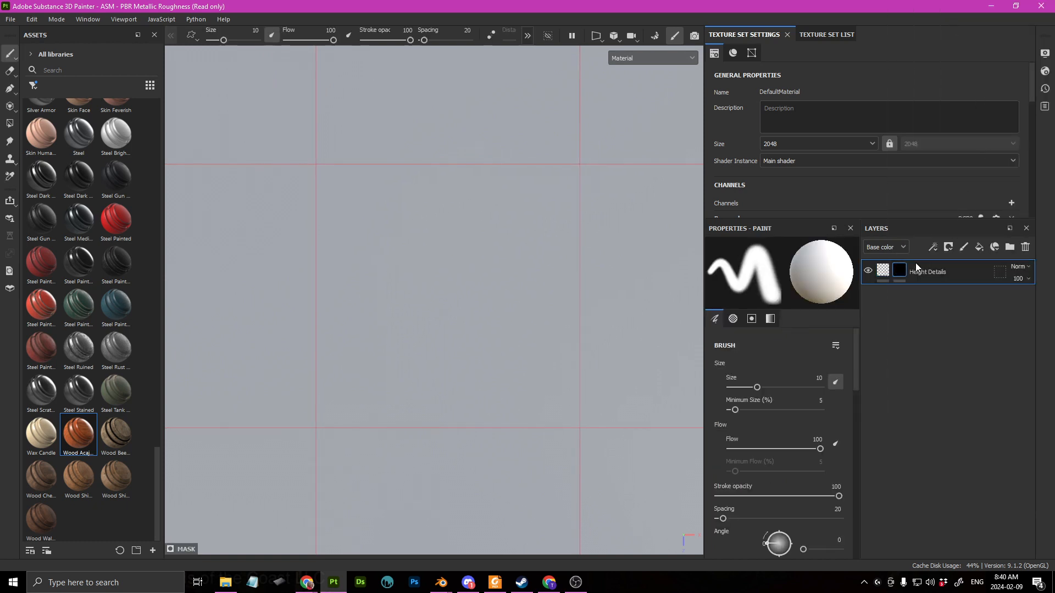
- Add a paint effect to Height Details and give the brush the Shape Bell Ridged alpha
right_click(928, 272)
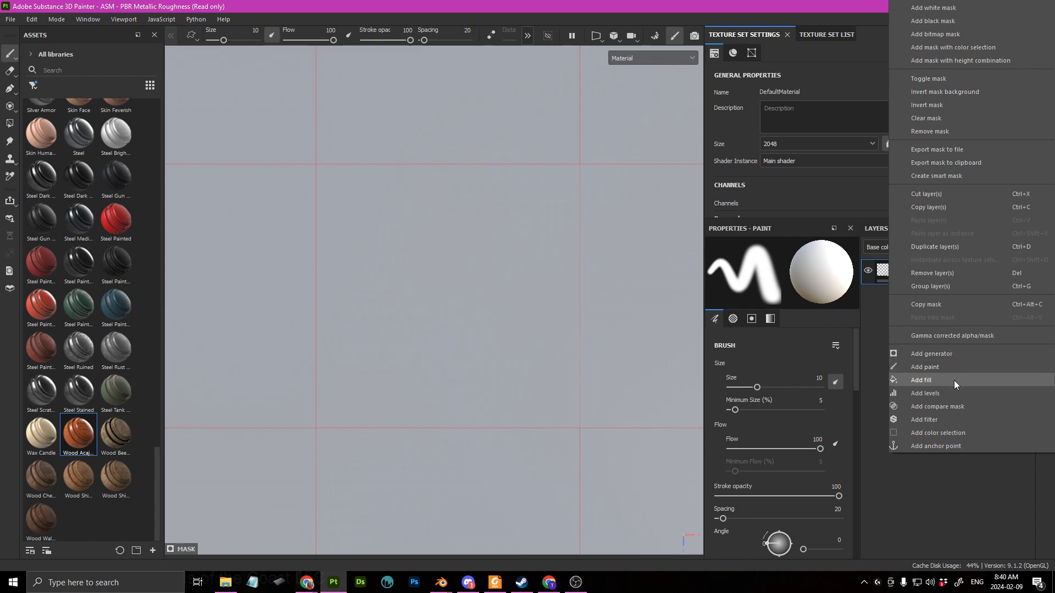
left_click(920, 379)
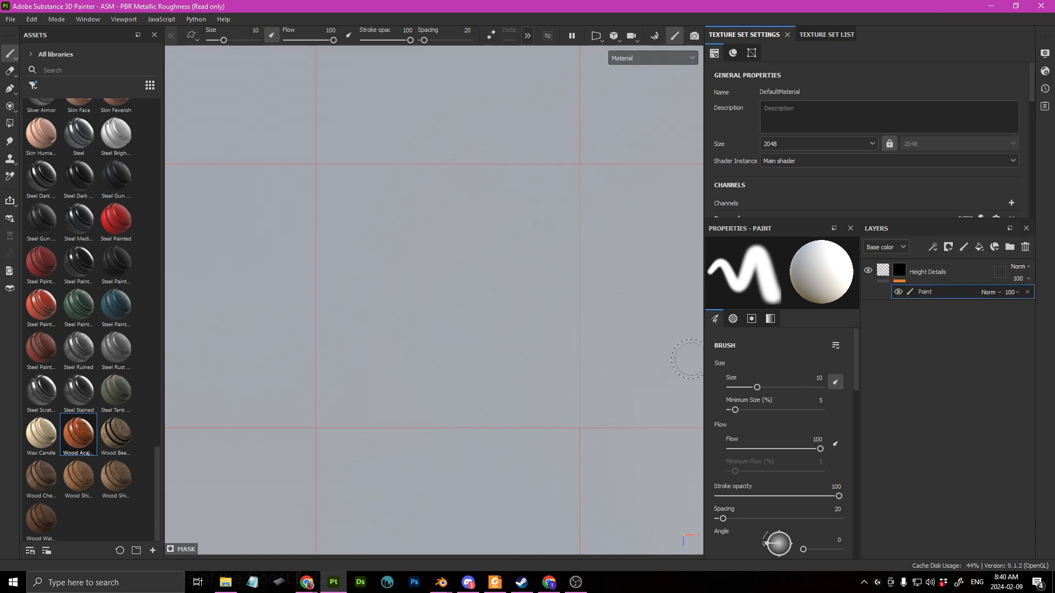
mouse_move(349, 182)
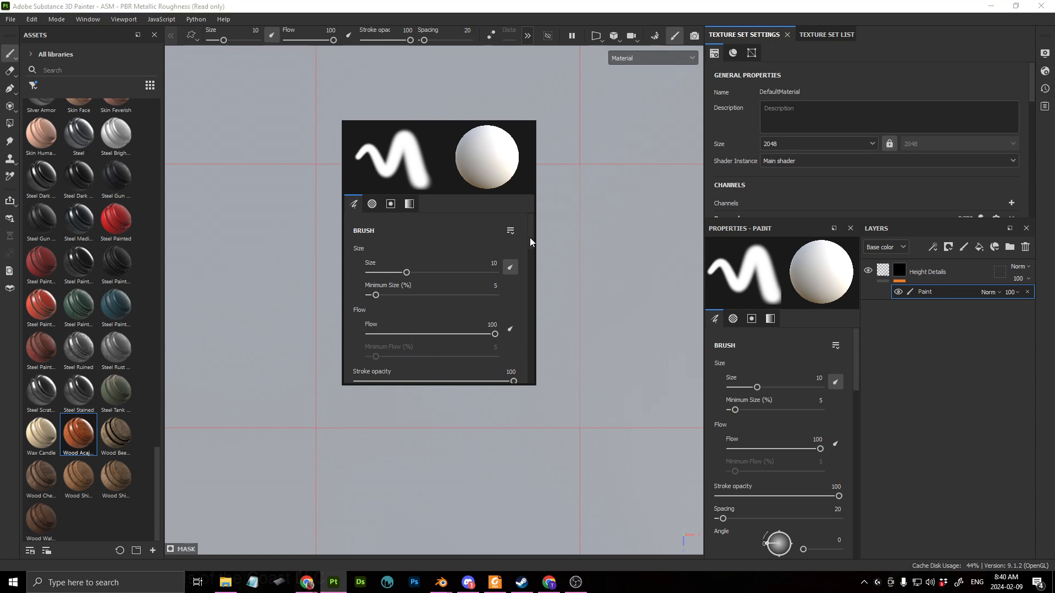
left_click(372, 204)
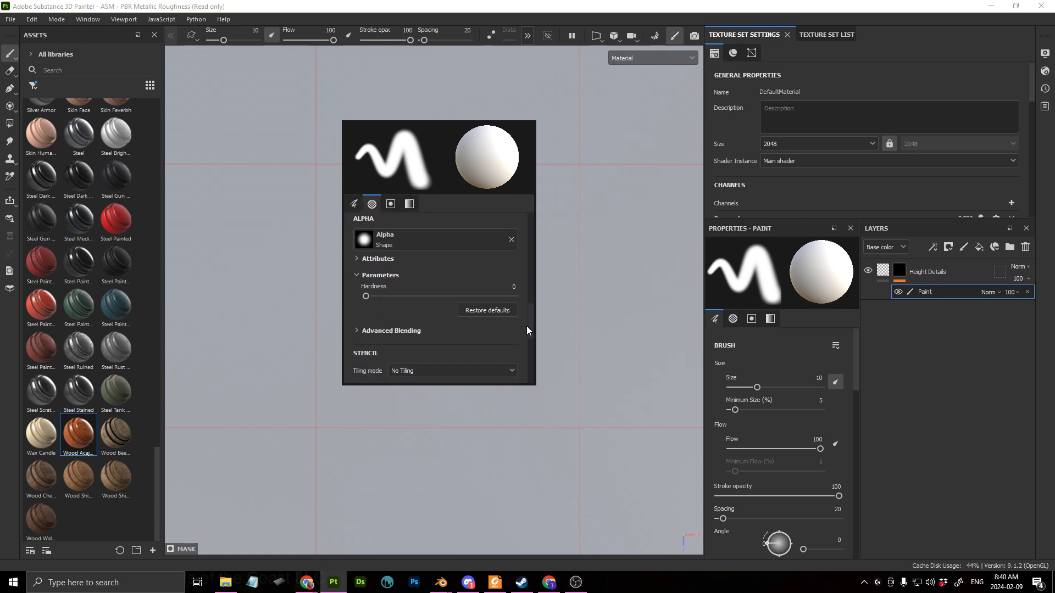
left_click(33, 86)
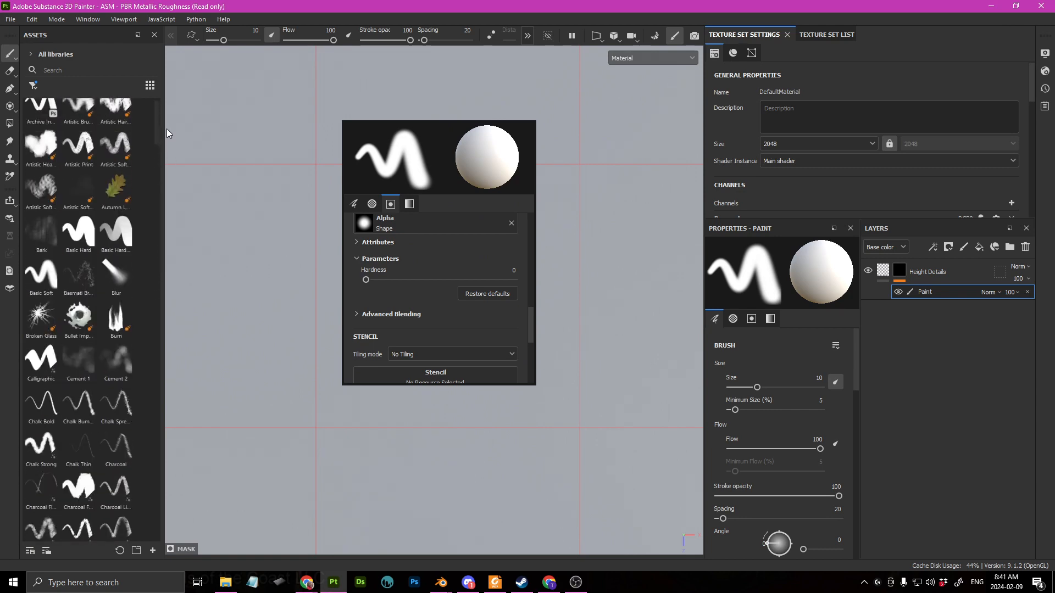
scroll("down", 3)
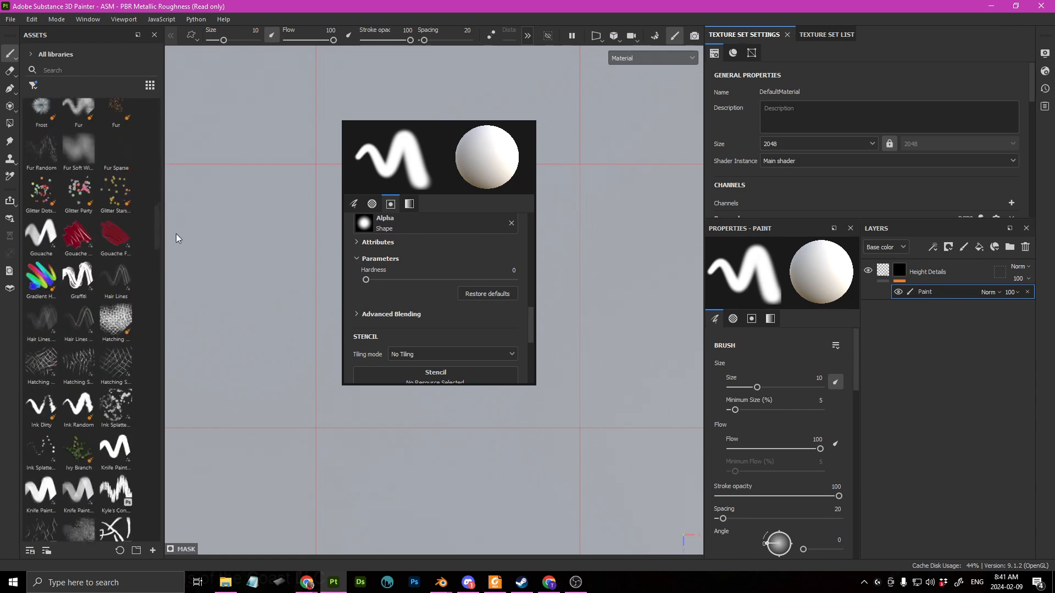
scroll("down", 3)
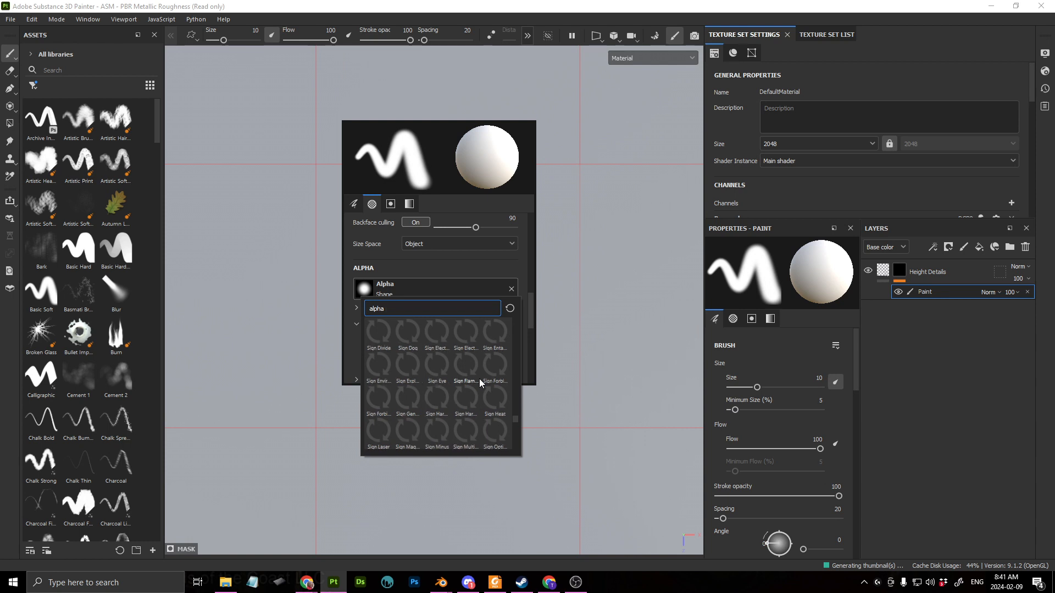
scroll("down", 3)
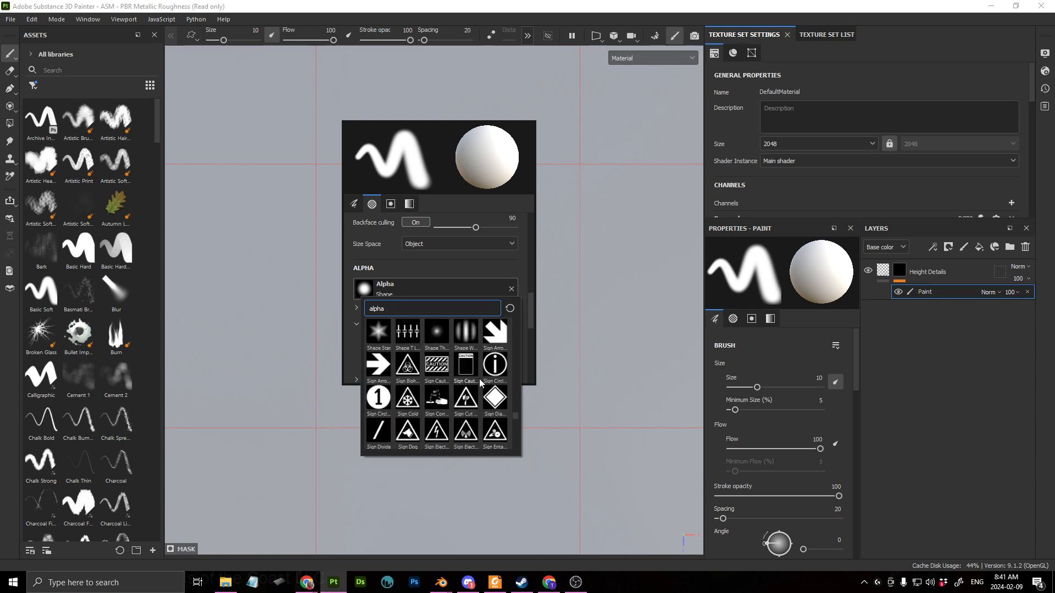
scroll("down", 3)
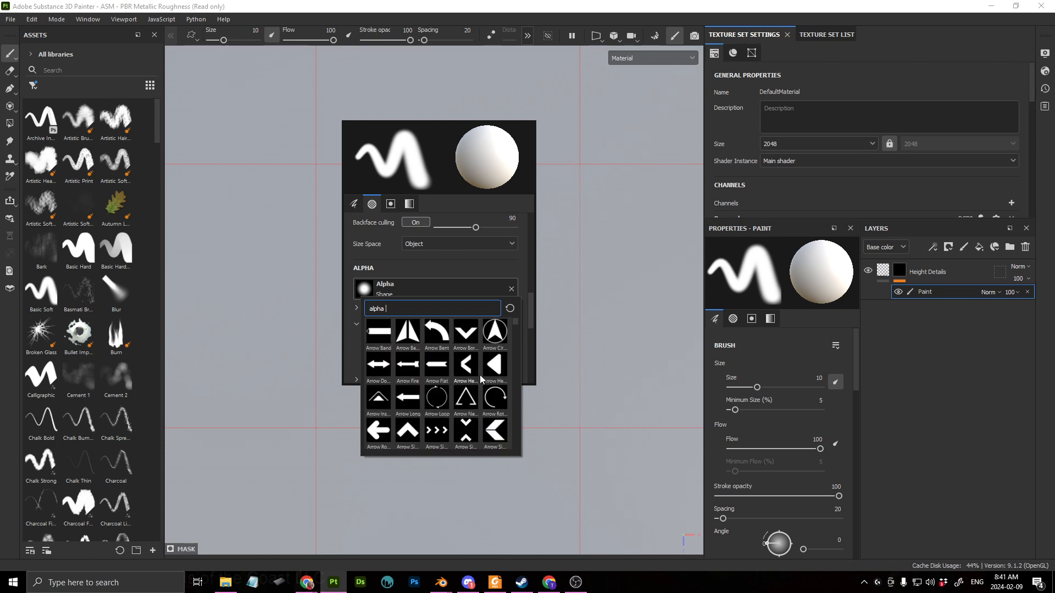
left_click(354, 205)
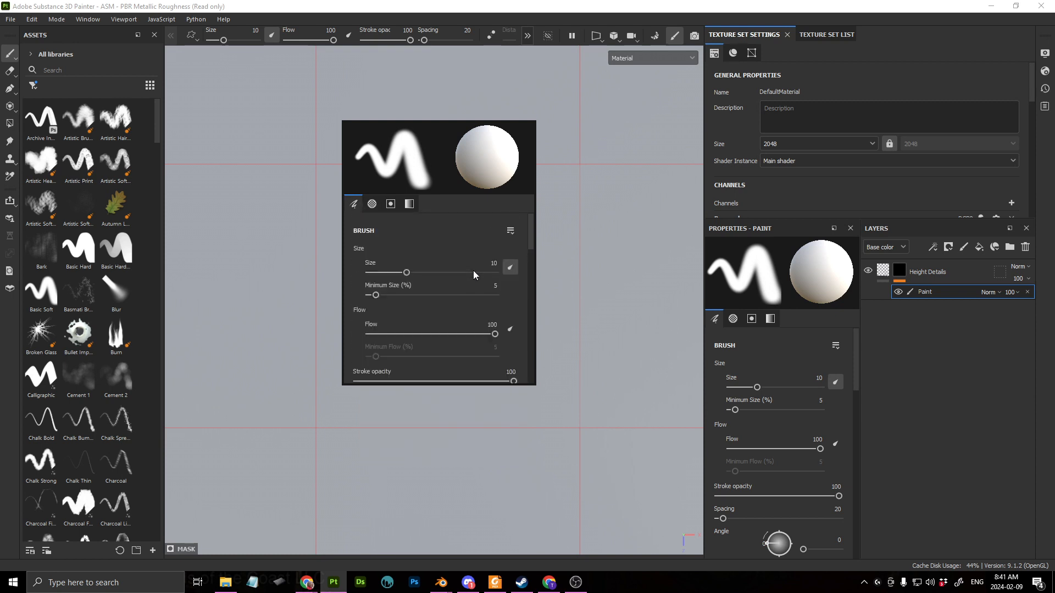
left_click(390, 204)
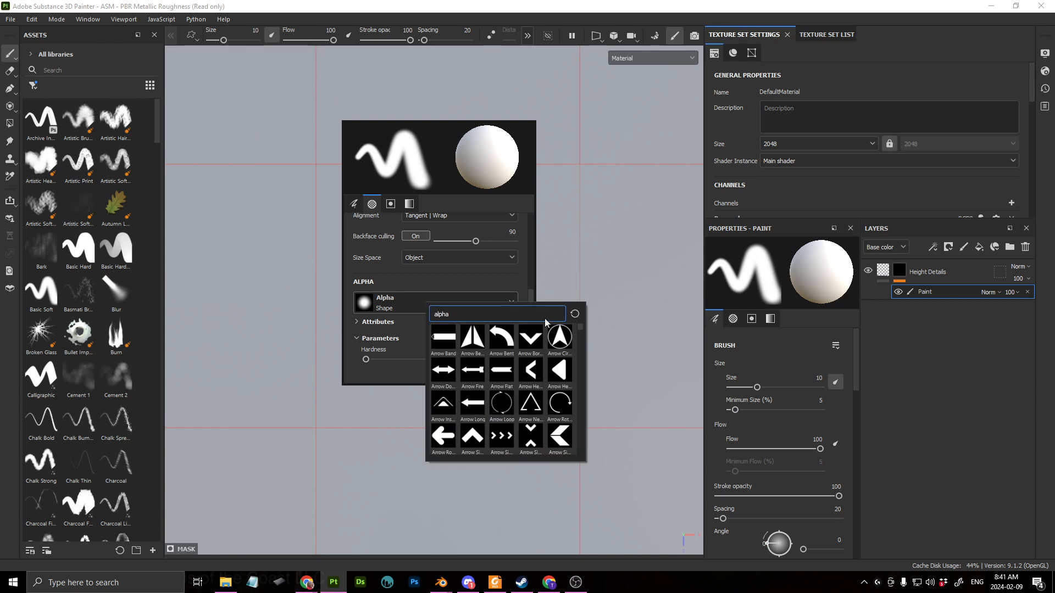
mouse_move(562, 356)
type(" shape")
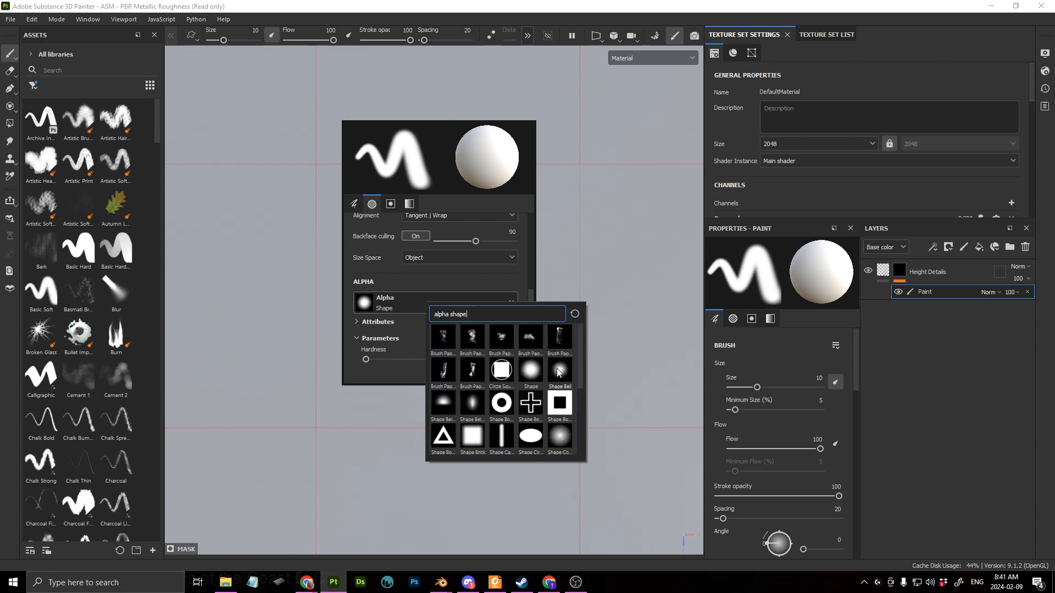
mouse_move(578, 373)
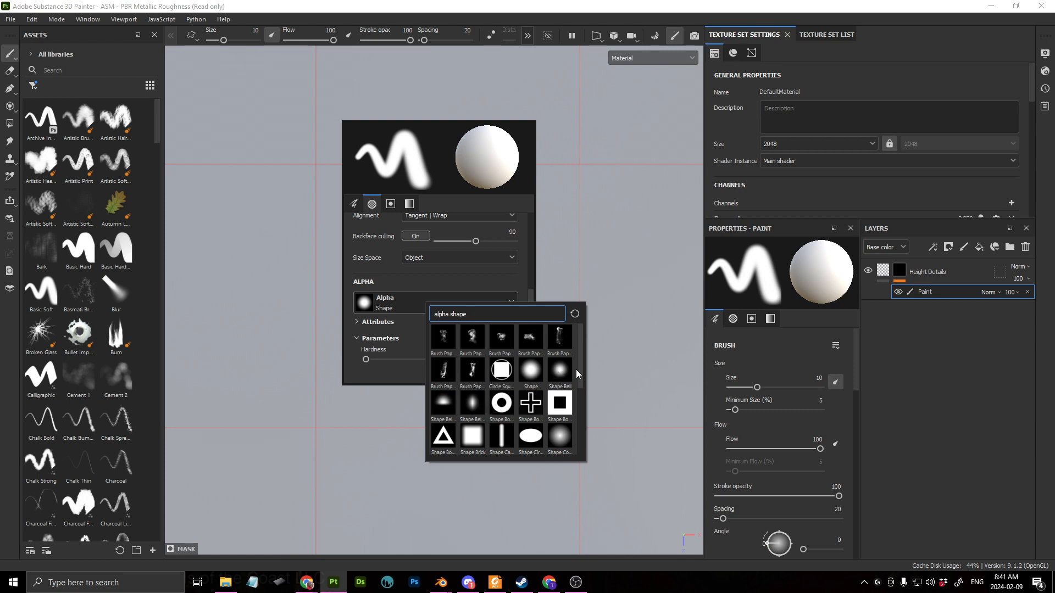
scroll("down", 3)
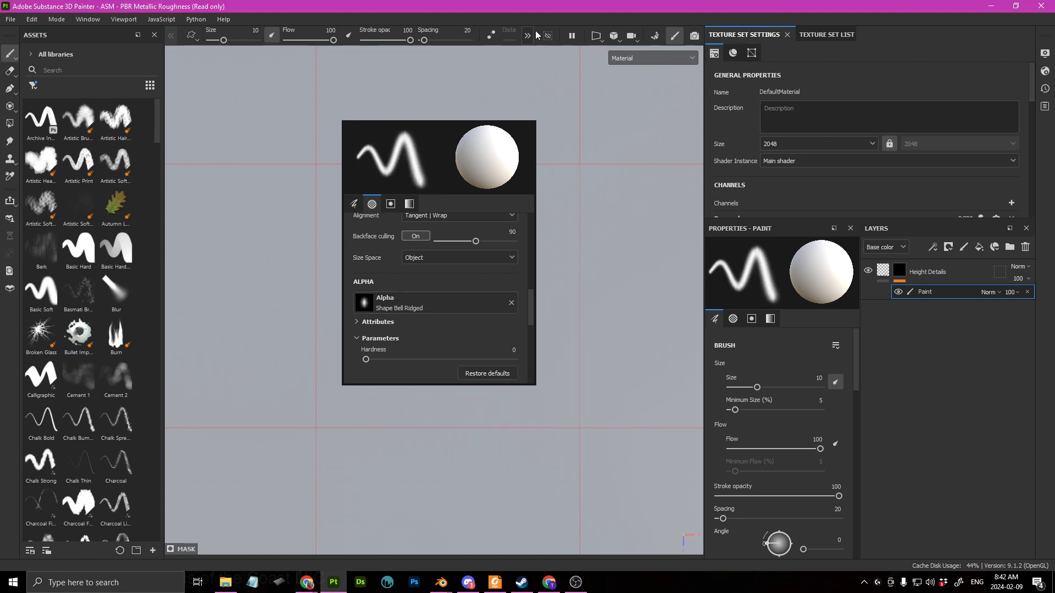
mouse_move(512, 281)
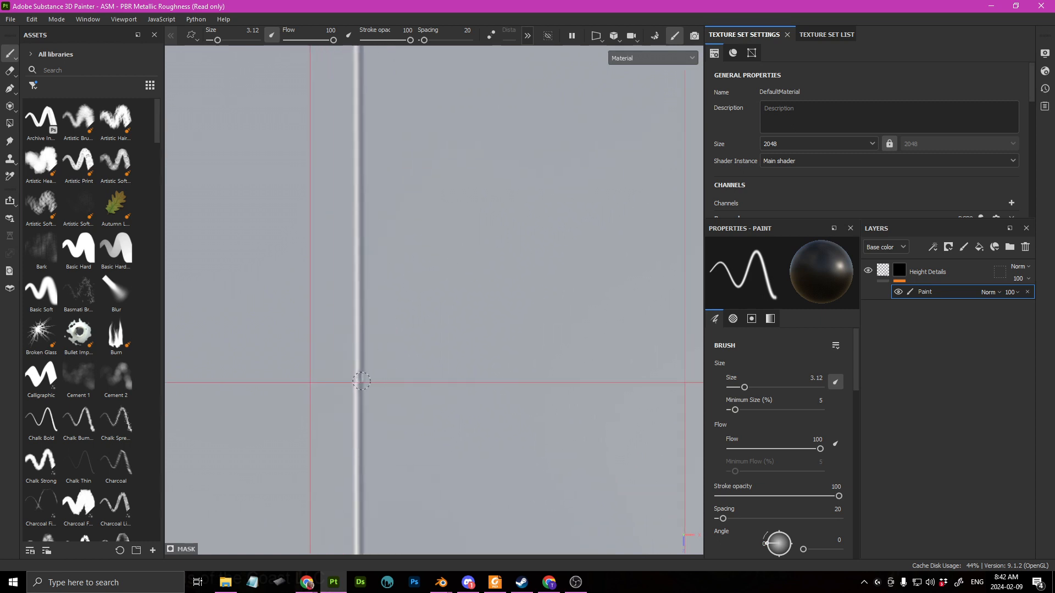
mouse_move(358, 385)
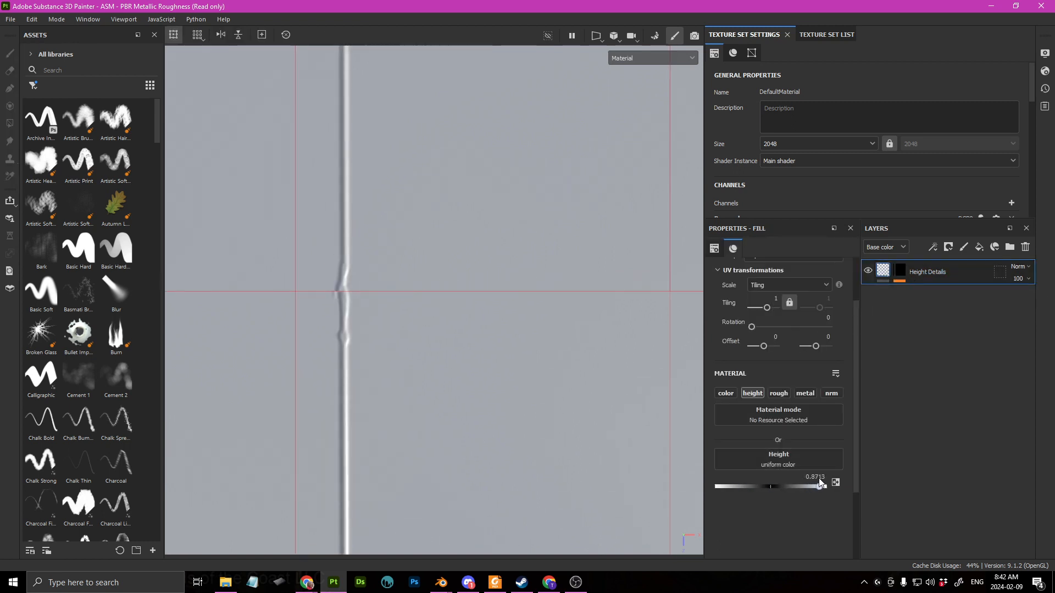
- Lower the fill's uniform height to about 0.44 and paint thin raised vertical lines on the plane
left_click_drag(818, 486, 773, 486)
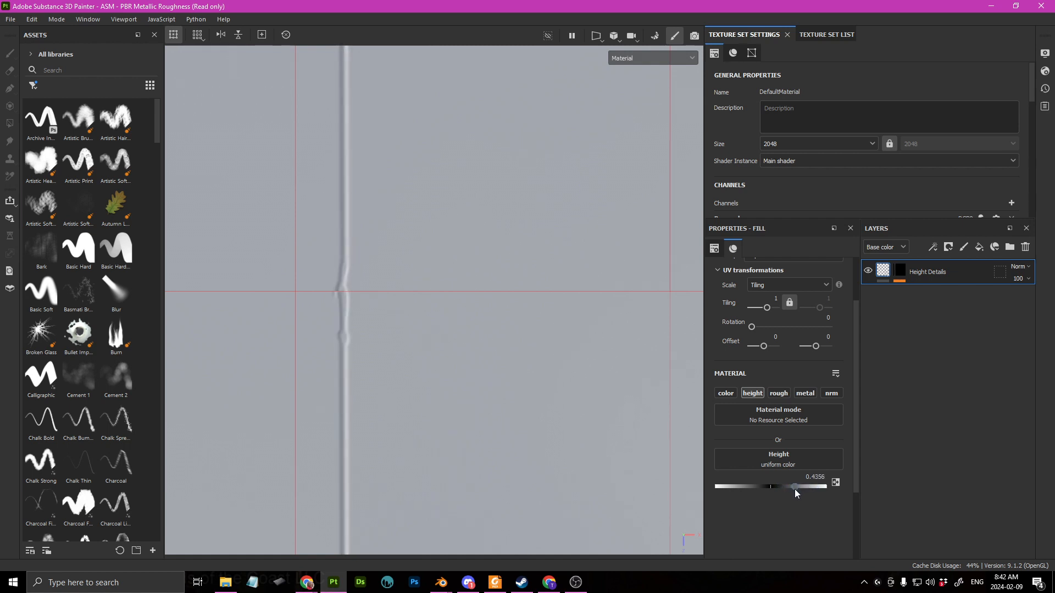
left_click_drag(771, 486, 805, 486)
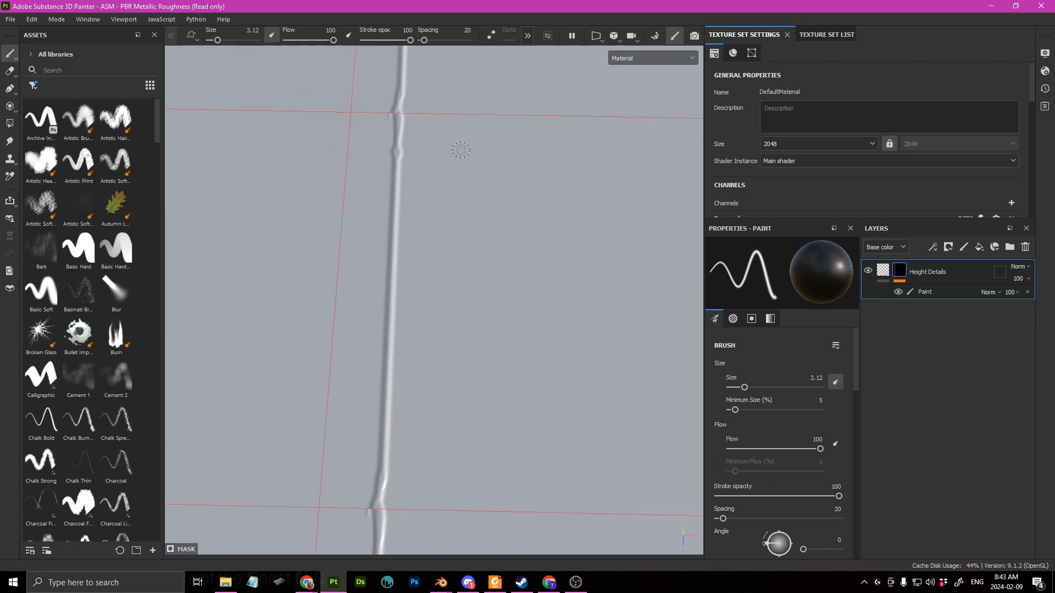
left_click(925, 293)
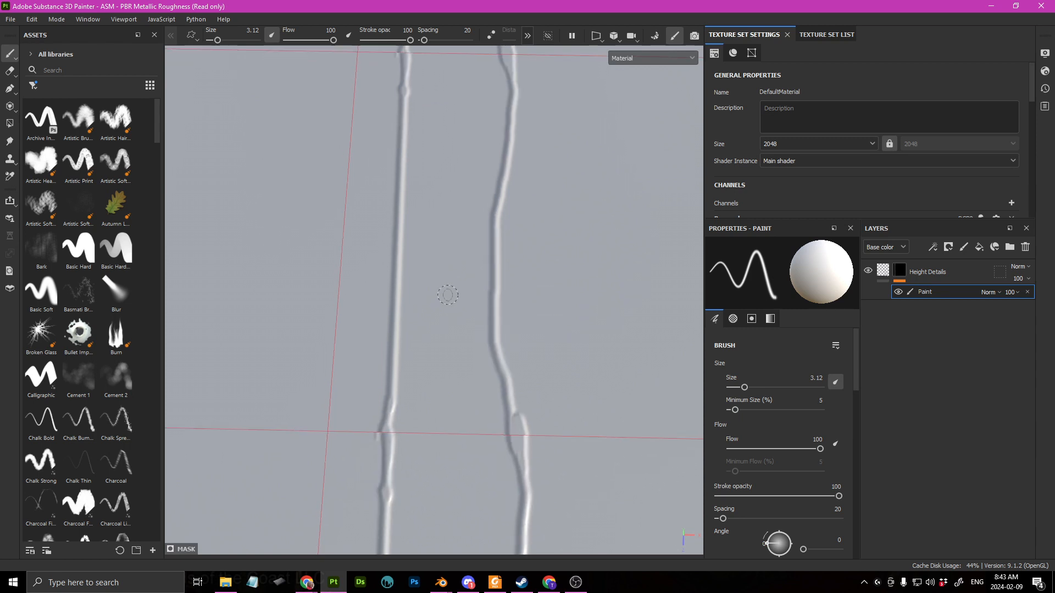
mouse_move(438, 277)
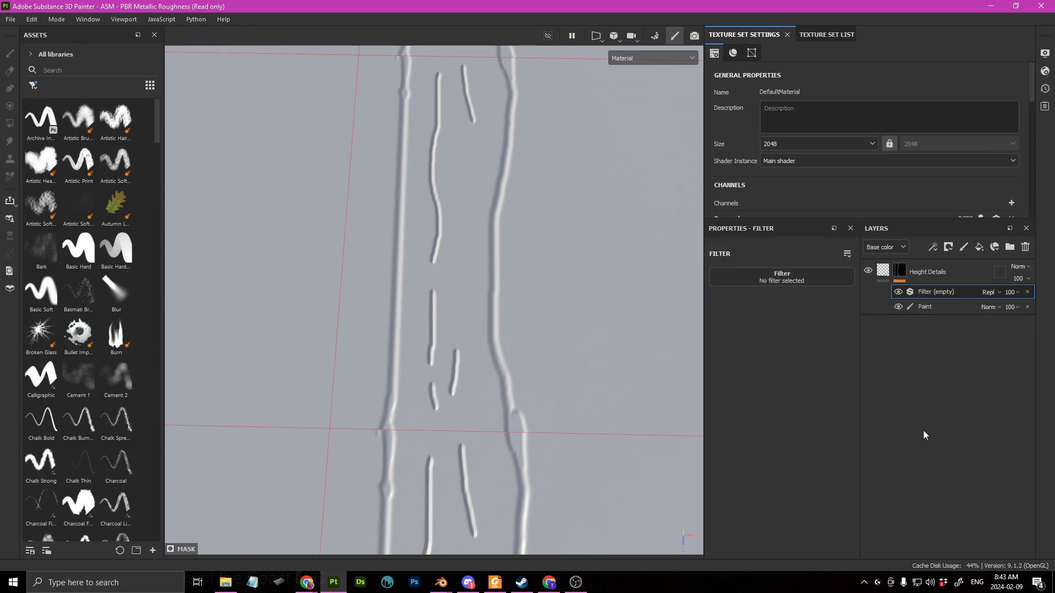
- Add a Blur filter above the height paint and tune its Blur Intensity
left_click(783, 277)
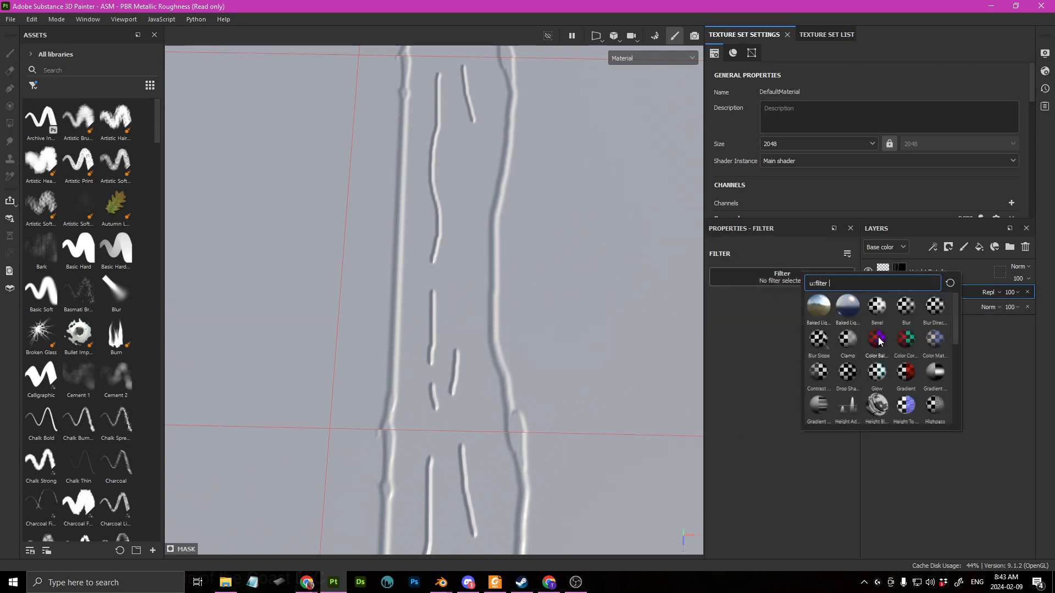
left_click(906, 307)
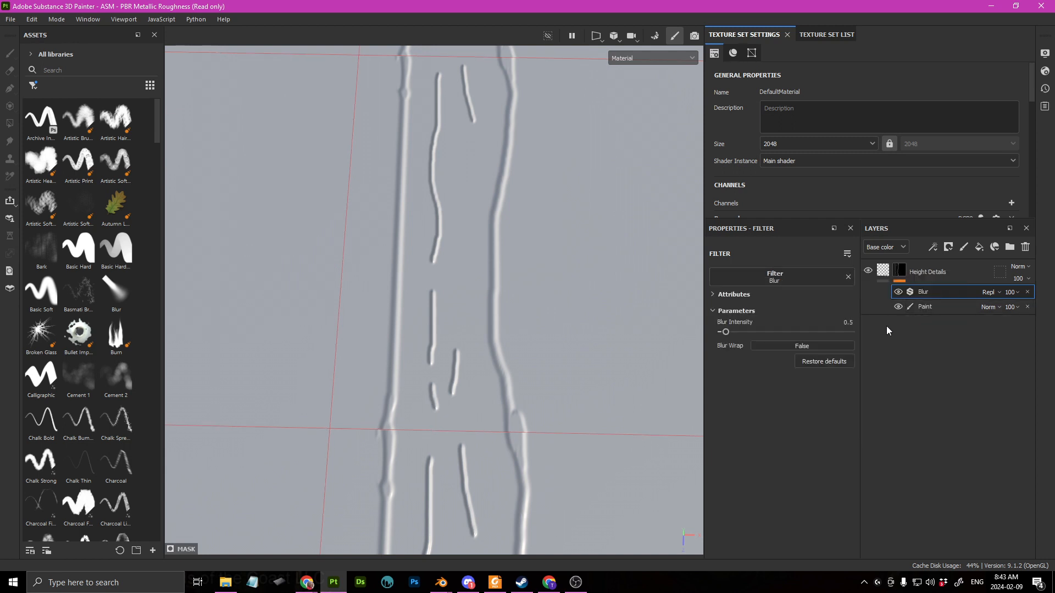
mouse_move(725, 332)
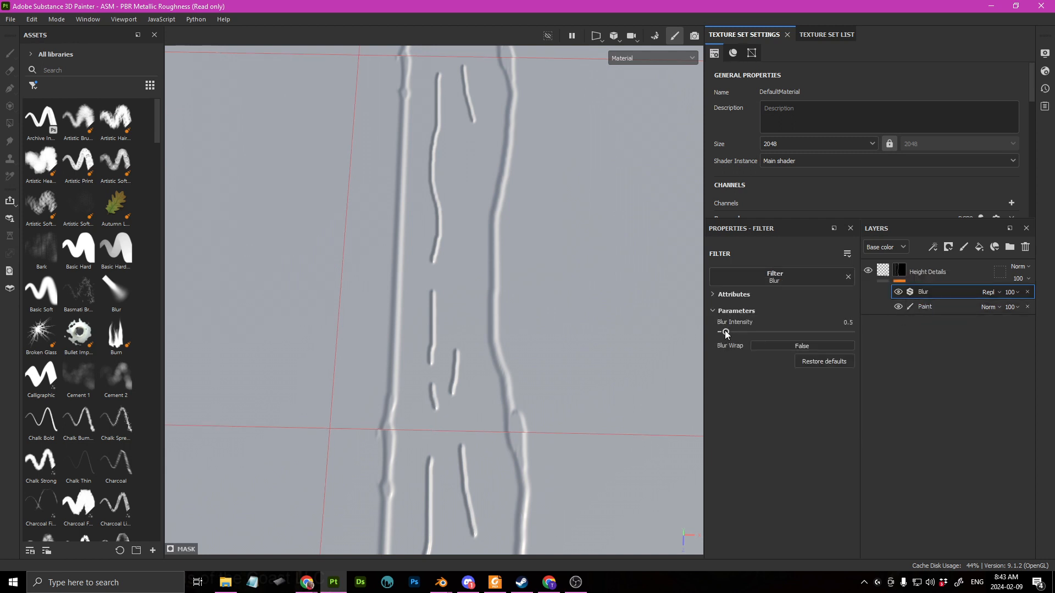
left_click_drag(725, 332, 733, 331)
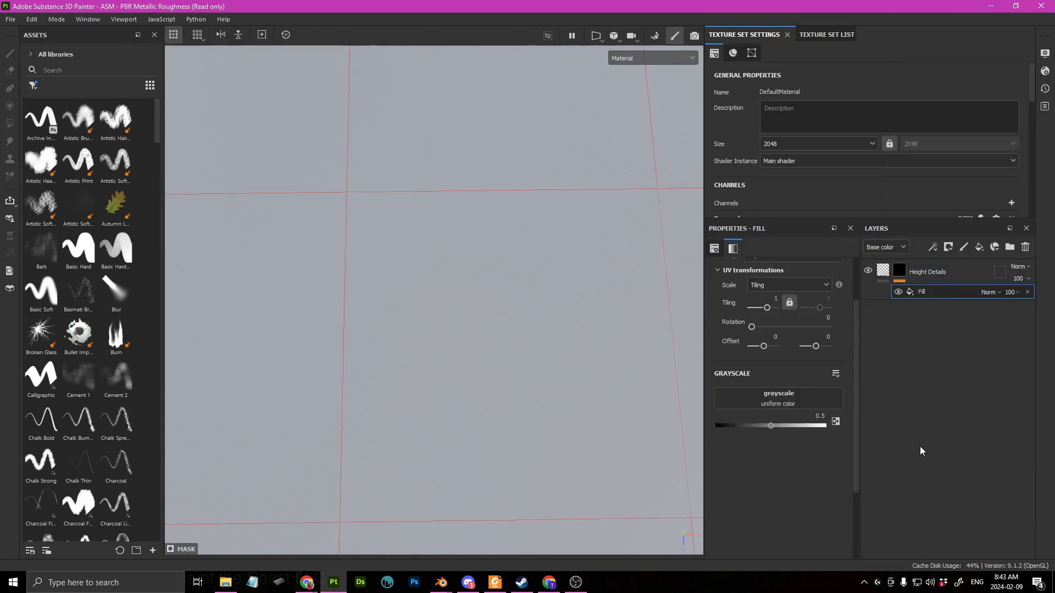
- Assign the Brick generator as the fill's grayscale and set layer Height to about 0.37
left_click(778, 399)
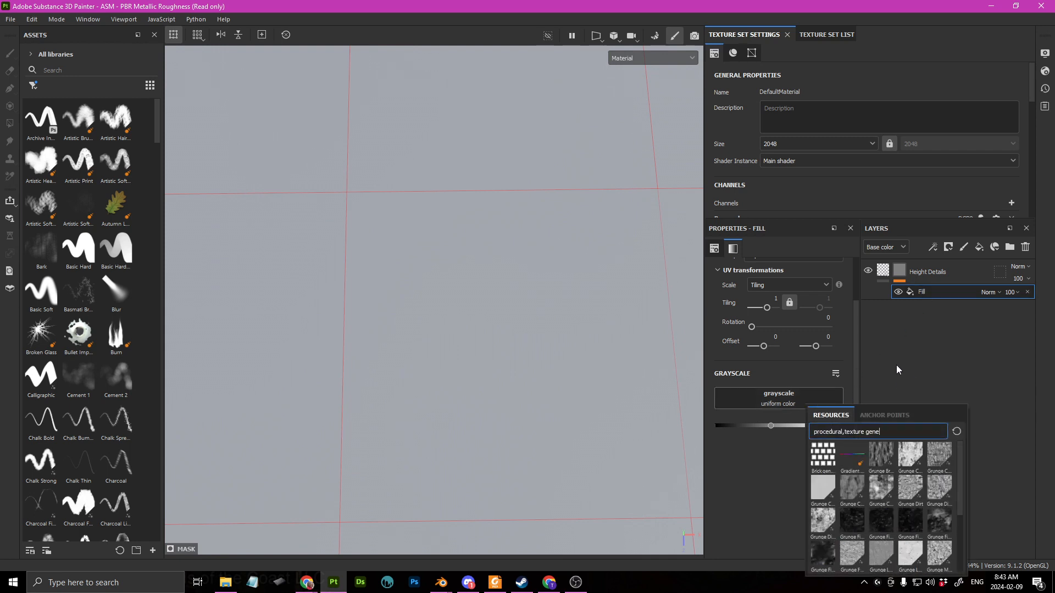
type("ra")
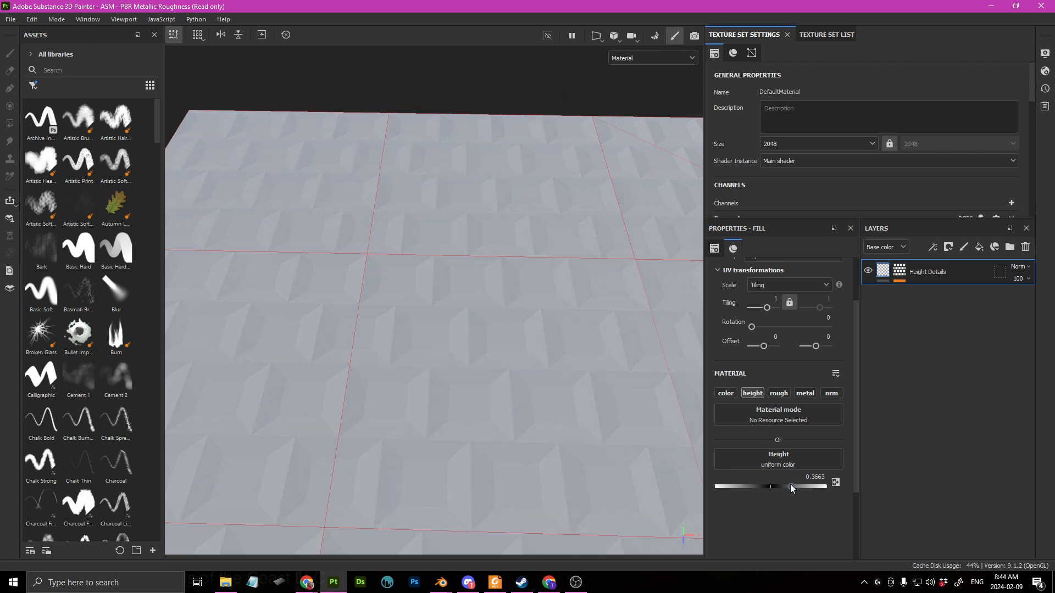
left_click_drag(791, 485, 726, 485)
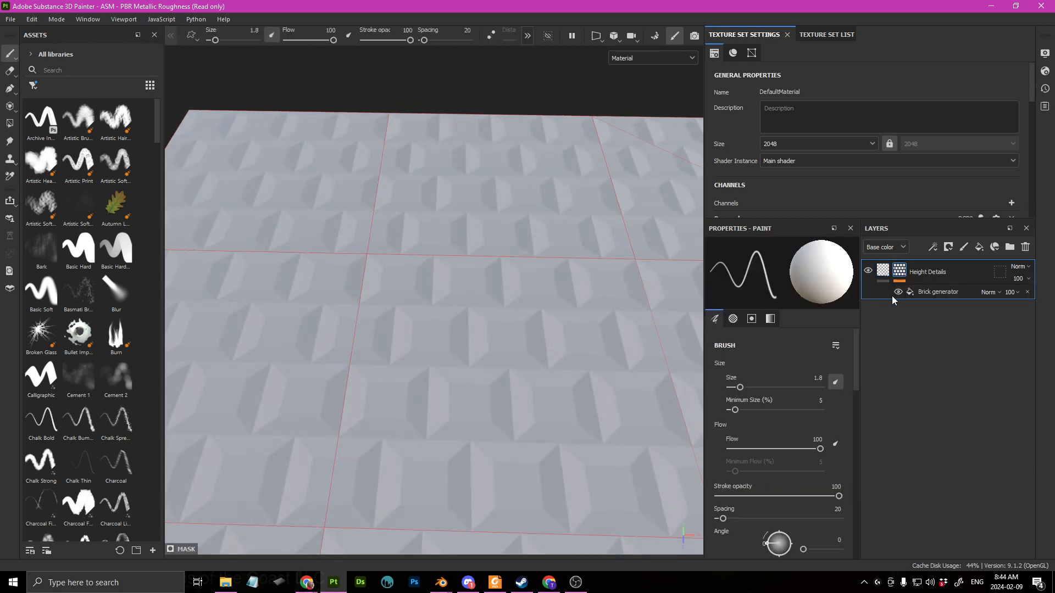
- Set the Brick generator pattern to 11 columns by 3 rows
left_click(939, 292)
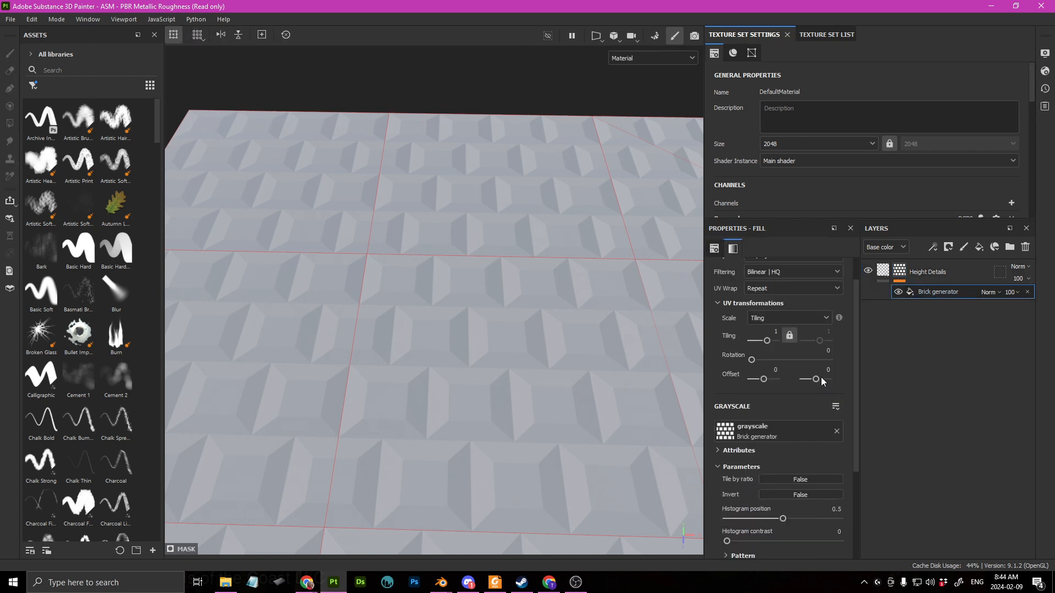
scroll("down", 3)
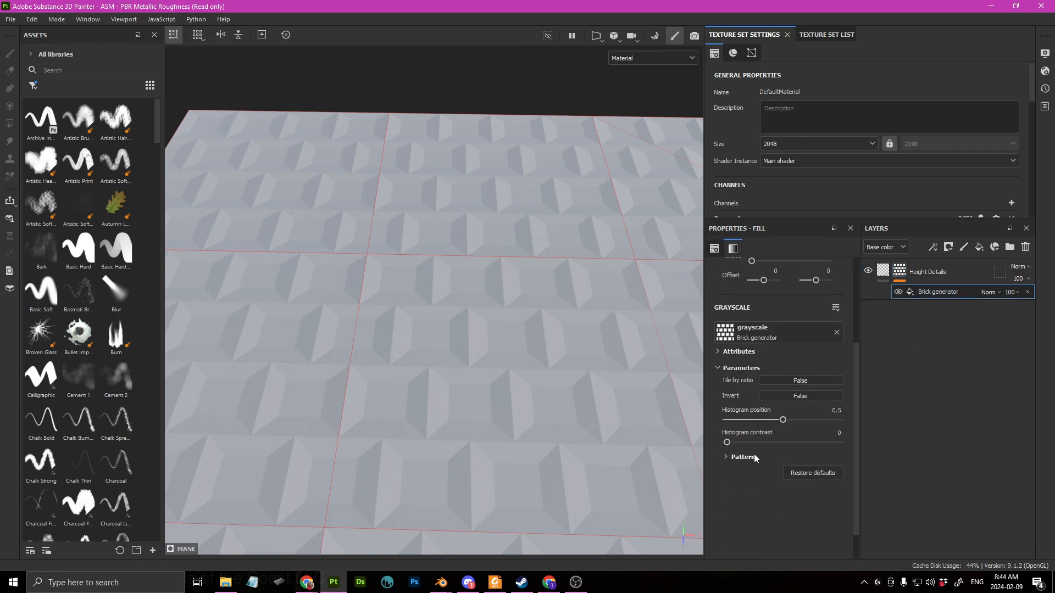
left_click(741, 456)
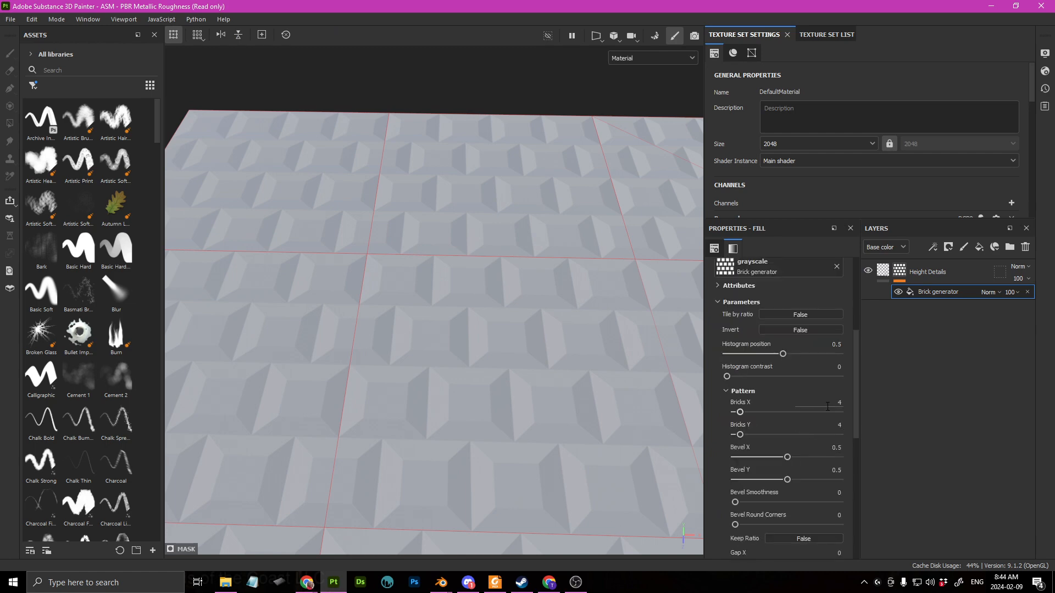
left_click_drag(740, 435, 802, 435)
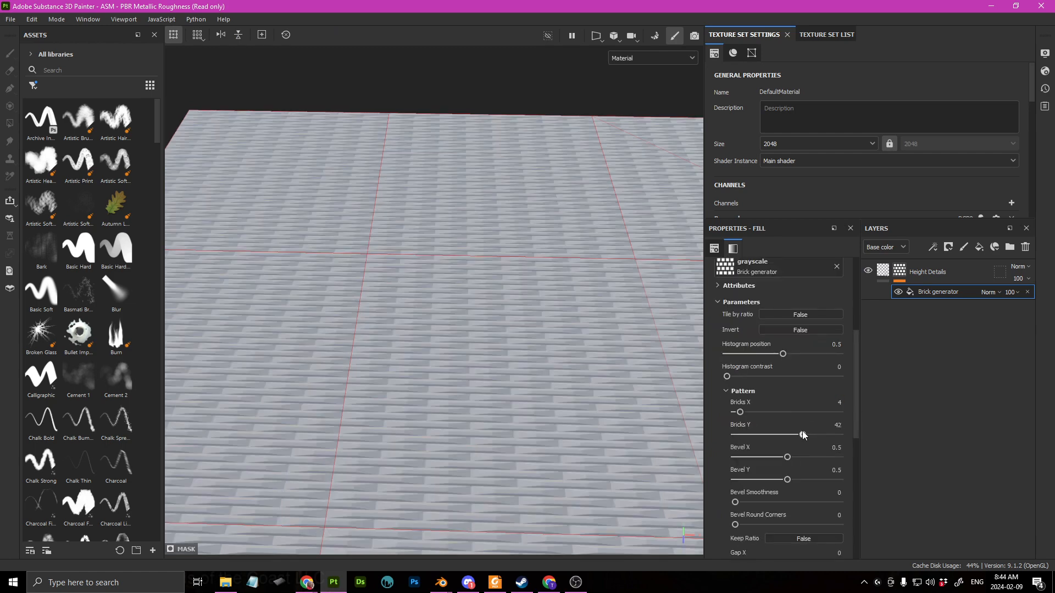
left_click_drag(802, 435, 768, 435)
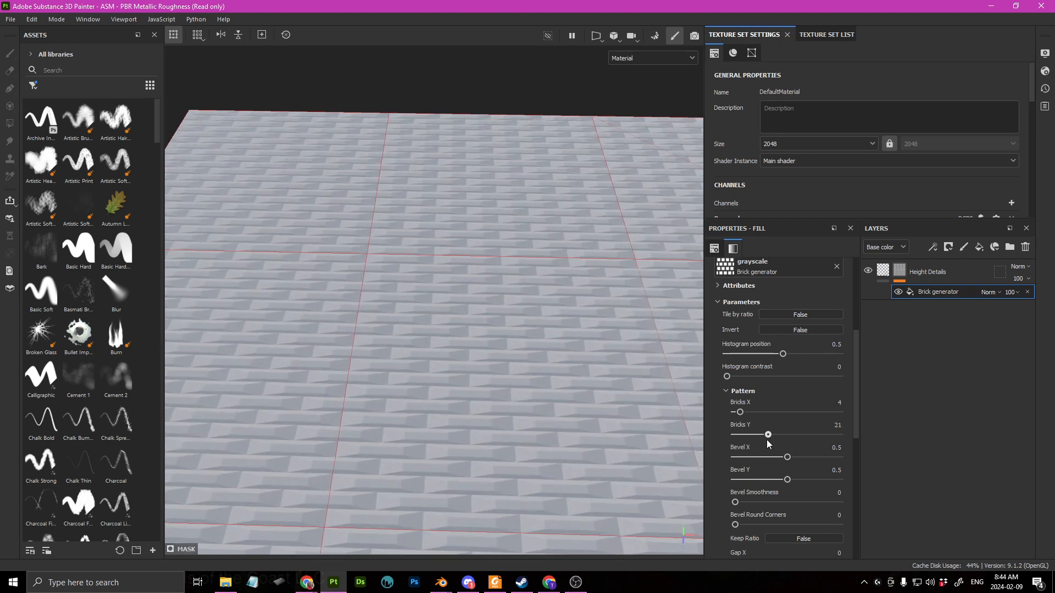
left_click_drag(768, 434, 744, 434)
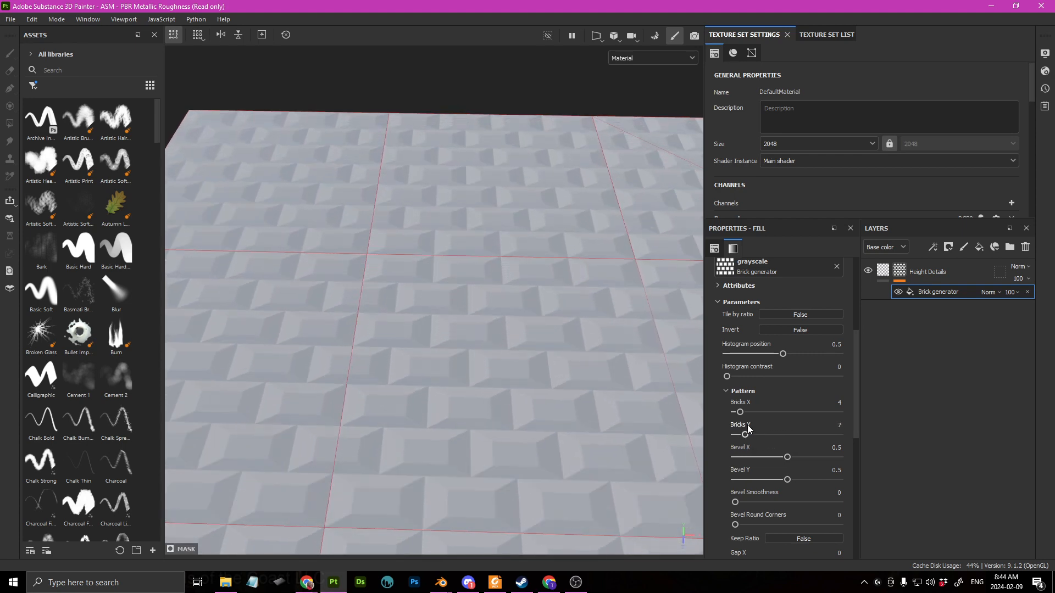
left_click_drag(739, 412, 754, 412)
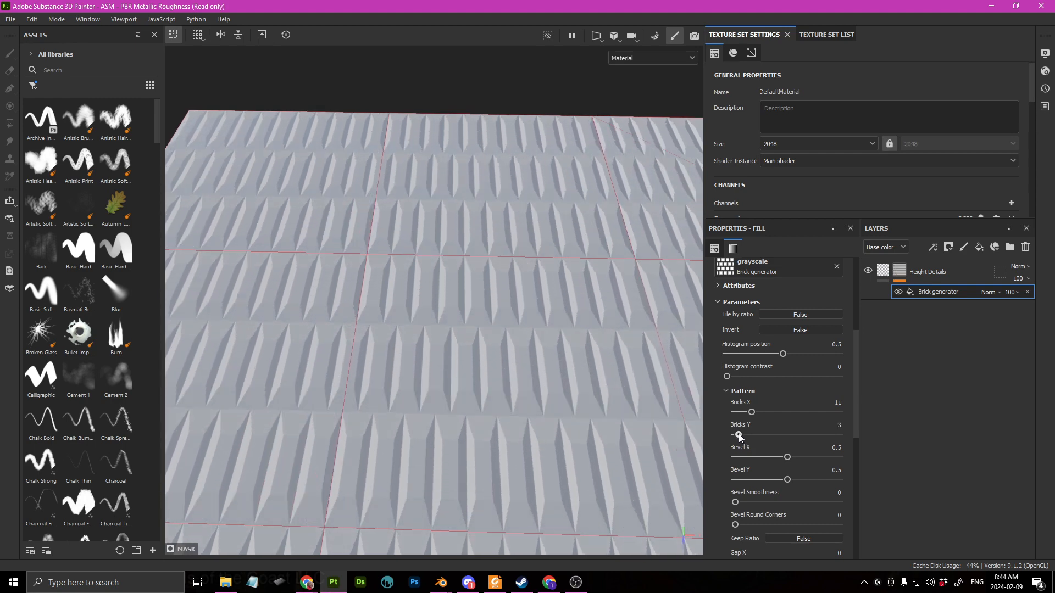
left_click_drag(754, 434, 733, 434)
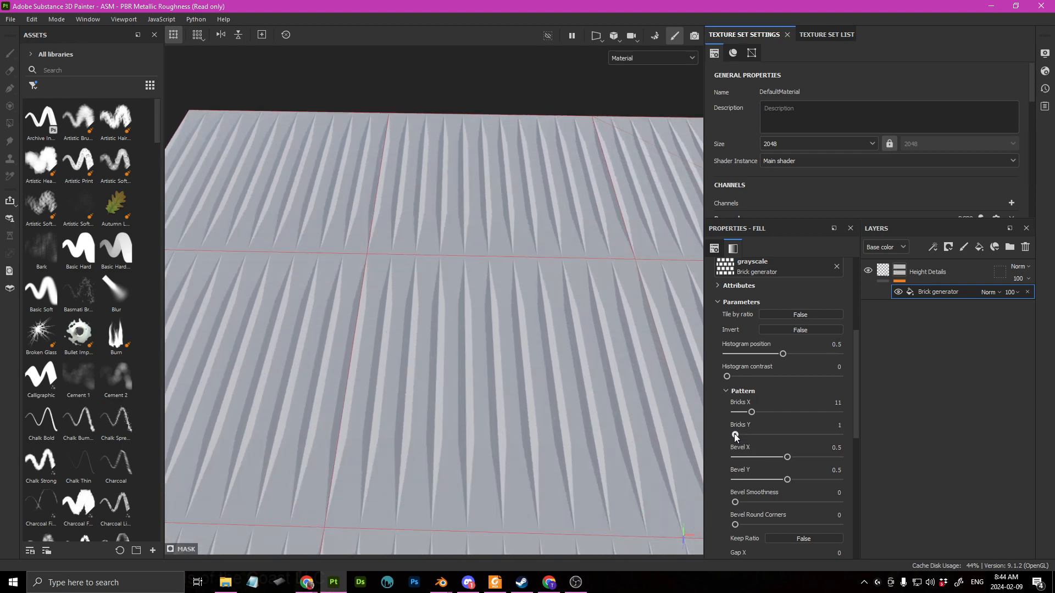
left_click_drag(736, 435, 744, 435)
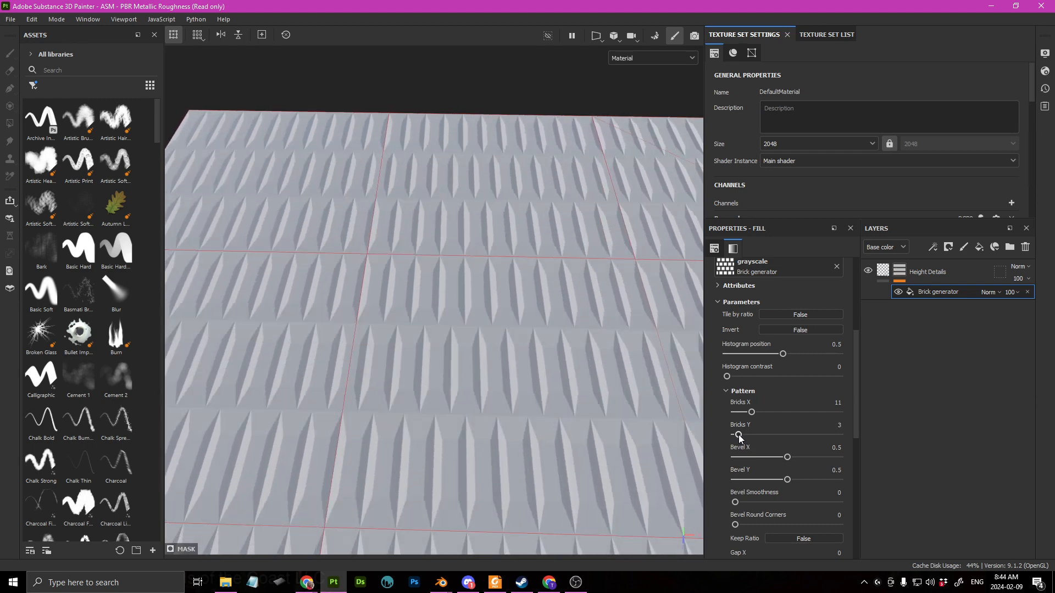
- Give the bricks Bevel Smoothness 0.2, Round Corners 0.23 and a slightly narrower Y gap
scroll("down", 3)
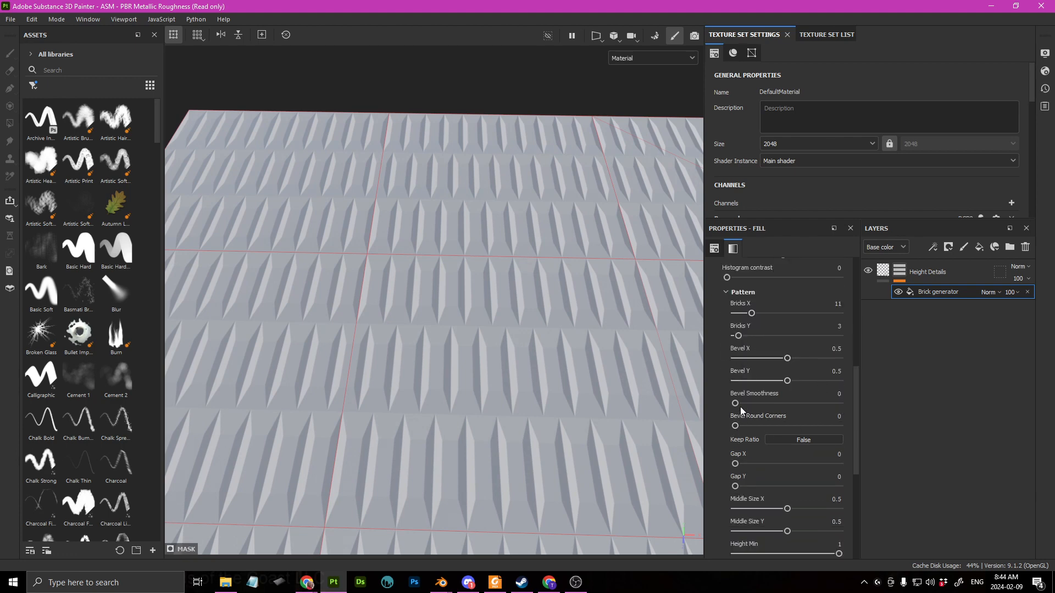
left_click_drag(735, 404, 751, 403)
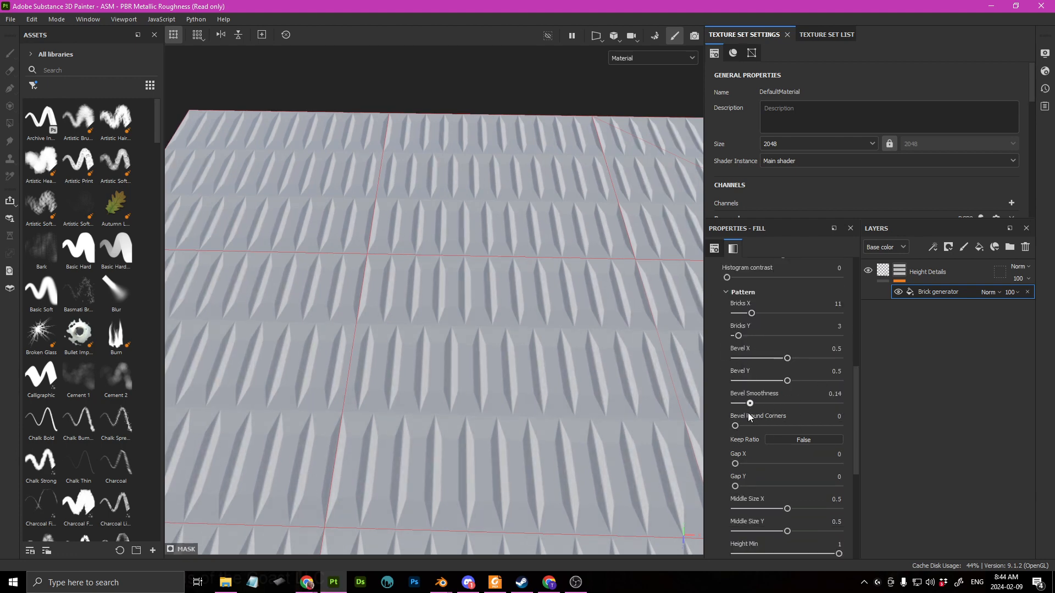
left_click_drag(735, 425, 798, 426)
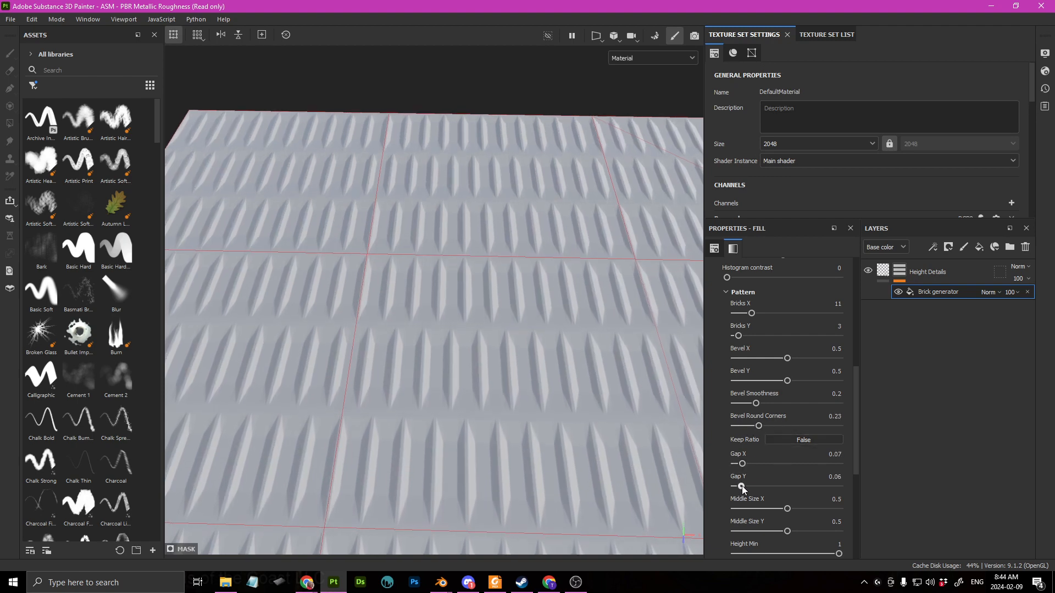
left_click_drag(742, 486, 737, 486)
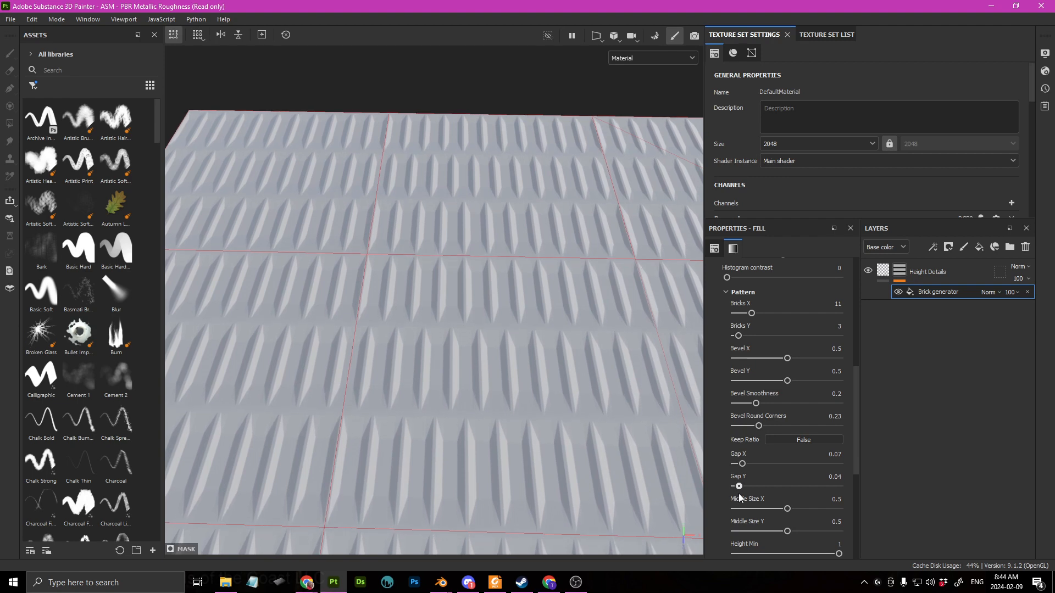
- Set Slope X to 0.24, row Offset just past half and a little Offset Variation
scroll("down", 3)
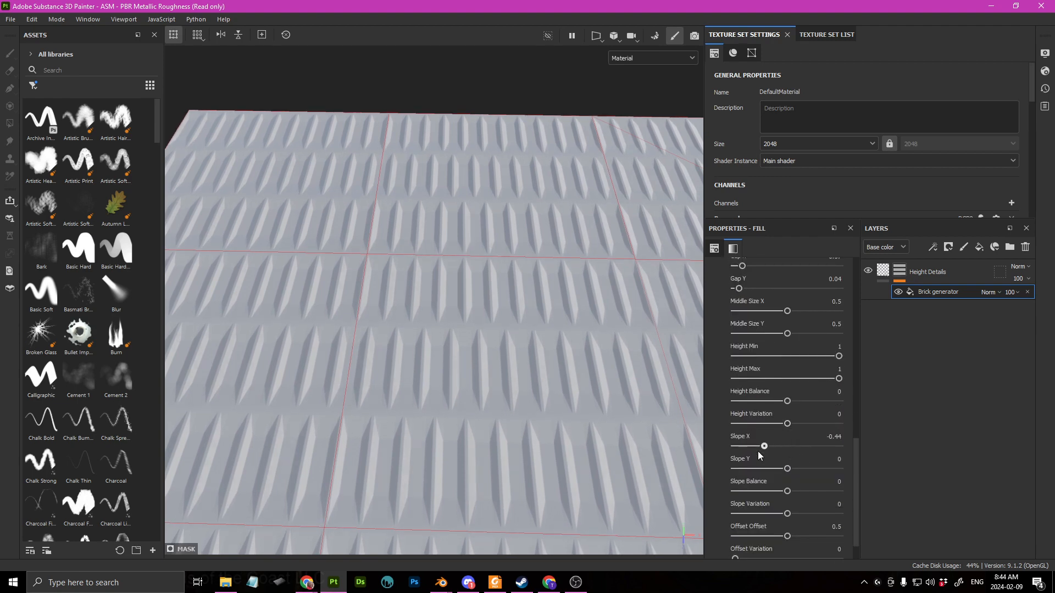
left_click_drag(763, 445, 800, 445)
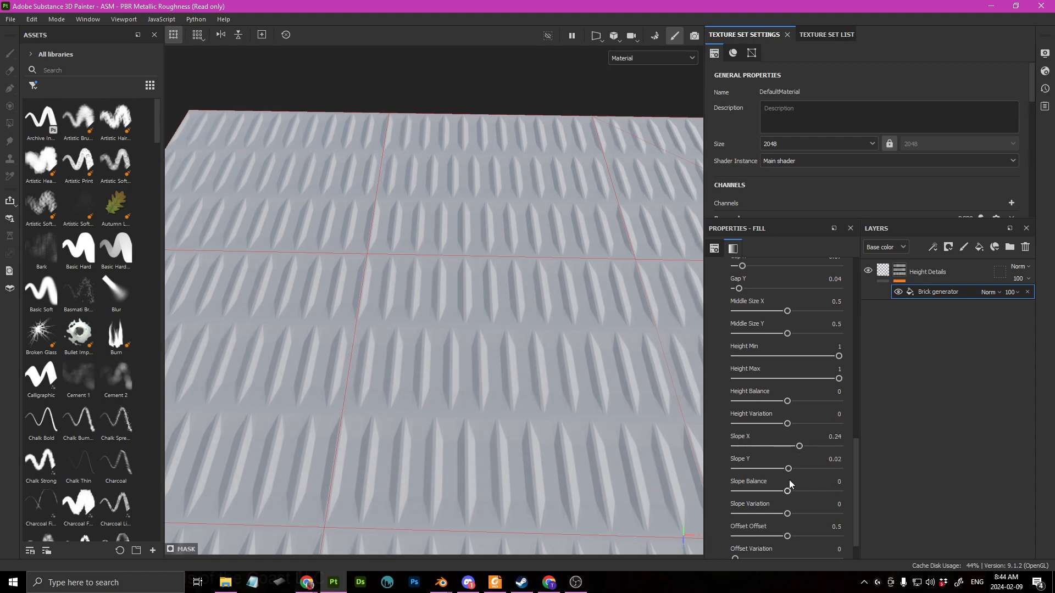
scroll("down", 3)
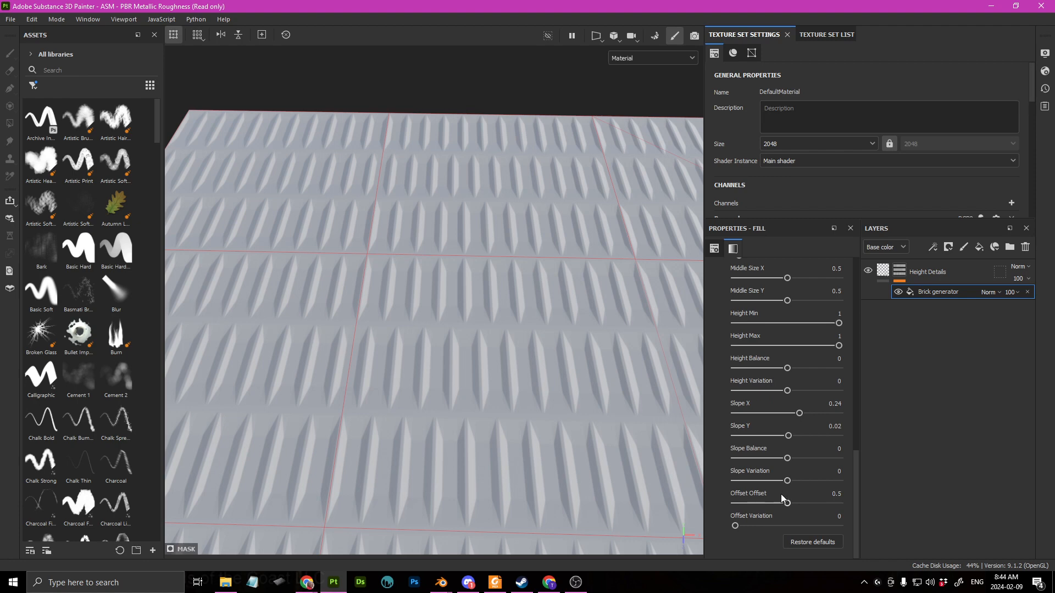
left_click_drag(786, 503, 838, 503)
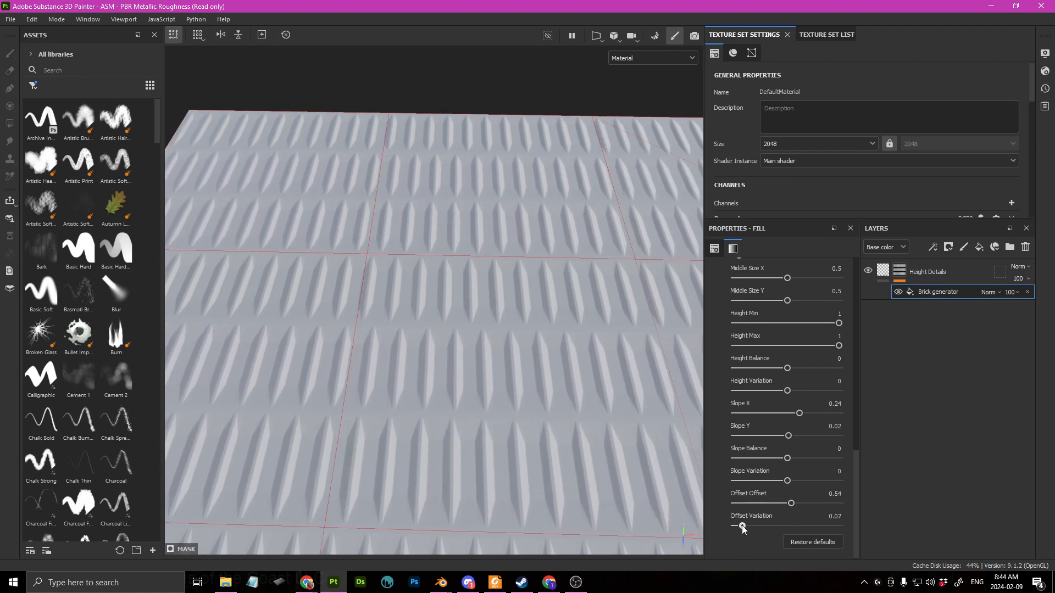
left_click_drag(742, 525, 798, 526)
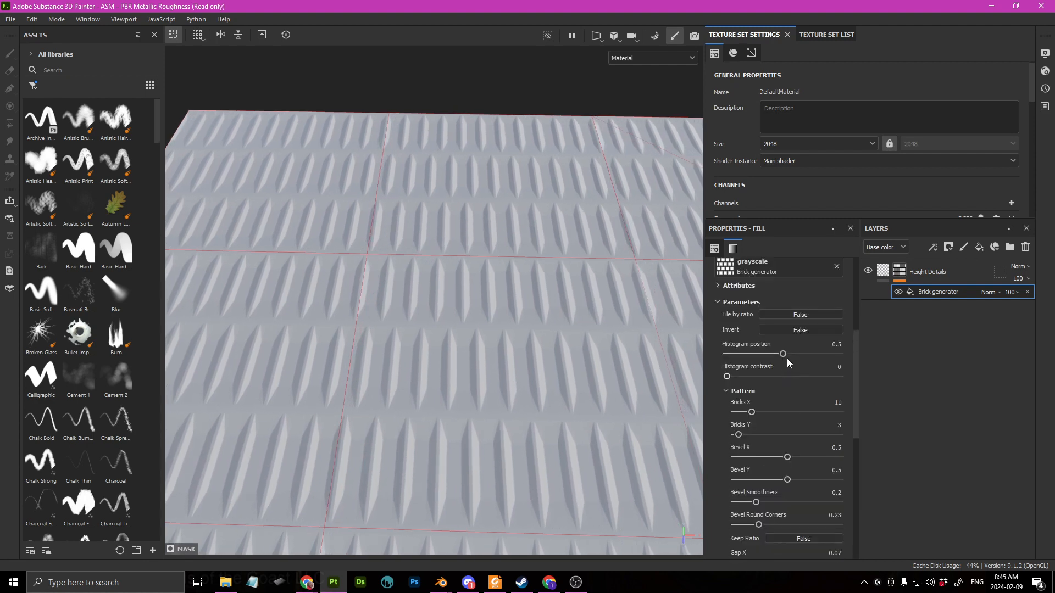
- Lower the Histogram position to about 0.11 and set Gap X/Y to 0
left_click_drag(783, 354, 734, 354)
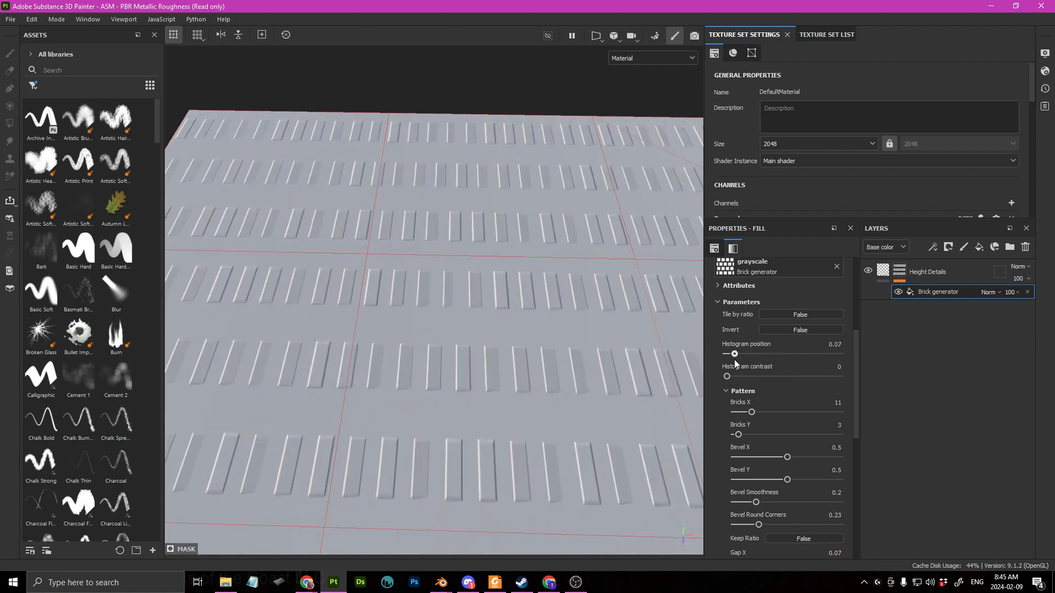
left_click_drag(735, 354, 745, 354)
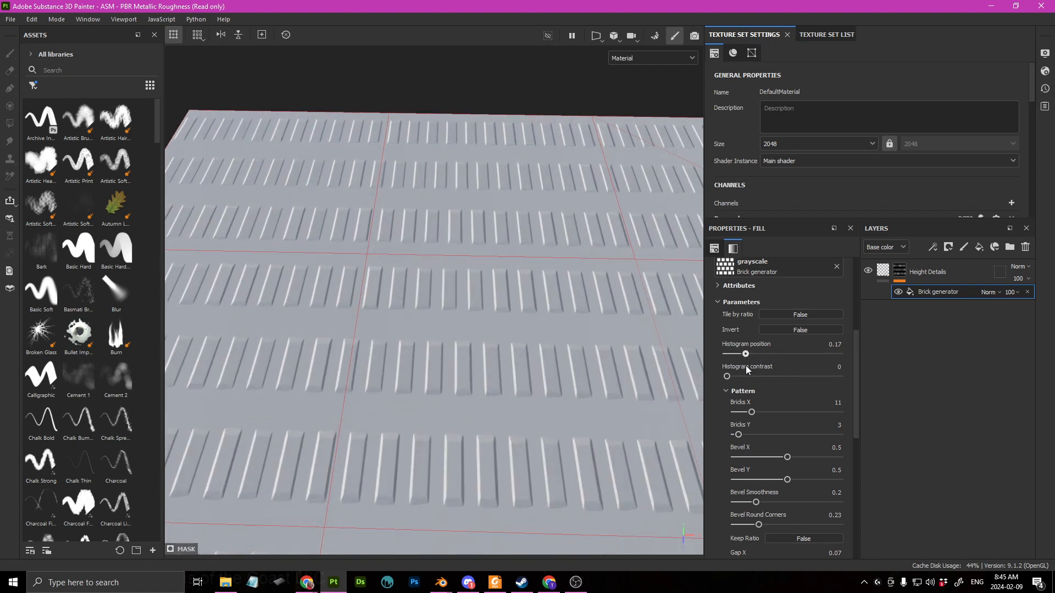
left_click_drag(745, 354, 737, 354)
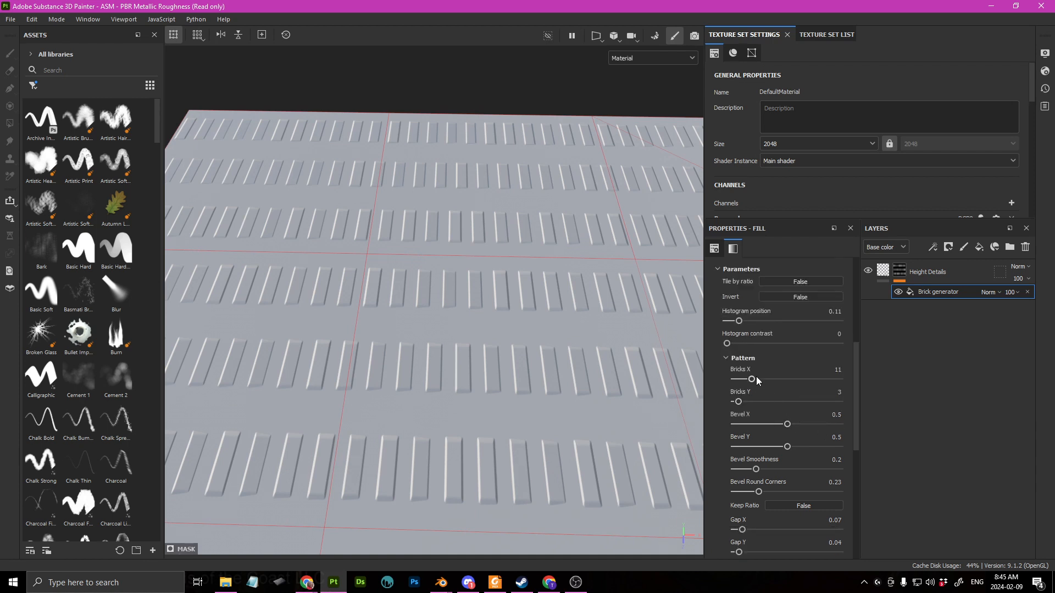
mouse_move(764, 503)
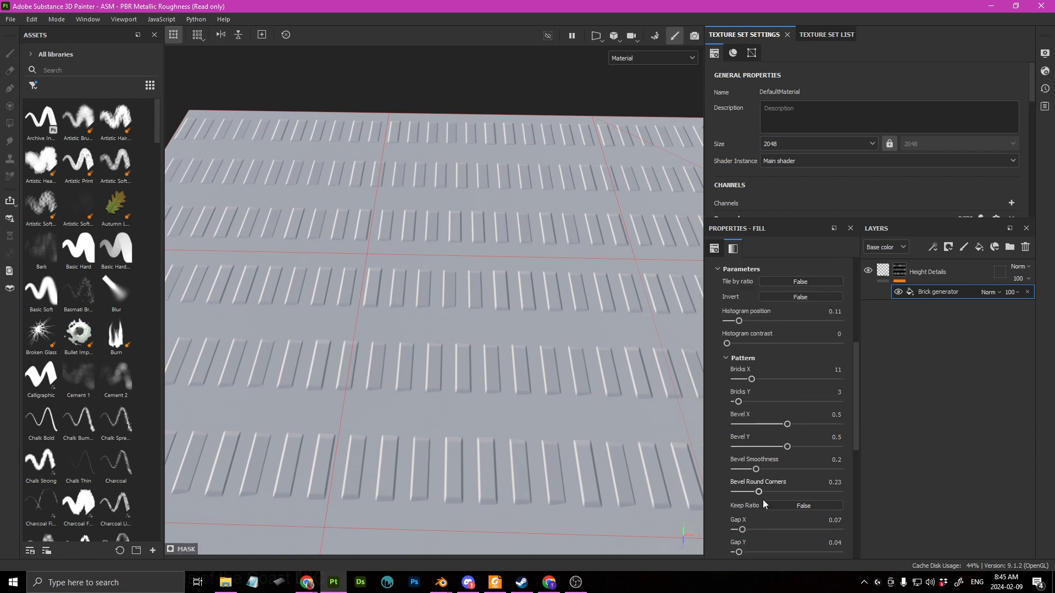
left_click_drag(742, 530, 738, 530)
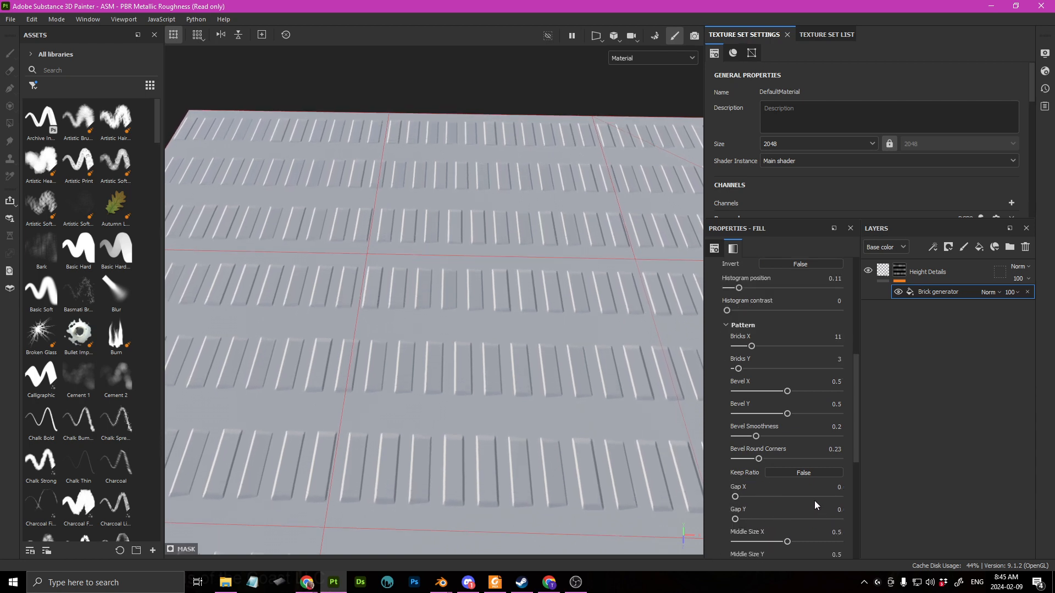
- Set Middle Size X to 0.47 and Middle Size Y to 0.5
left_click_drag(787, 542, 764, 541)
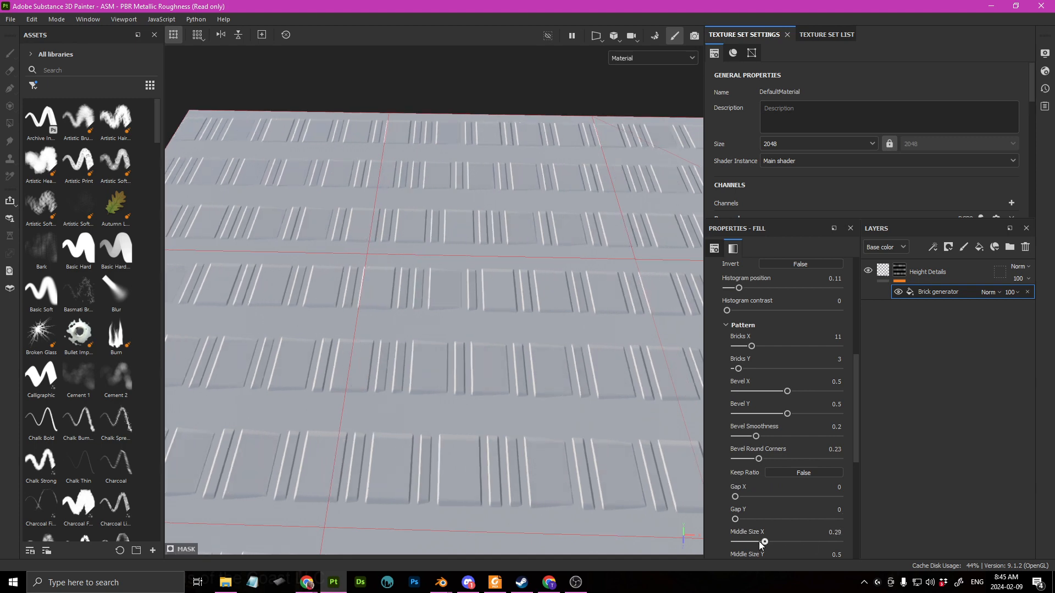
left_click_drag(763, 541, 784, 542)
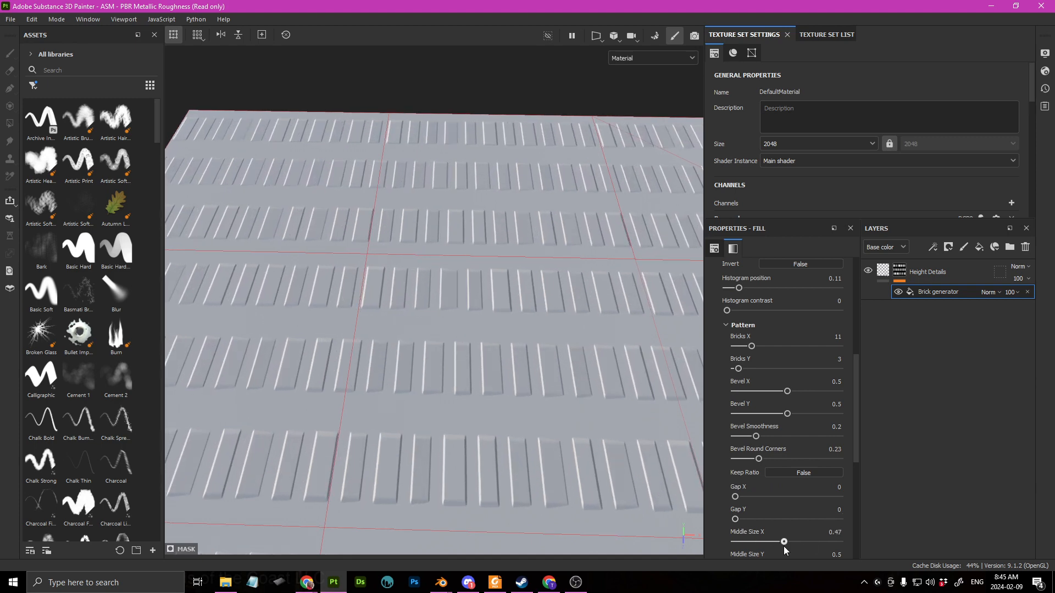
left_click_drag(784, 554, 775, 531)
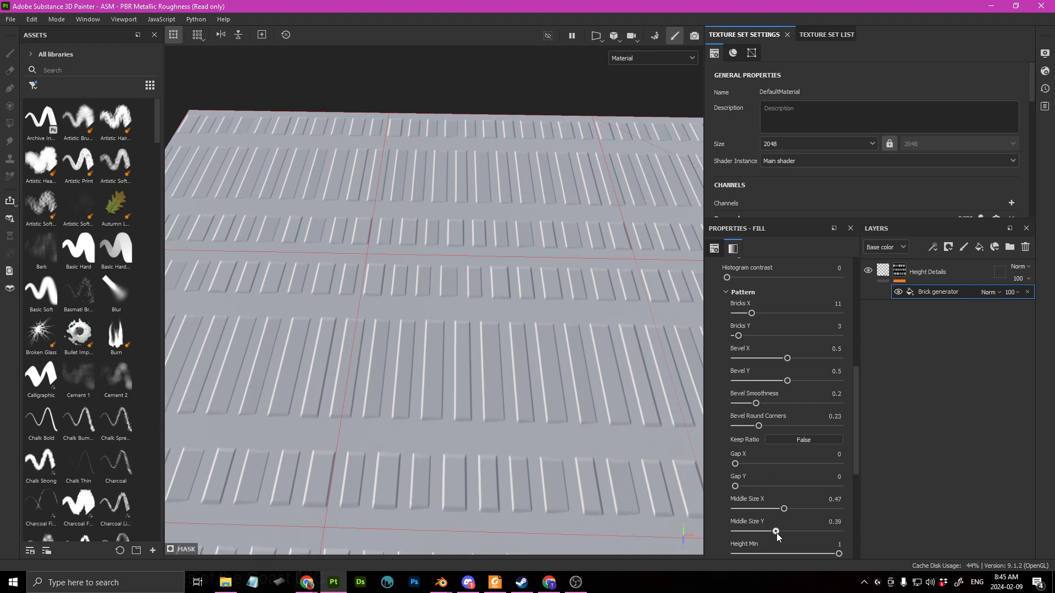
left_click_drag(775, 532, 787, 532)
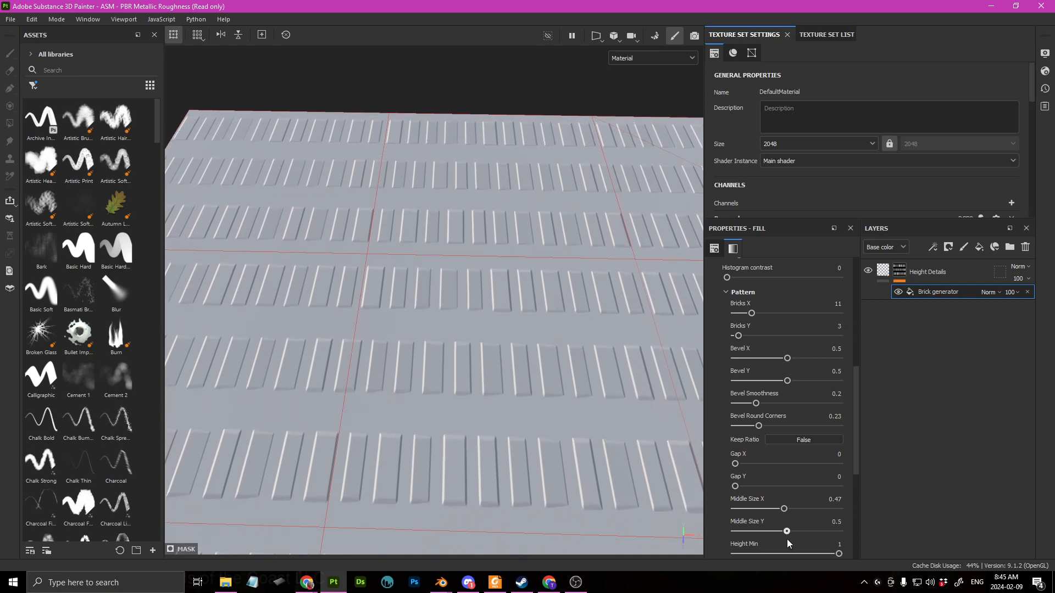
- Reduce Bricks X to 9 per row, leaving minimum block height unchanged
scroll("down", 3)
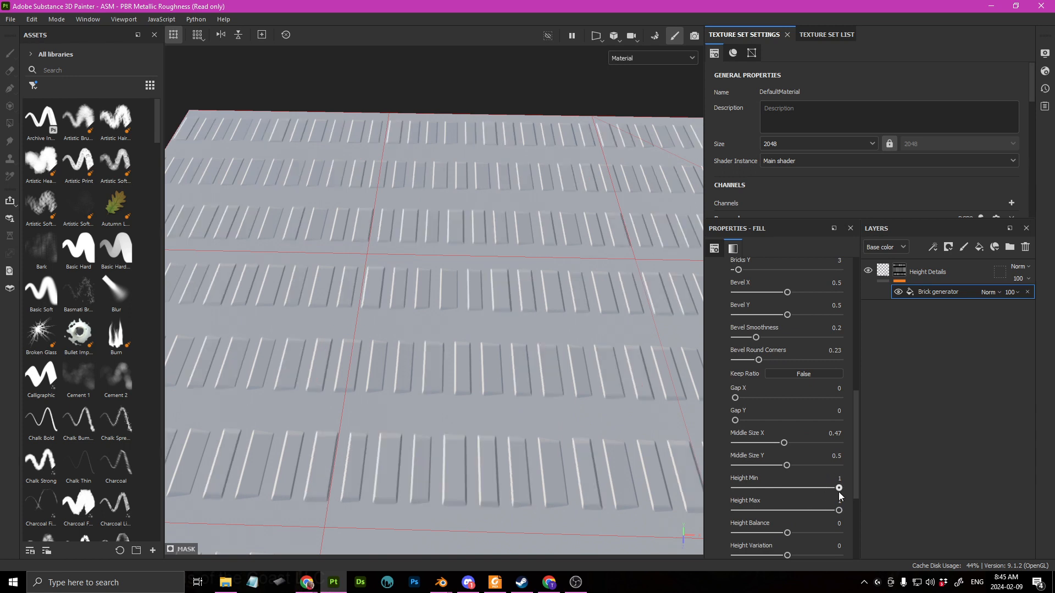
left_click_drag(839, 487, 839, 488)
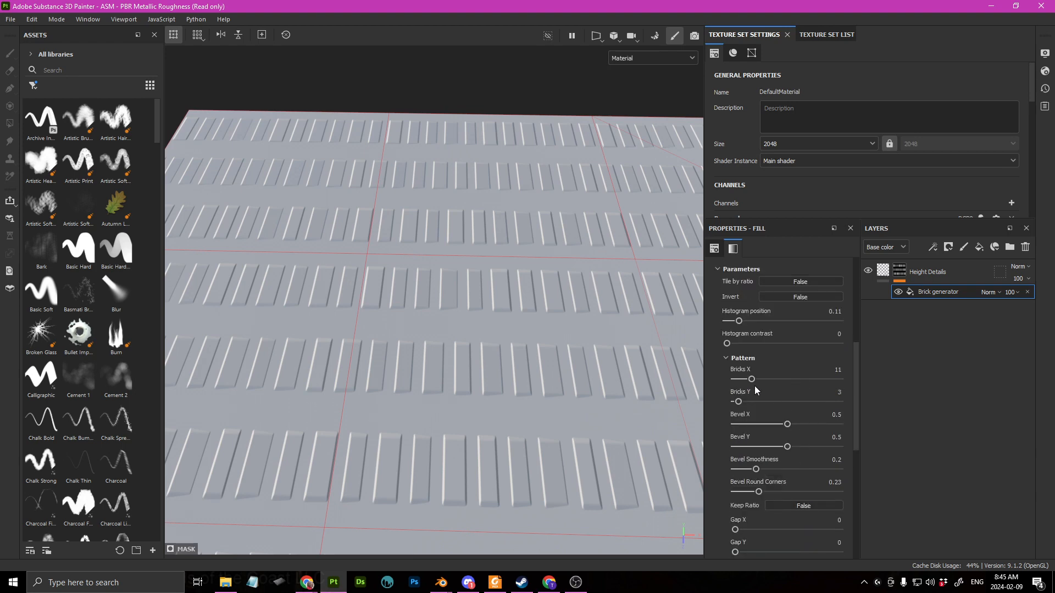
left_click_drag(752, 379, 747, 379)
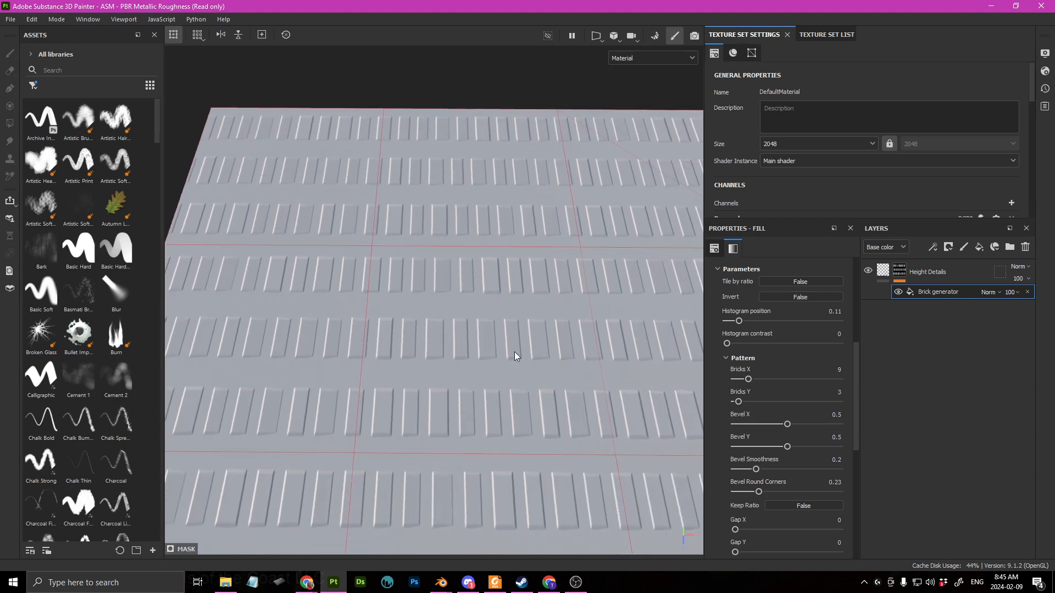
left_click_drag(515, 356, 528, 393)
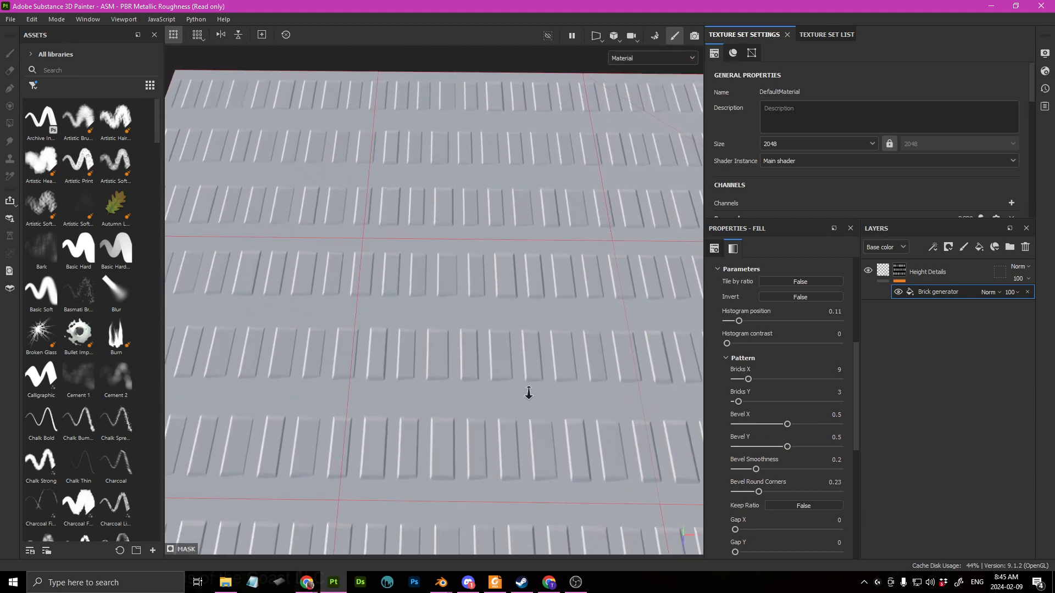